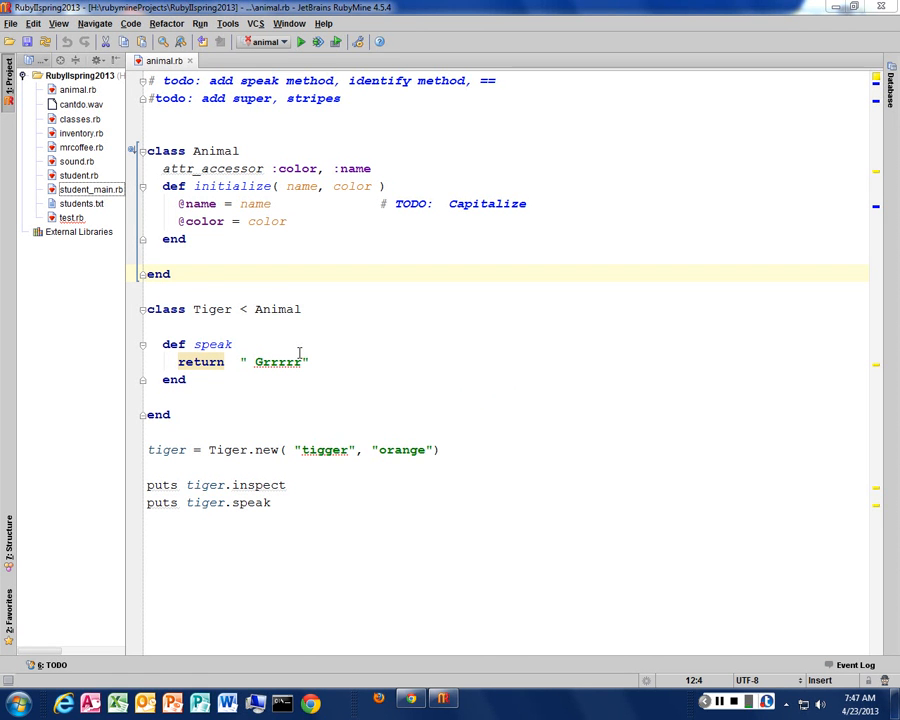
- Highlight the Tiger class and its parent Animal in animal.rb
{"action": "double_click", "coordinate": [212, 308]}
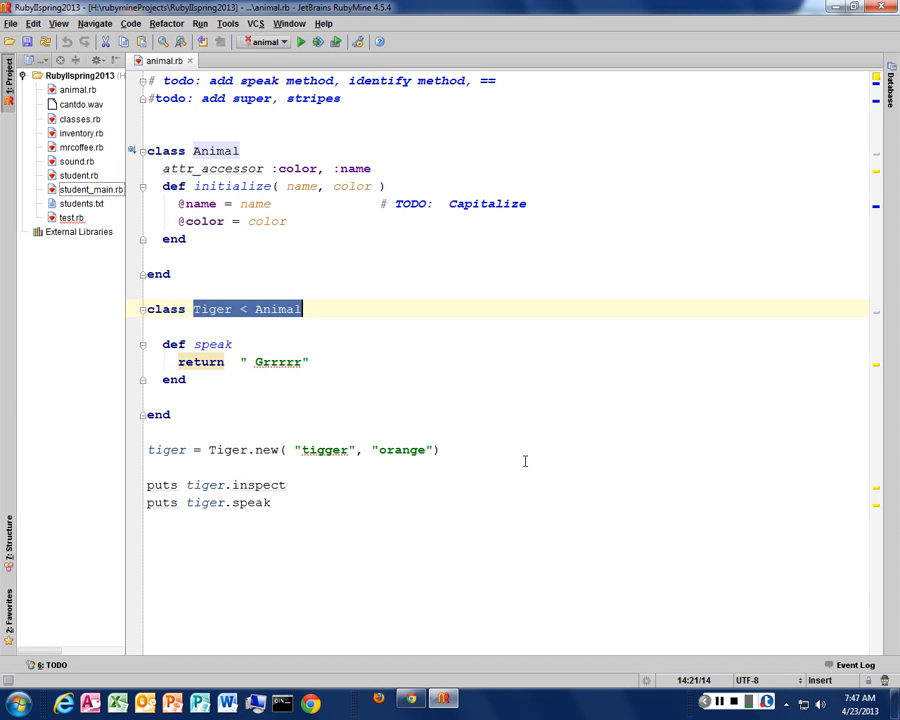
{"action": "double_click", "coordinate": [212, 308]}
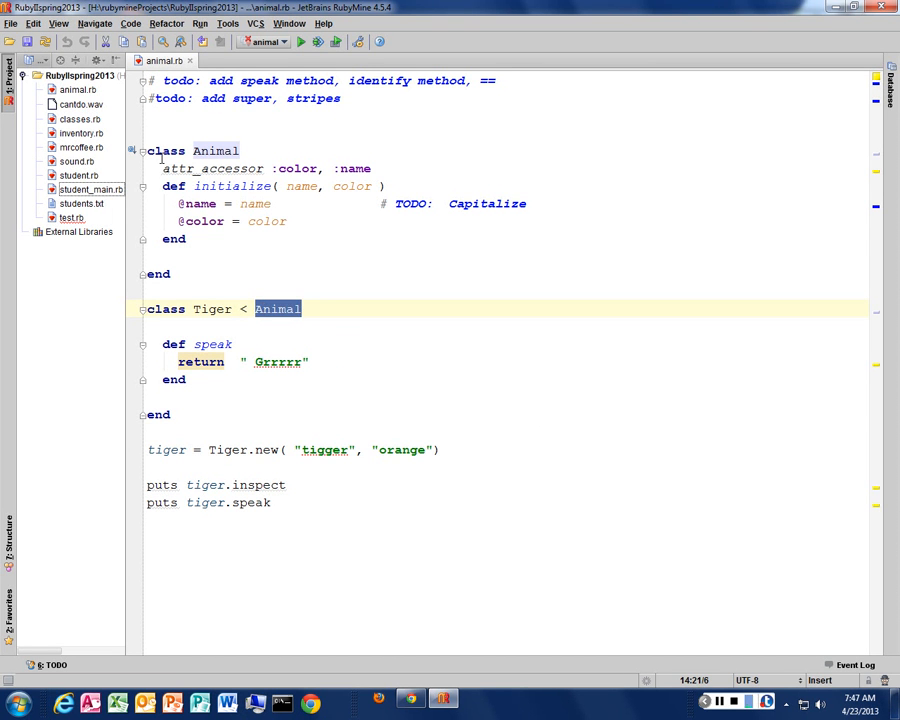
{"action": "left_click_drag", "start_coordinate": [162, 168], "coordinate": [148, 256]}
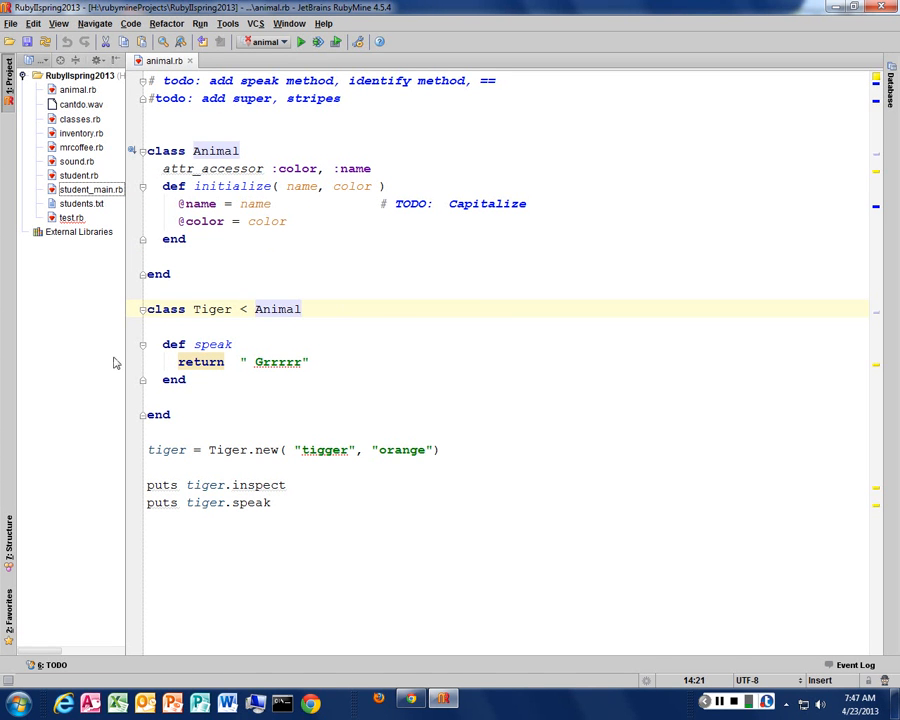
{"action": "mouse_move", "coordinate": [160, 356]}
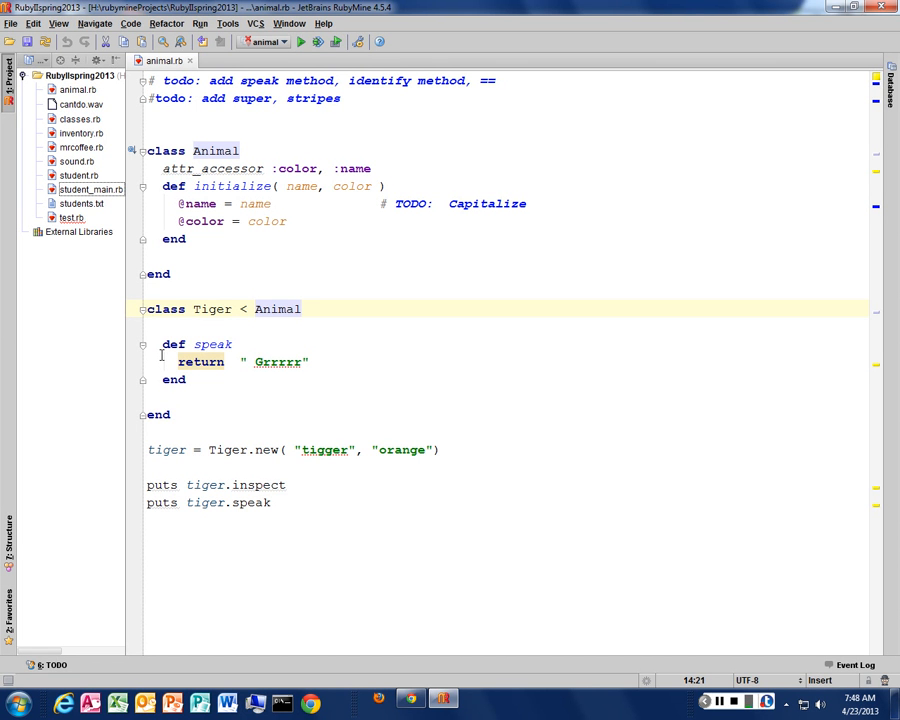
{"action": "mouse_move", "coordinate": [144, 226]}
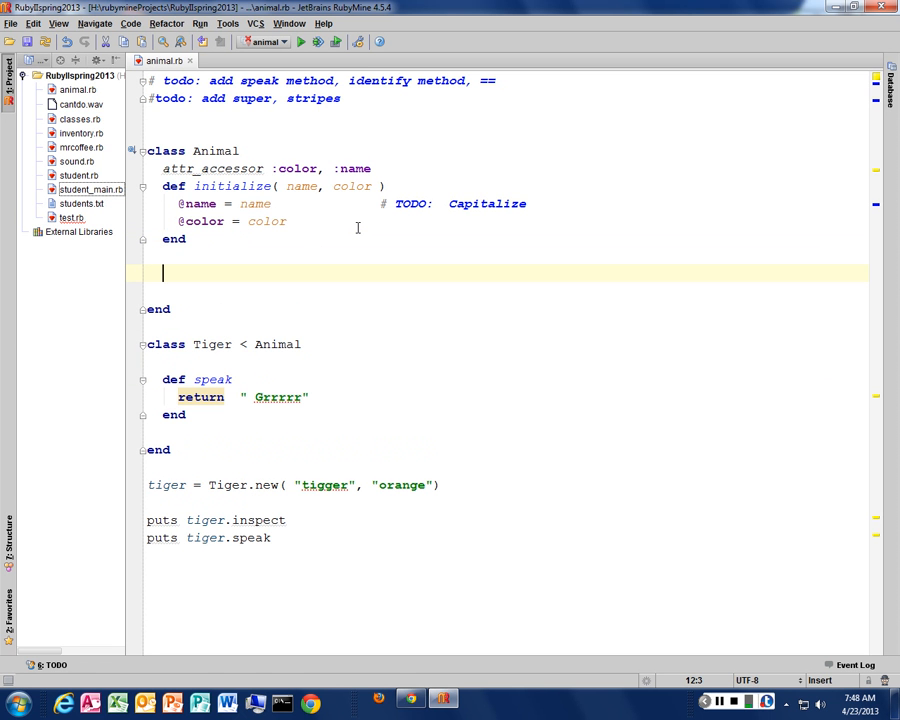
{"action": "type", "text": "def"}
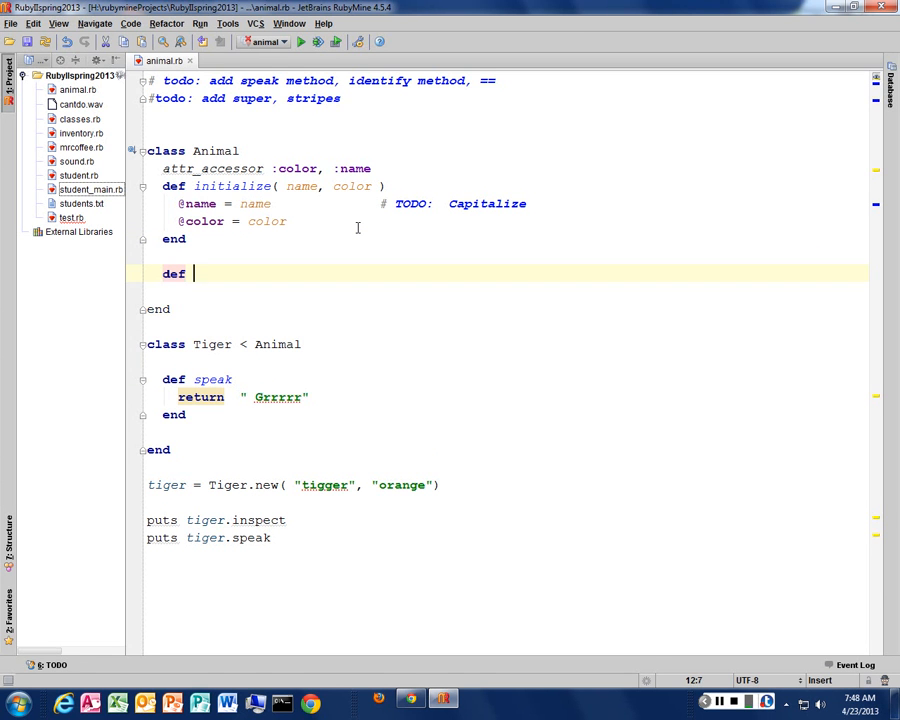
{"action": "type", "text": "inde"}
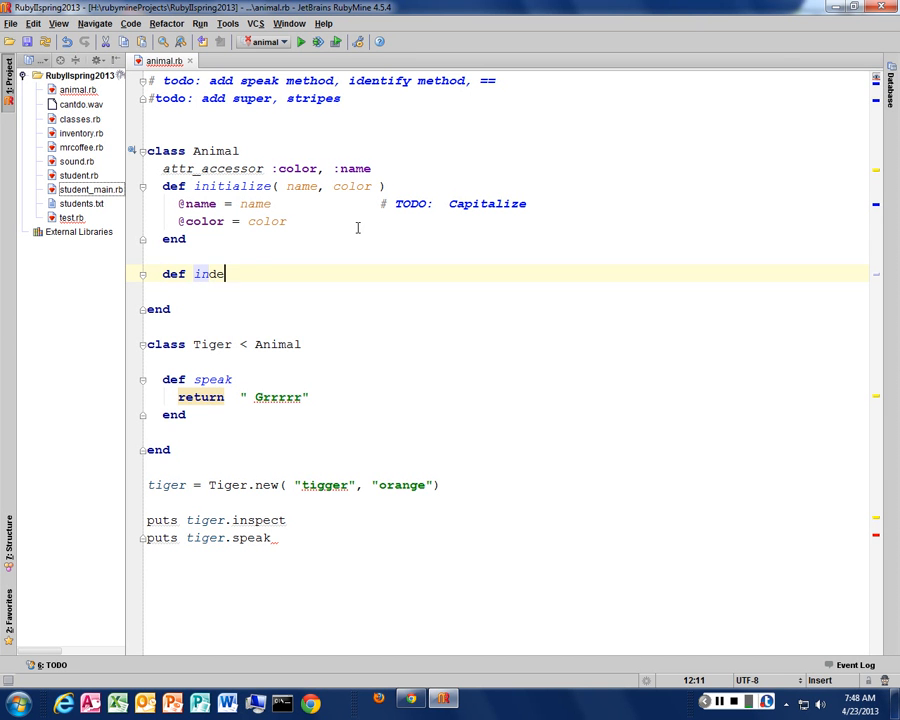
{"action": "type", "text": "ntify"}
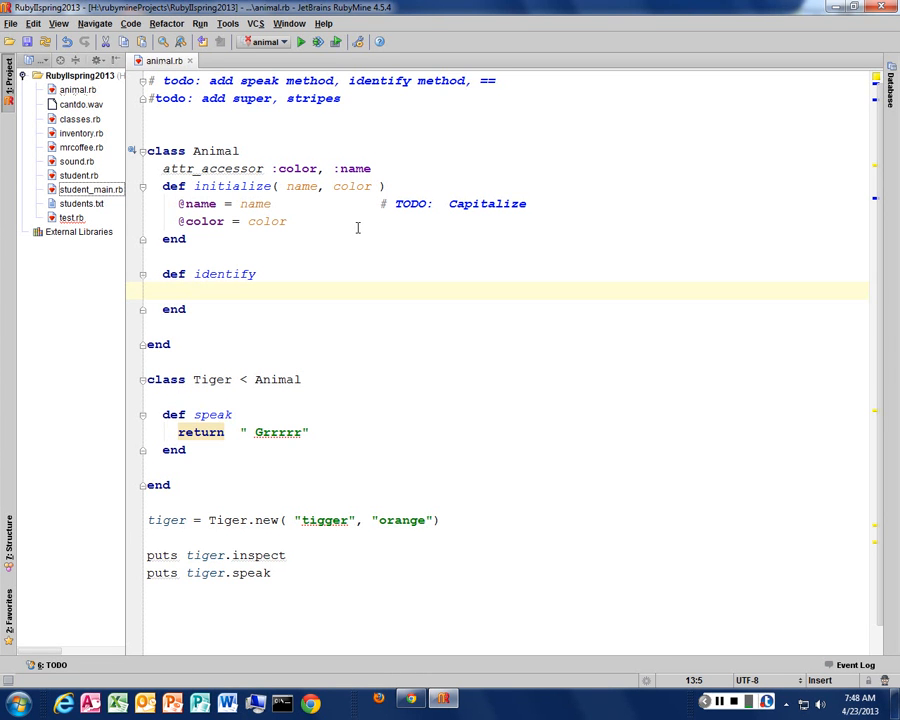
{"action": "type", "text": "rut"}
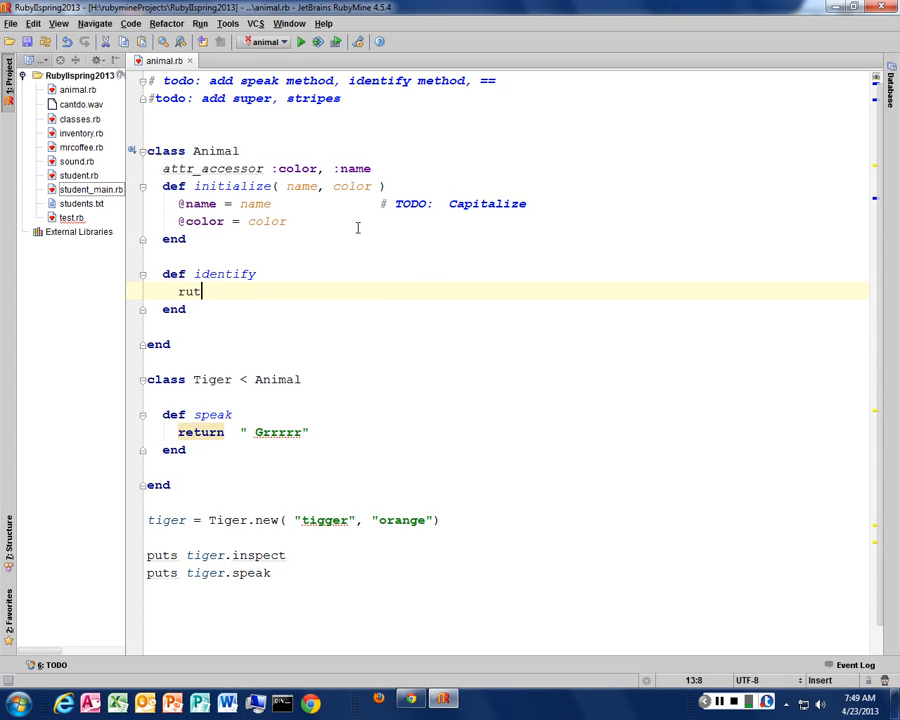
{"action": "type", "text": "return \""}
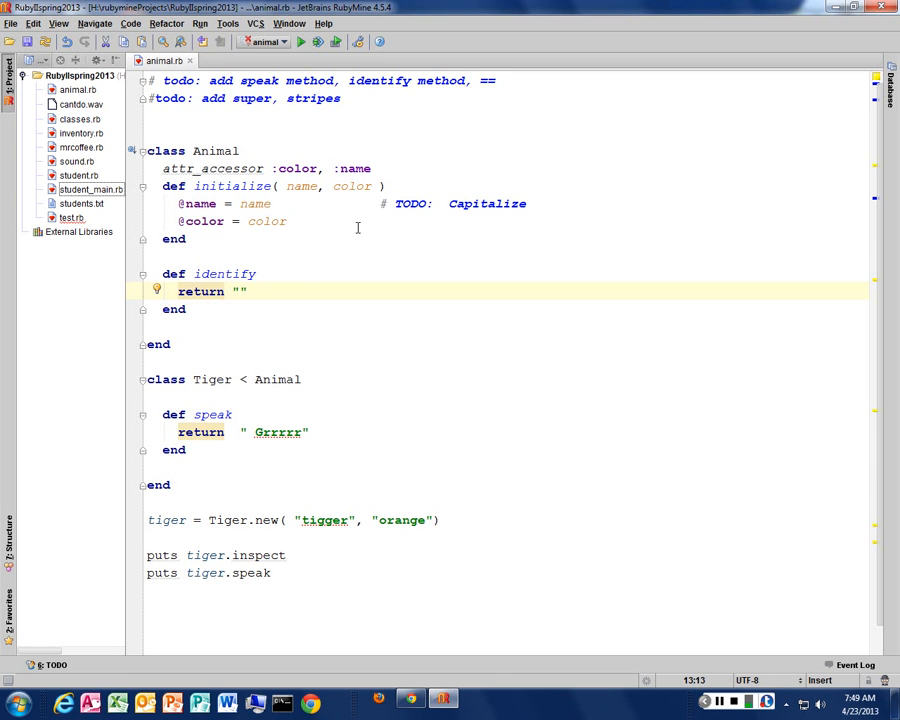
{"action": "type", "text": "My name"}
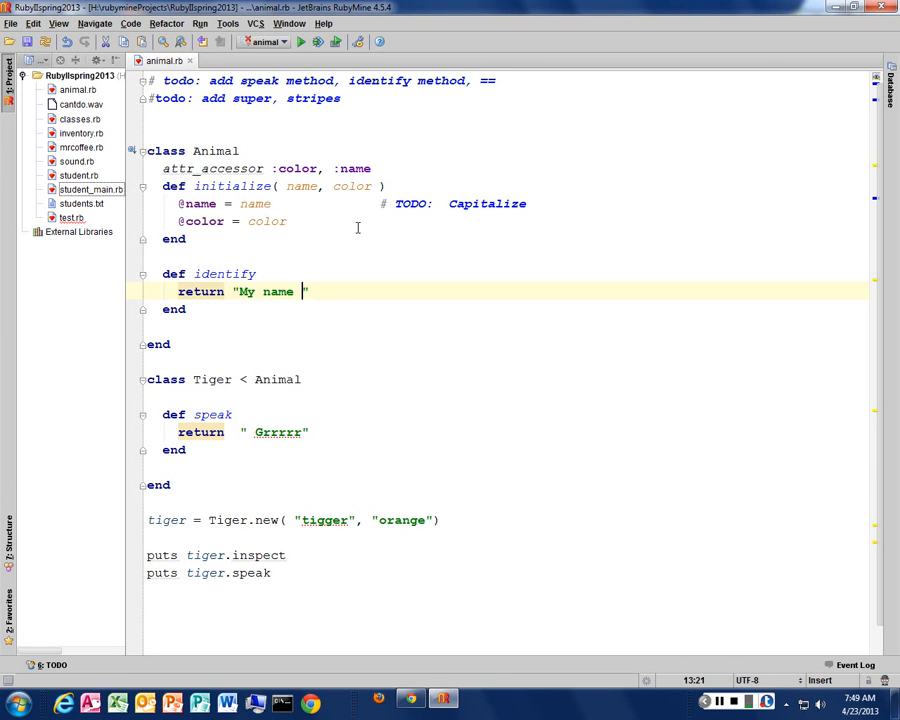
{"action": "type", "text": "is #{}"}
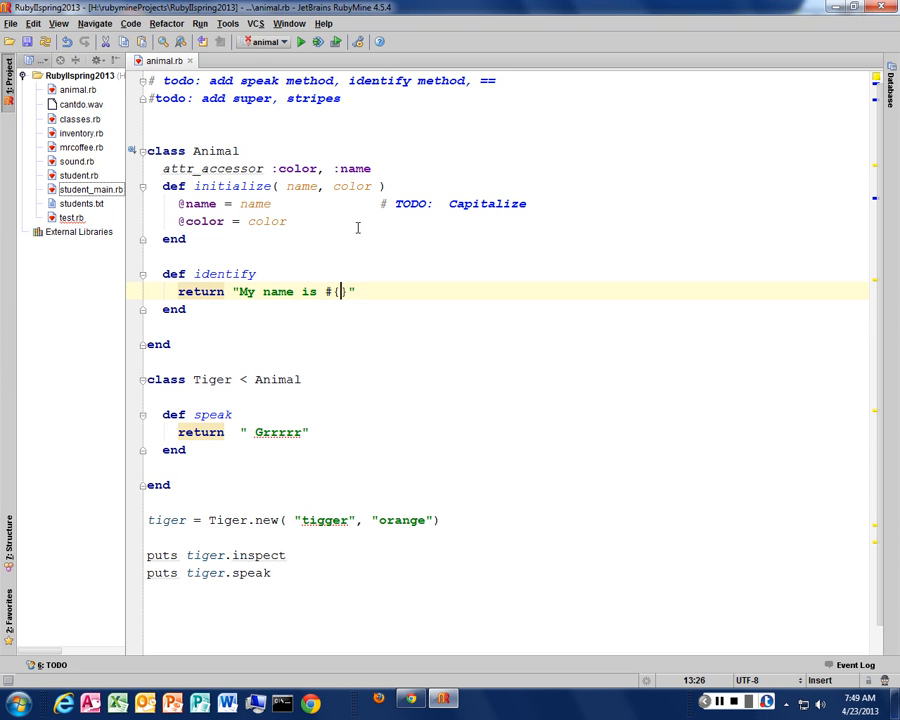
{"action": "type", "text": "@name"}
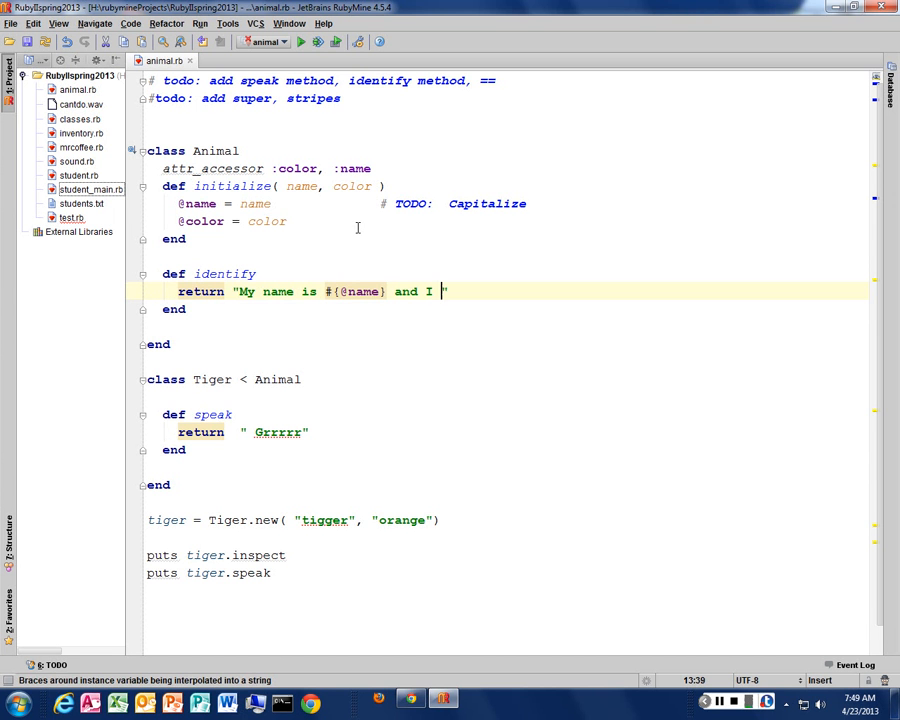
{"action": "type", "text": "am a #"}
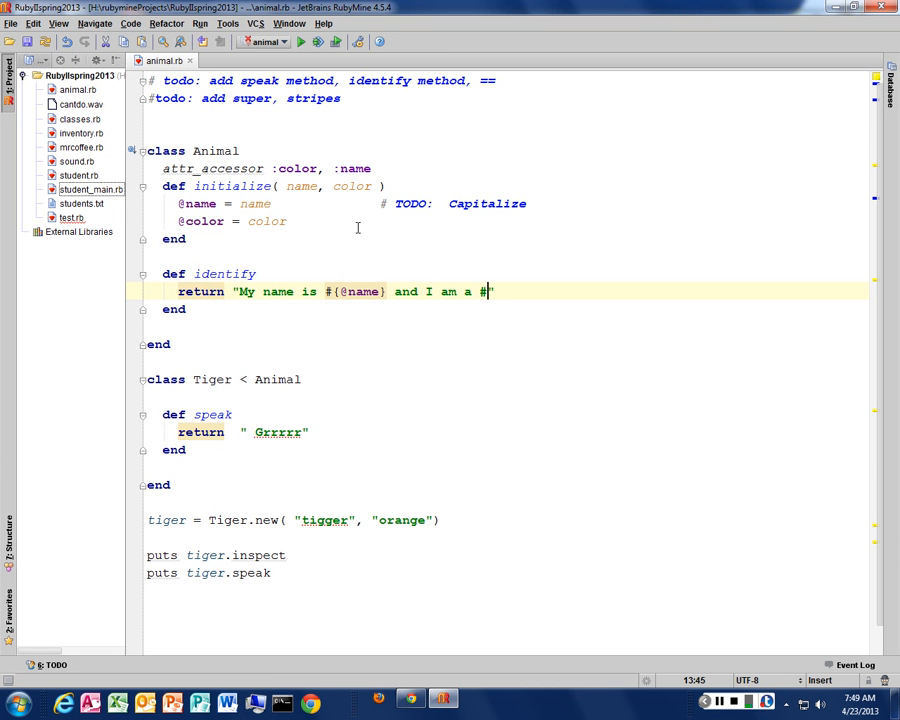
{"action": "type", "text": "{"}
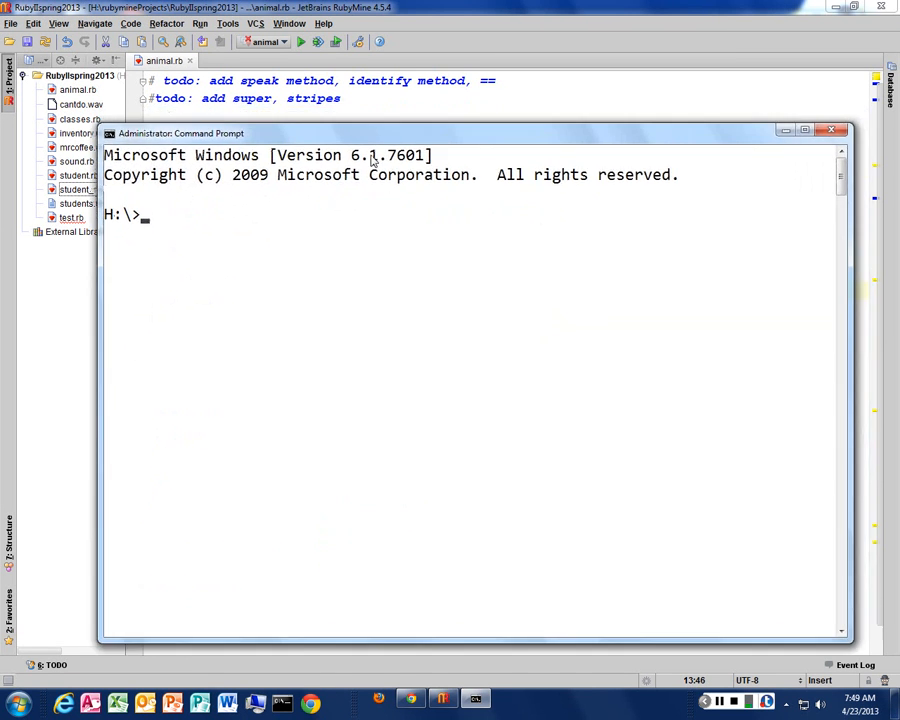
- Start irb, set a = "test" and confirm a.class returns String
{"action": "type", "text": "irb"}
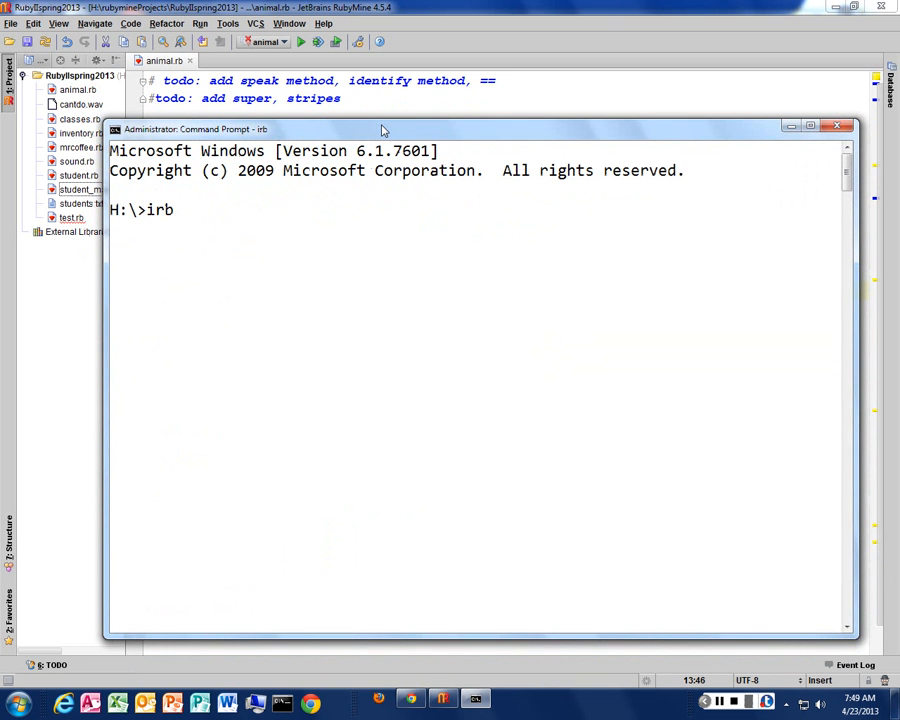
{"action": "type", "text": "a = \"test\""}
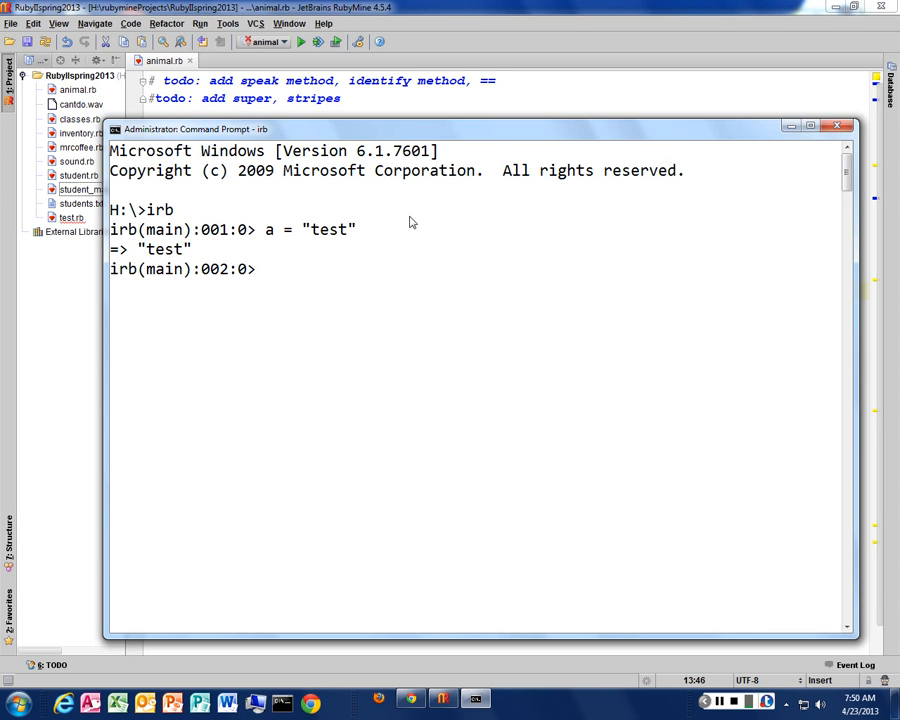
{"action": "mouse_move", "coordinate": [436, 216]}
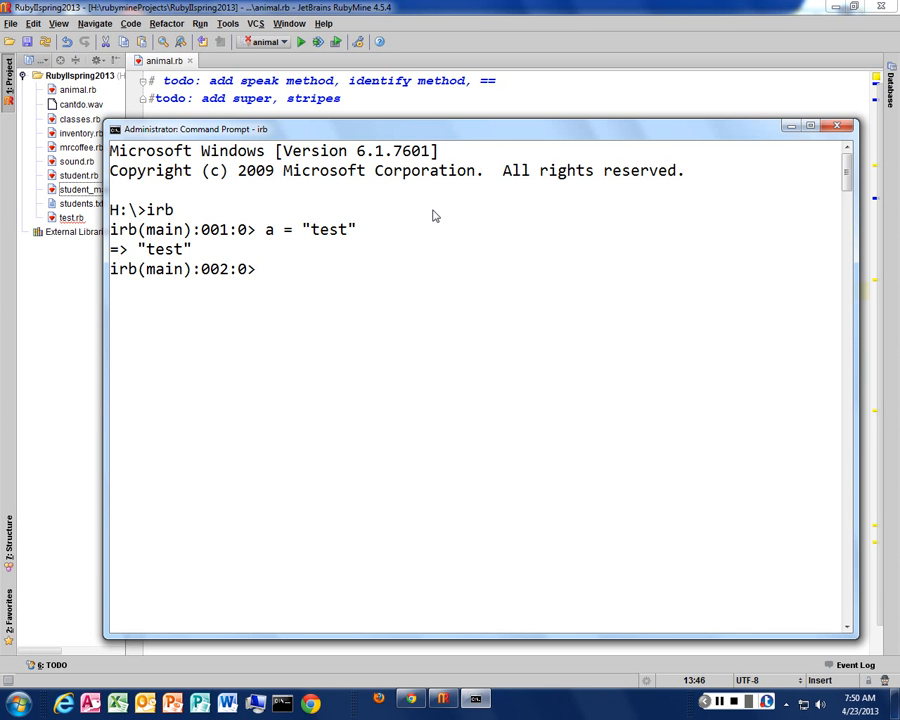
{"action": "type", "text": "a."}
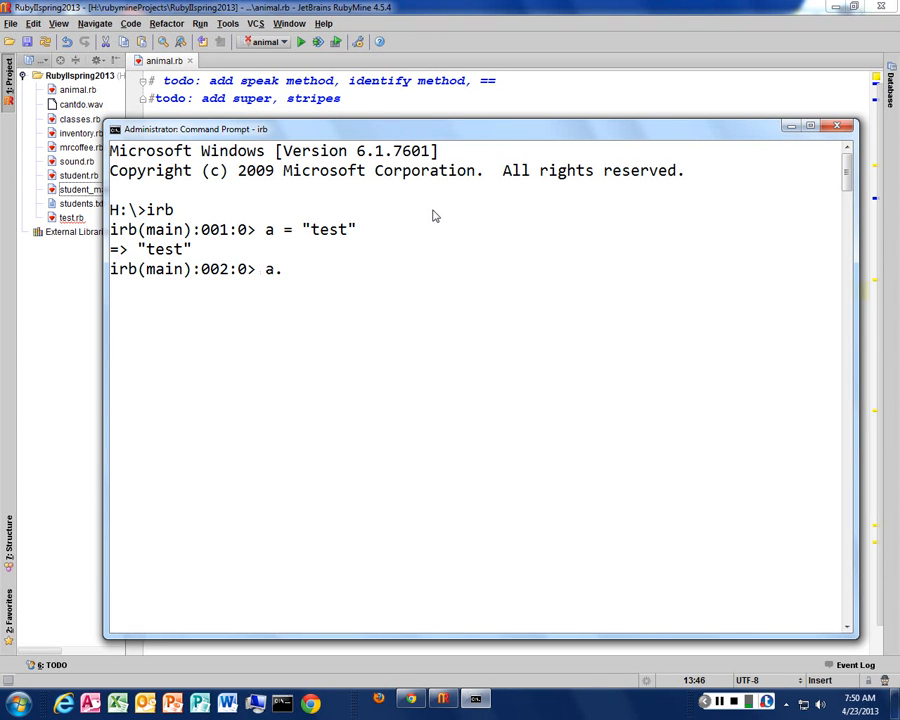
{"action": "type", "text": "class"}
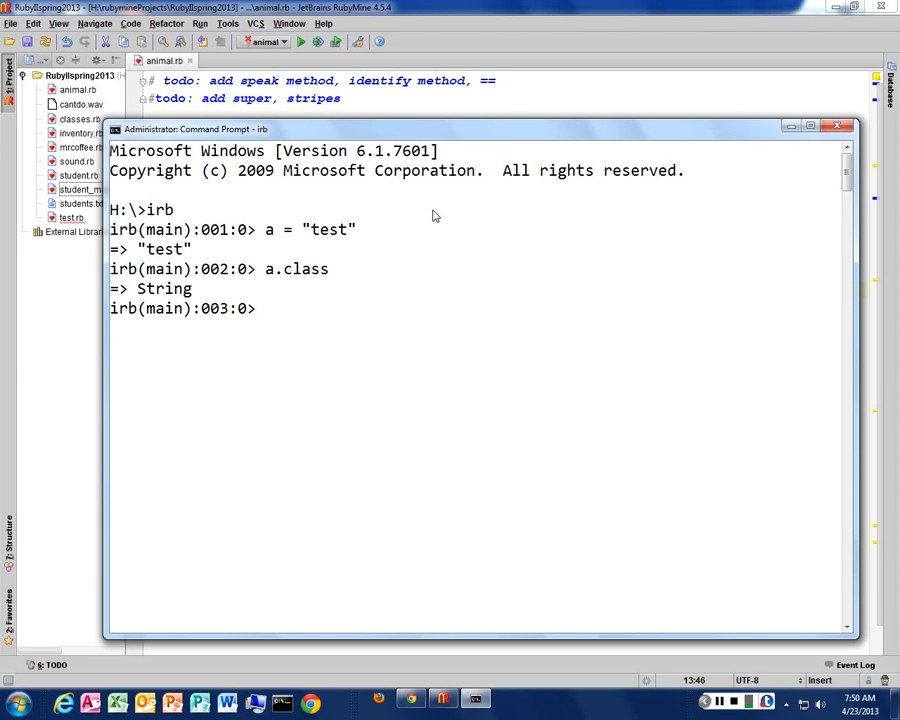
- Set a = 10 showing a.class as Fixnum, then a = 10.0 and check a.class
{"action": "type", "text": "a = 10"}
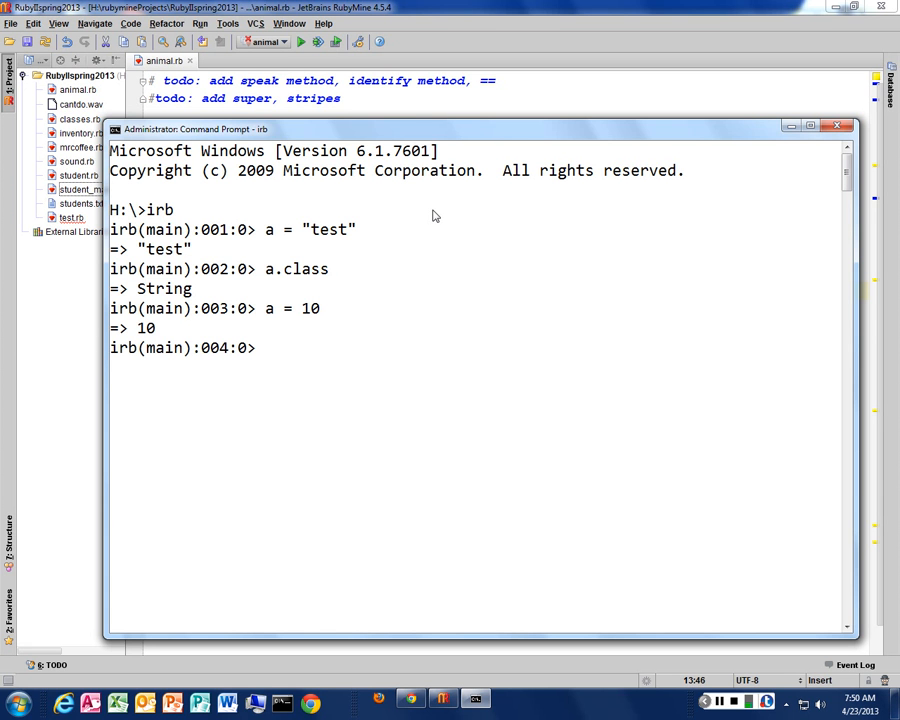
{"action": "type", "text": "a.class"}
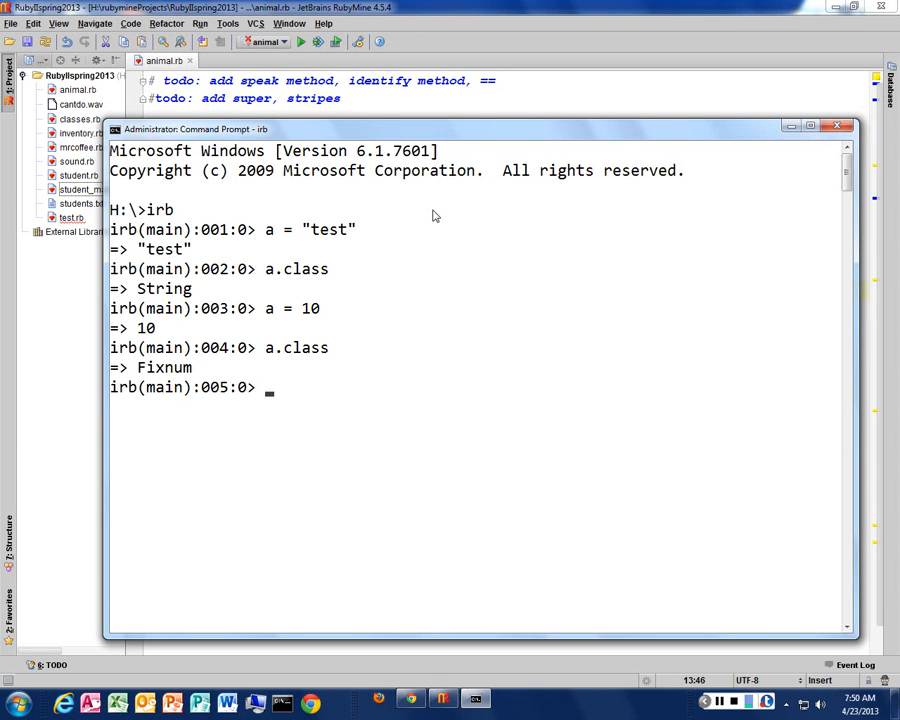
{"action": "type", "text": "a."}
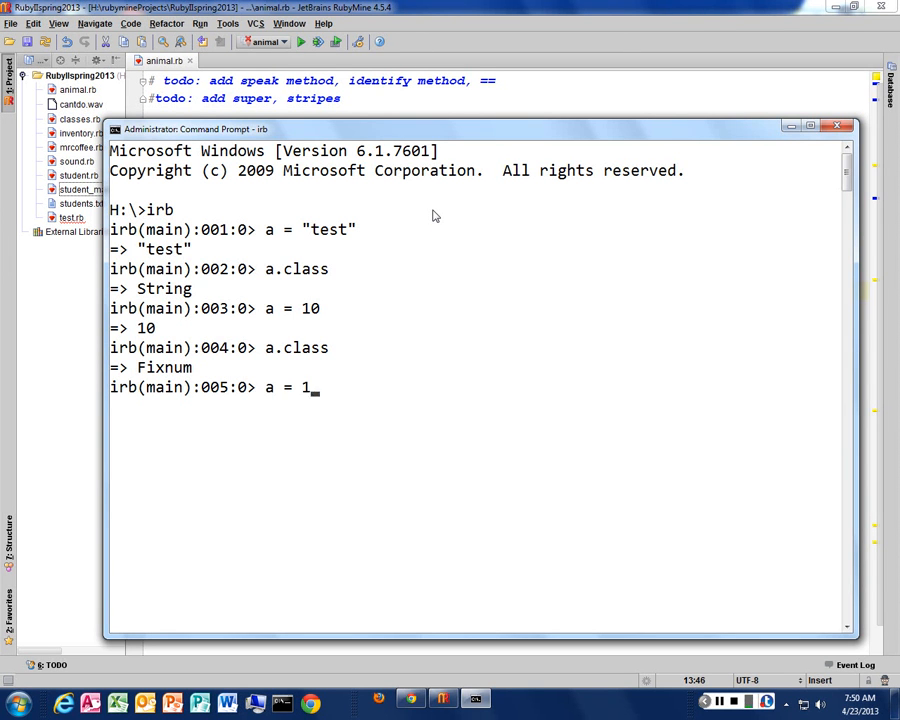
{"action": "type", "text": "0.0"}
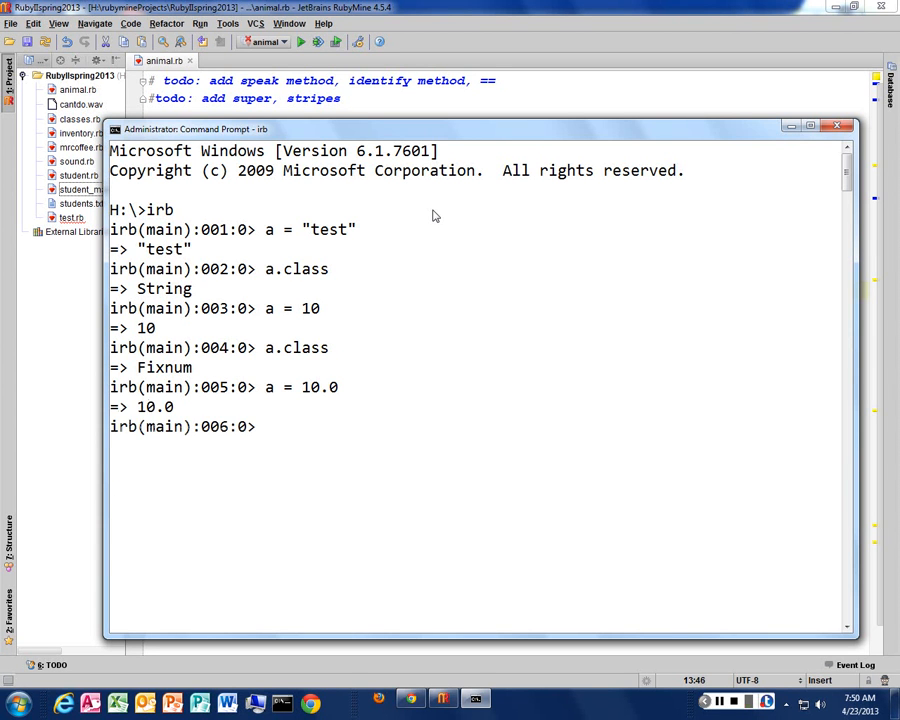
{"action": "type", "text": "a.class"}
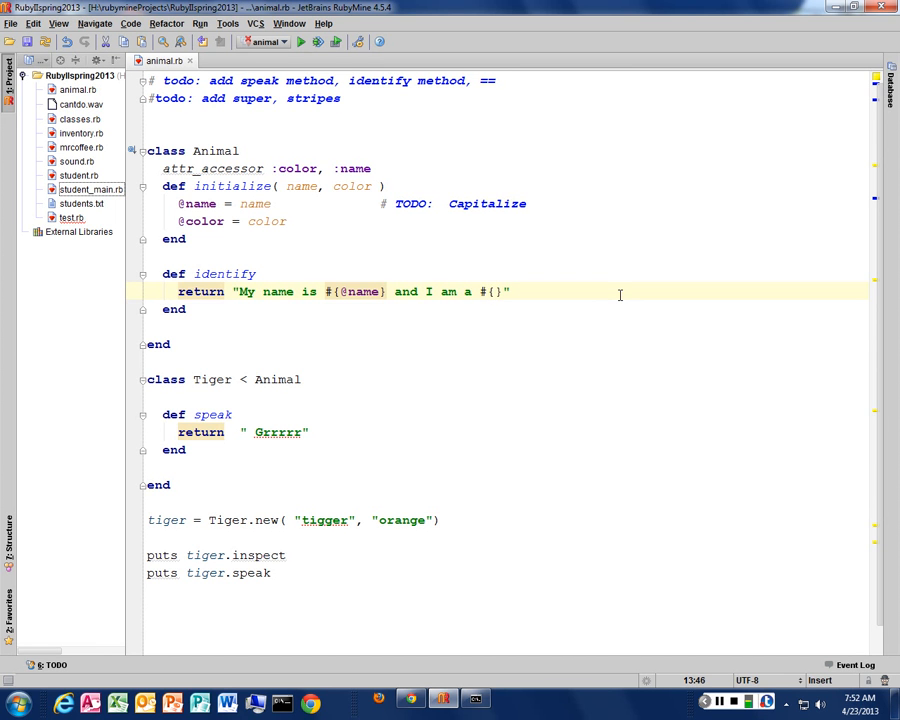
- Finish the identify string with #{self.class} so it reports the object's class
{"action": "type", "text": "self"}
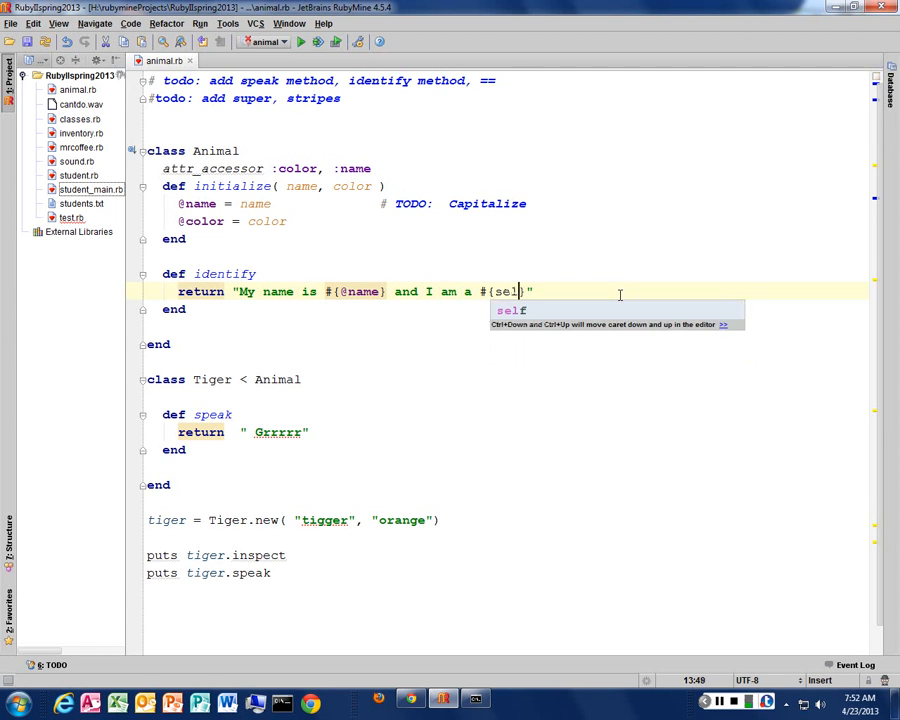
{"action": "type", "text": "f.class"}
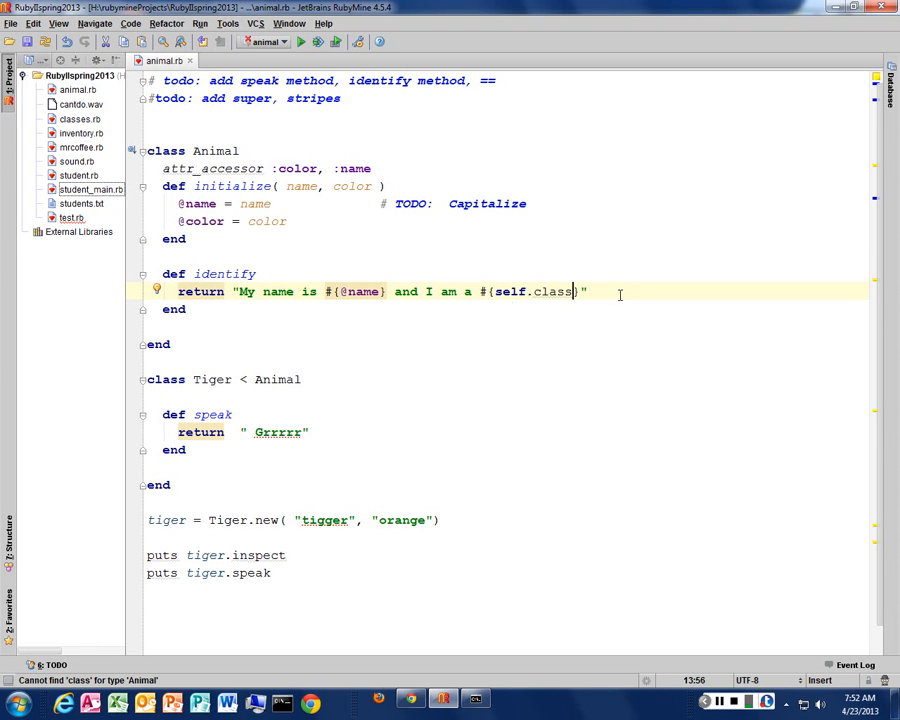
{"action": "double_click", "coordinate": [510, 292]}
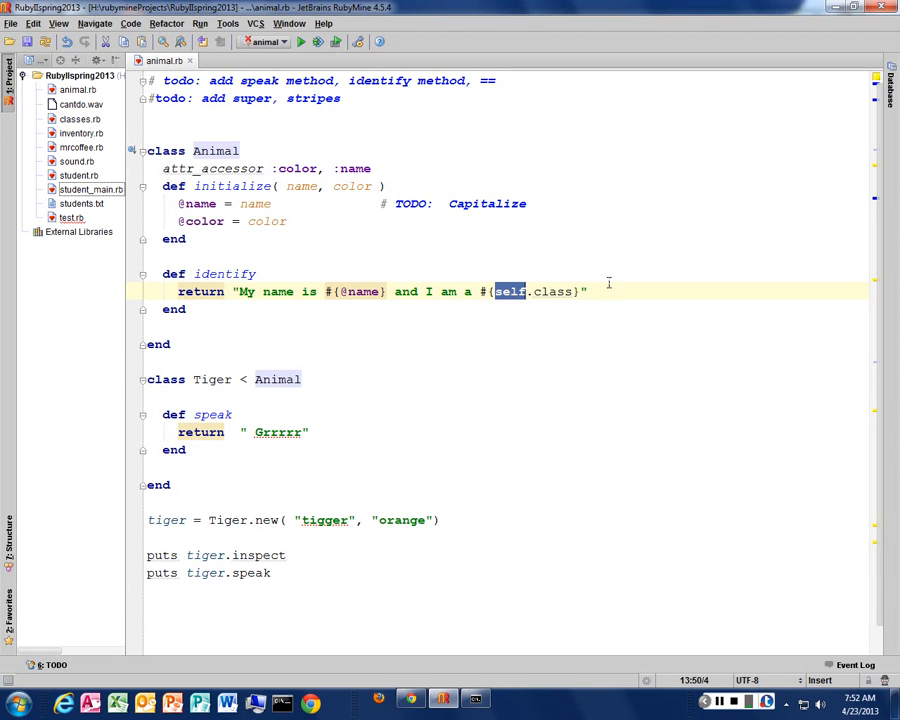
{"action": "mouse_move", "coordinate": [284, 548]}
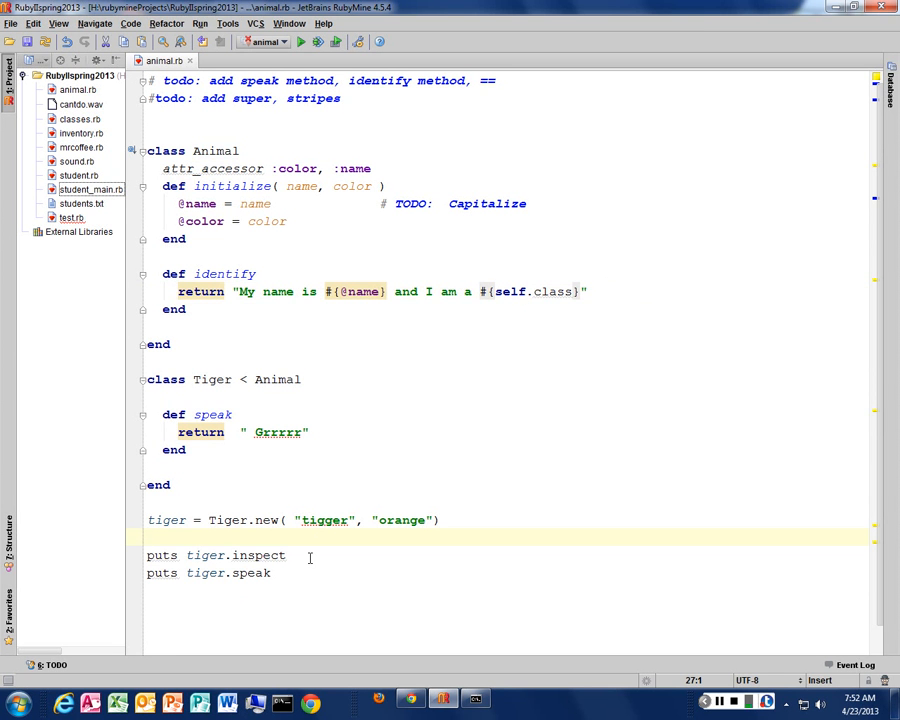
- Add puts tiger.identify after the existing puts lines
{"action": "type", "text": "put"}
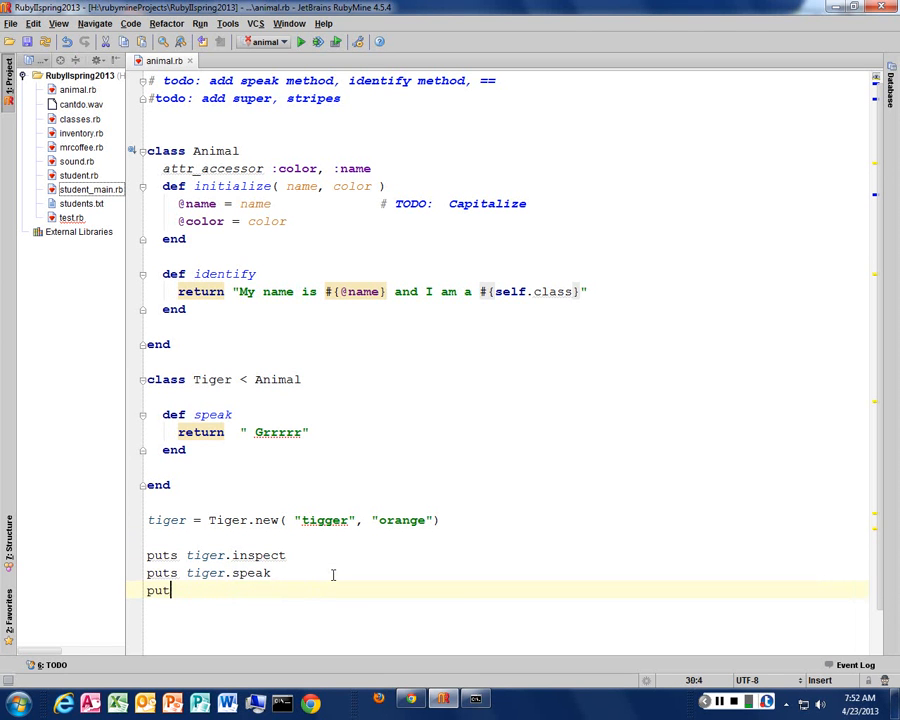
{"action": "type", "text": "s tiger.in"}
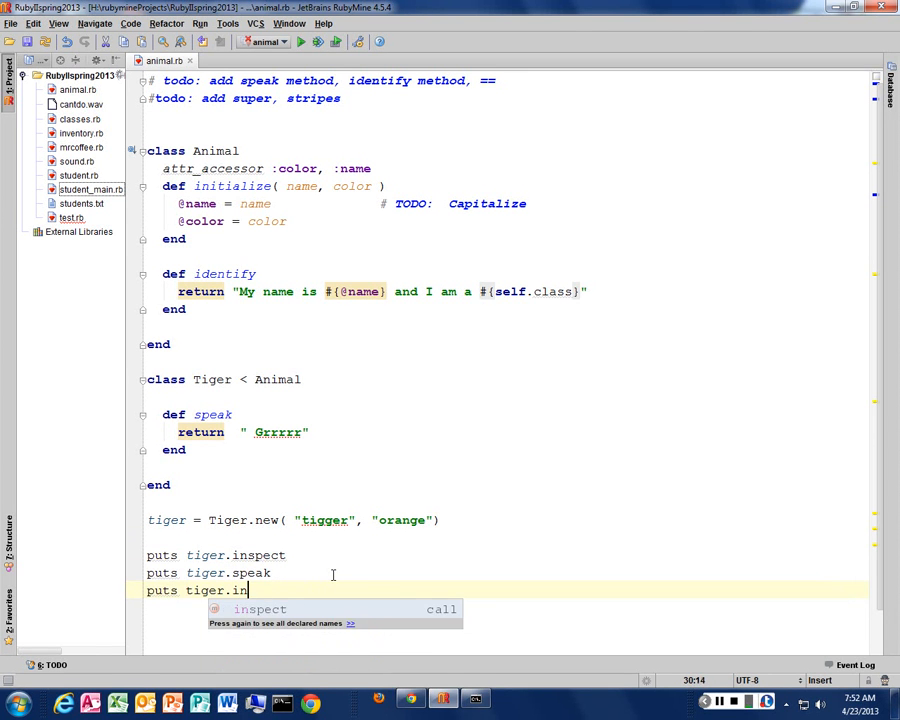
{"action": "type", "text": "dentify"}
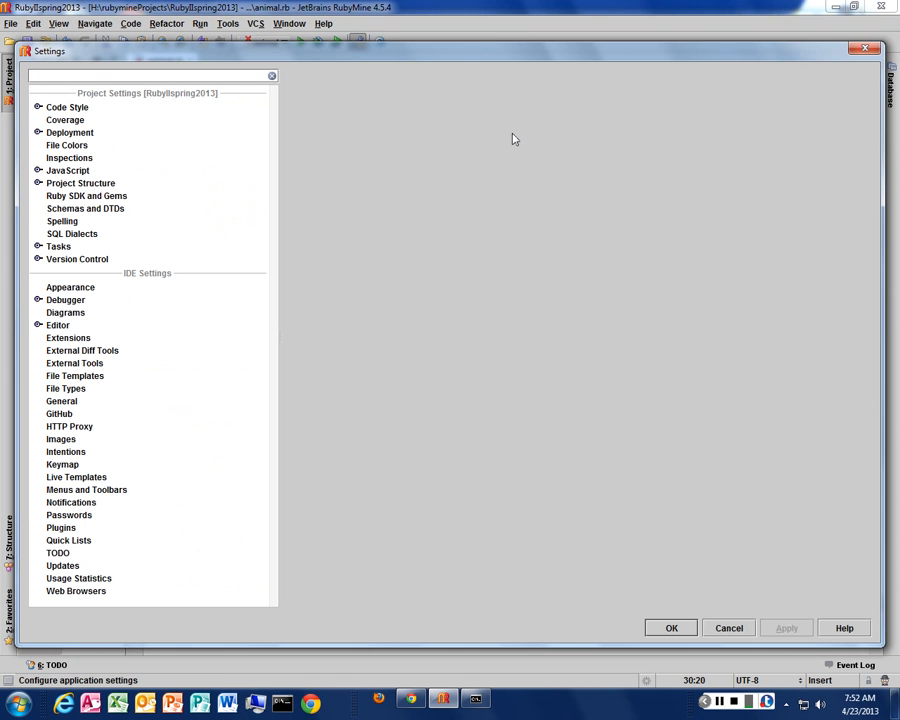
{"action": "left_click", "coordinate": [86, 196]}
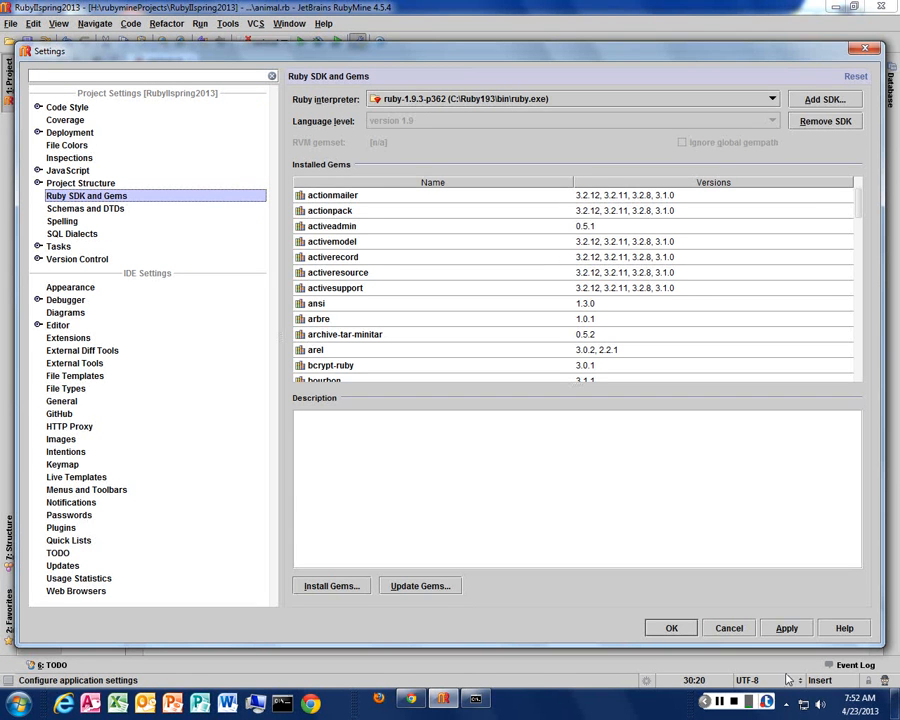
{"action": "left_click", "coordinate": [786, 628]}
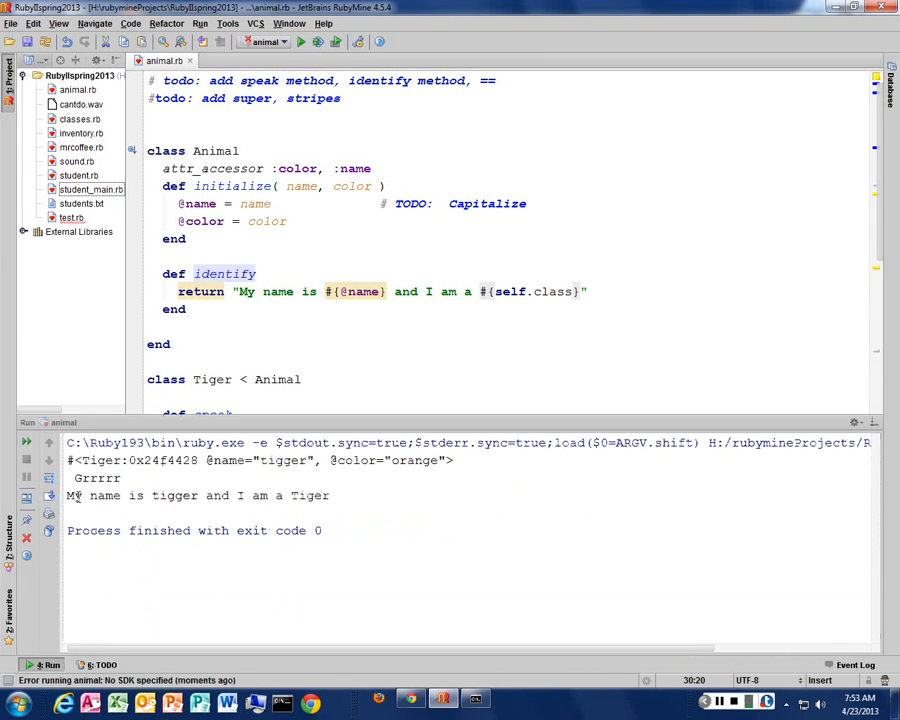
{"action": "scroll", "scroll_direction": "down", "scroll_amount": 3}
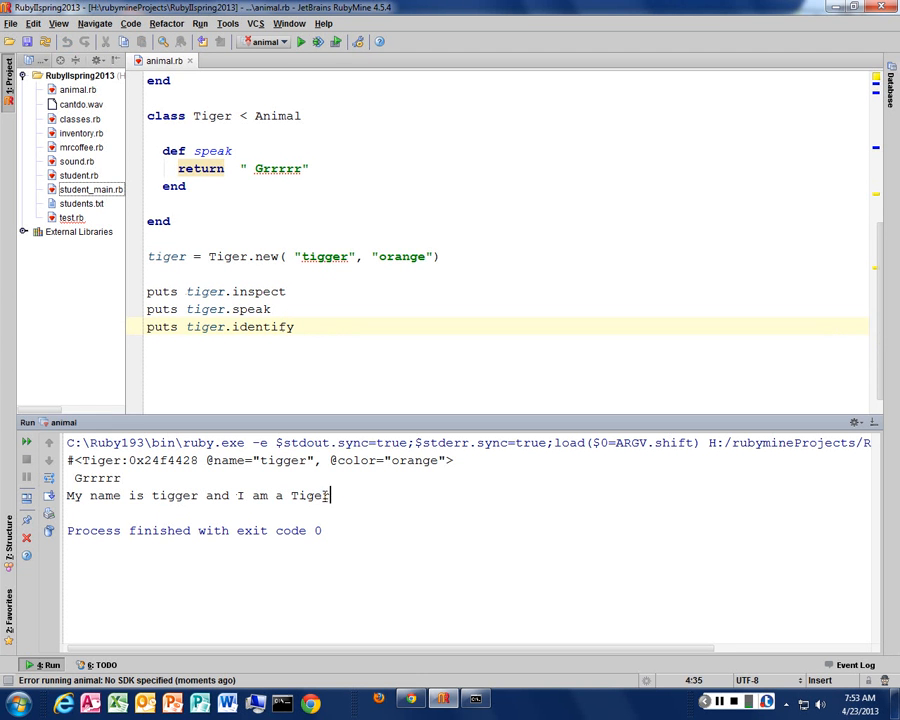
{"action": "double_click", "coordinate": [310, 496]}
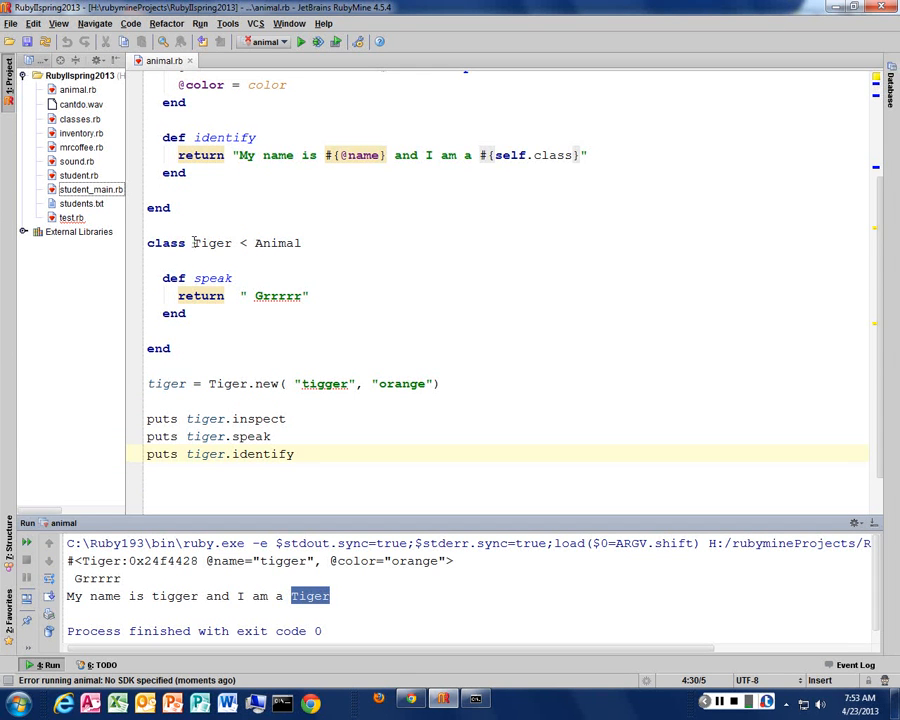
{"action": "double_click", "coordinate": [212, 244]}
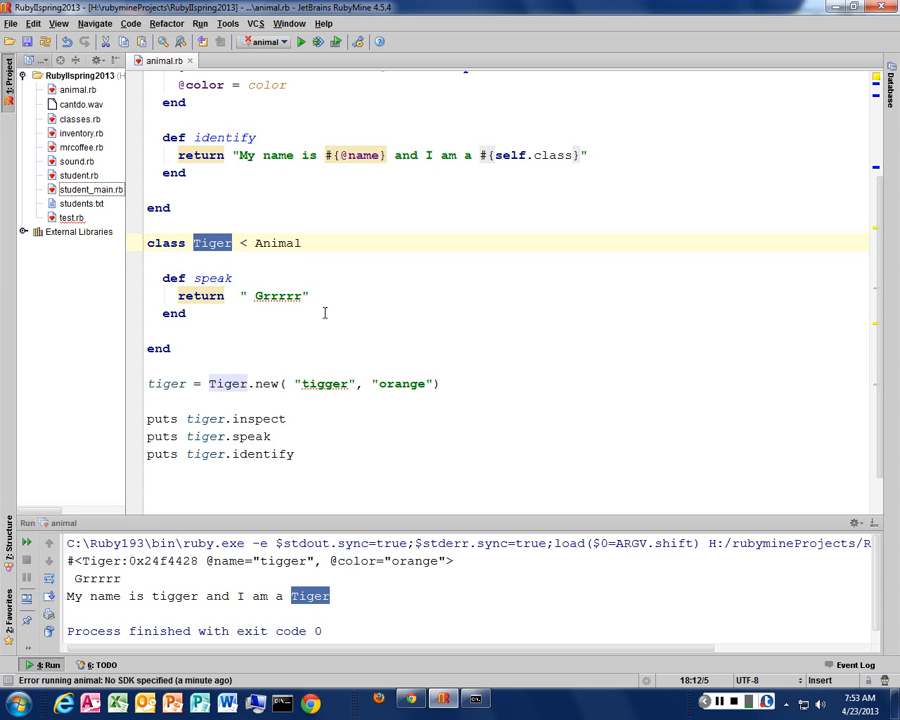
{"action": "mouse_move", "coordinate": [296, 324]}
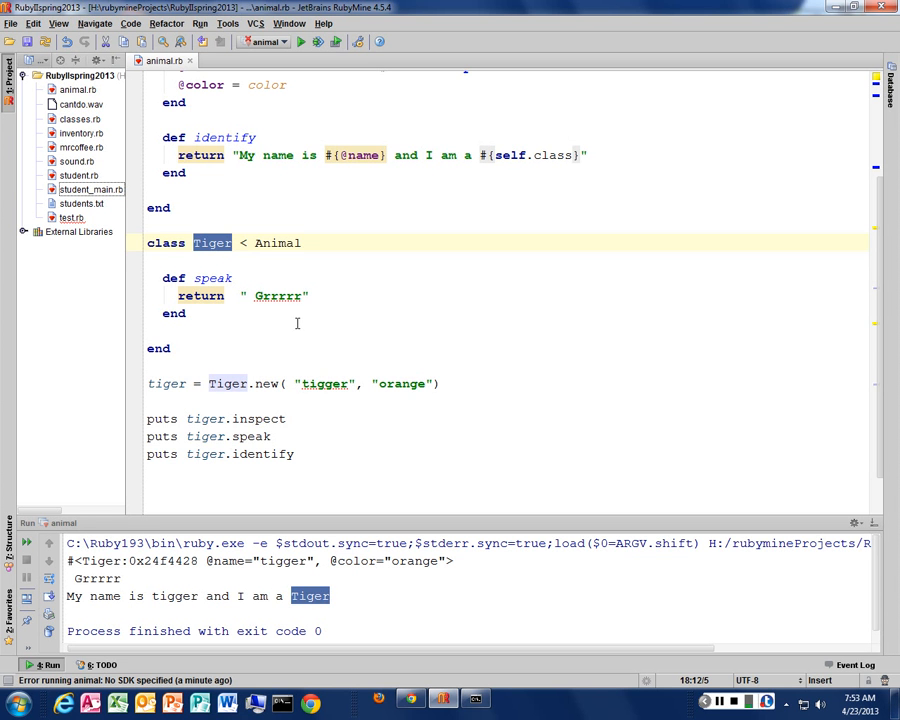
{"action": "mouse_move", "coordinate": [368, 304]}
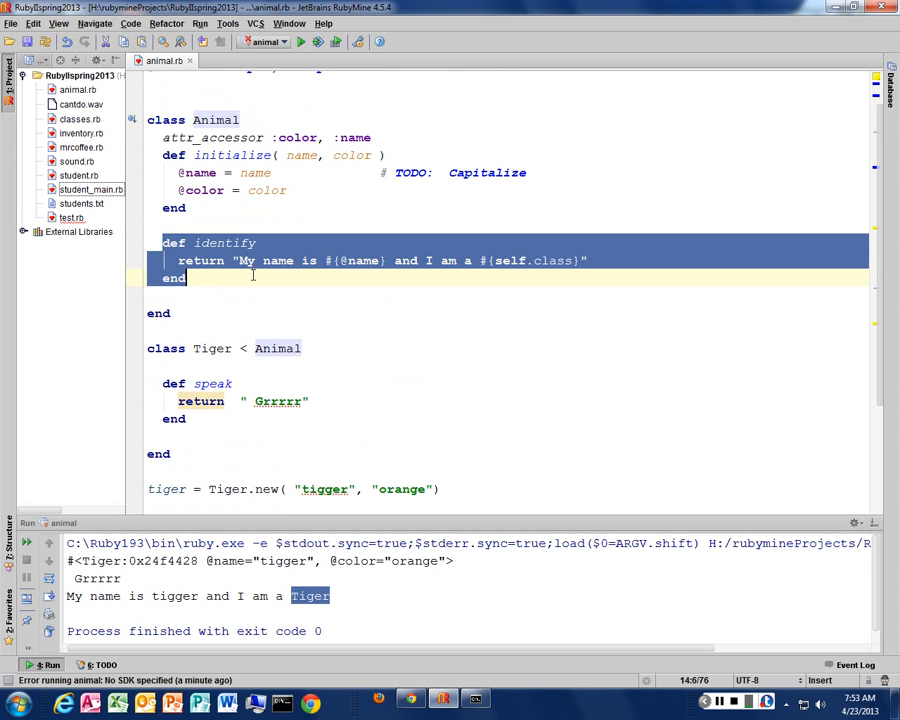
{"action": "mouse_move", "coordinate": [600, 304]}
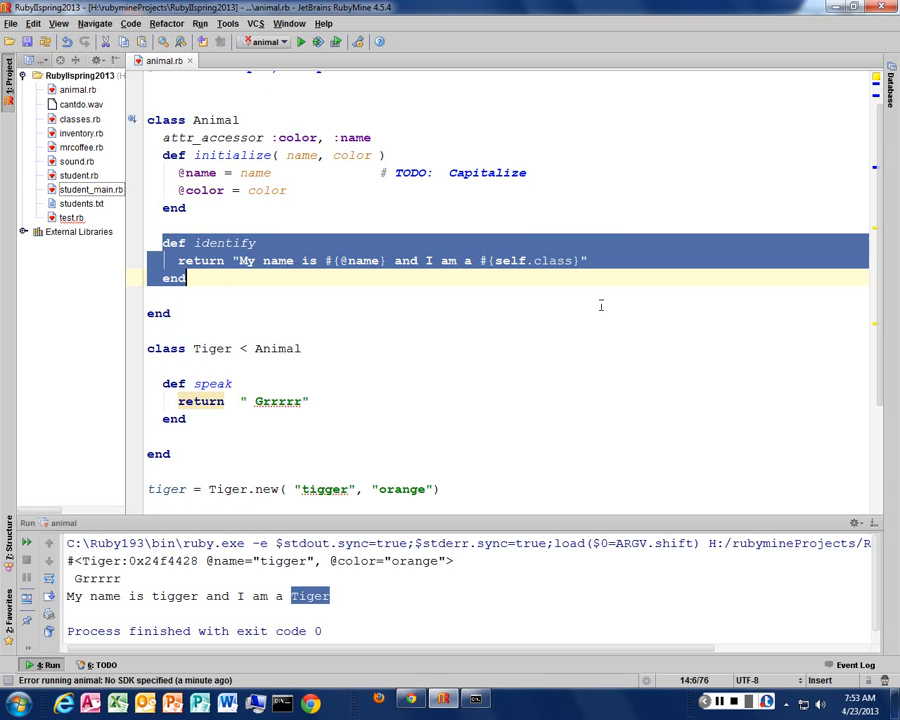
{"action": "mouse_move", "coordinate": [482, 384]}
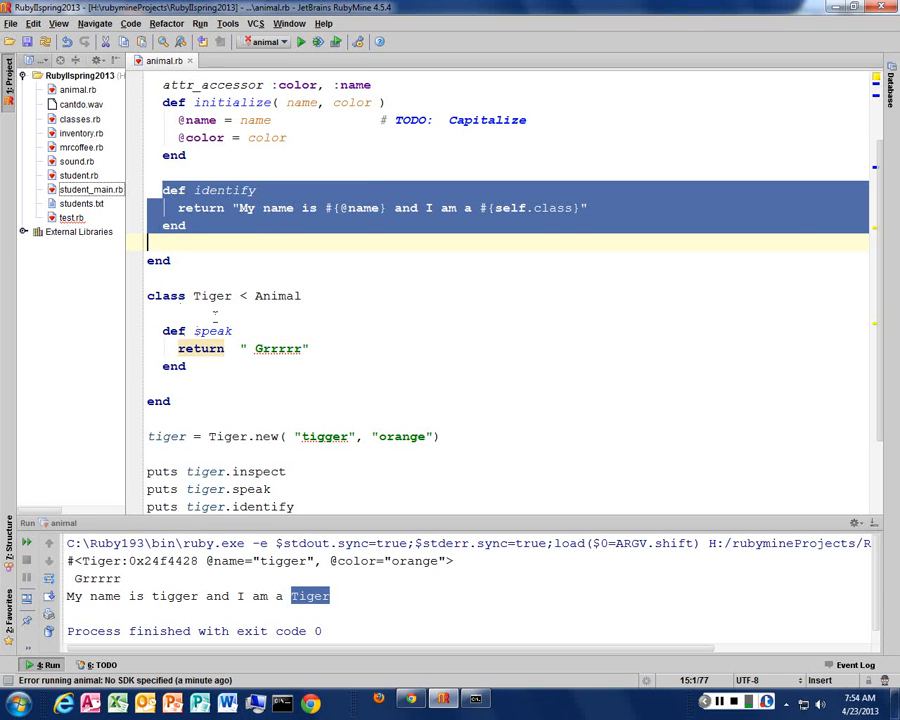
{"action": "mouse_move", "coordinate": [200, 348]}
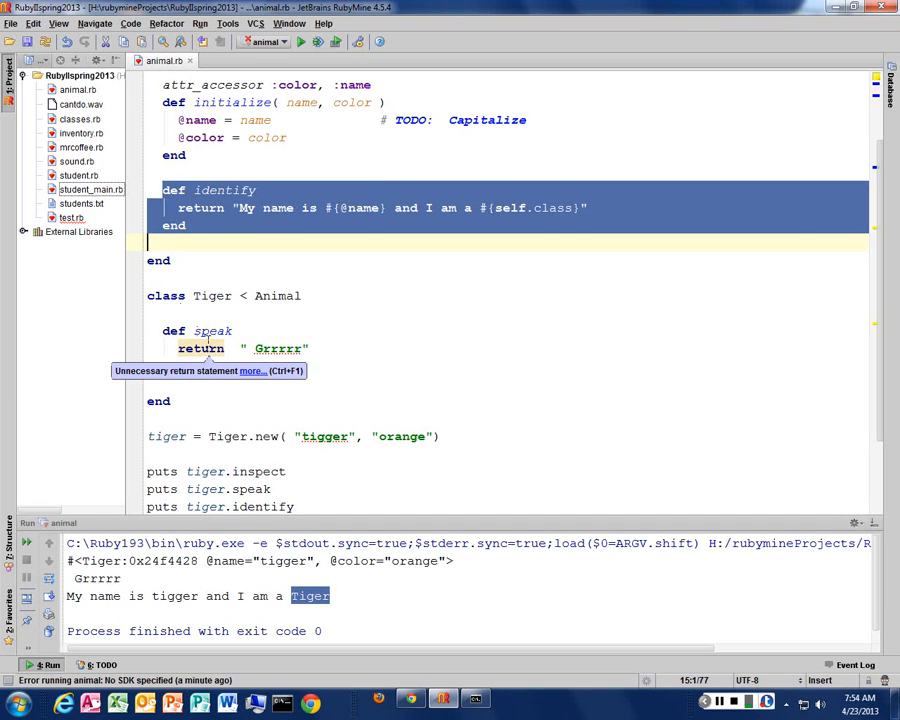
{"action": "mouse_move", "coordinate": [200, 316]}
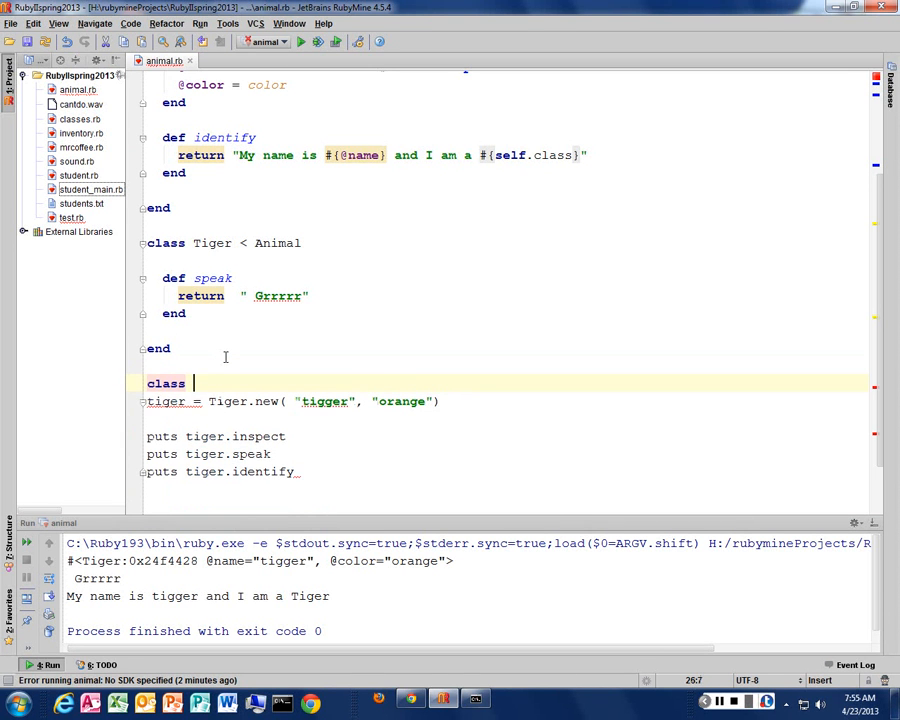
- Add empty class Zebra < Animal and zach = Zebra.new('Zach', "black and white") below the tiger line
{"action": "type", "text": "Zebra <"}
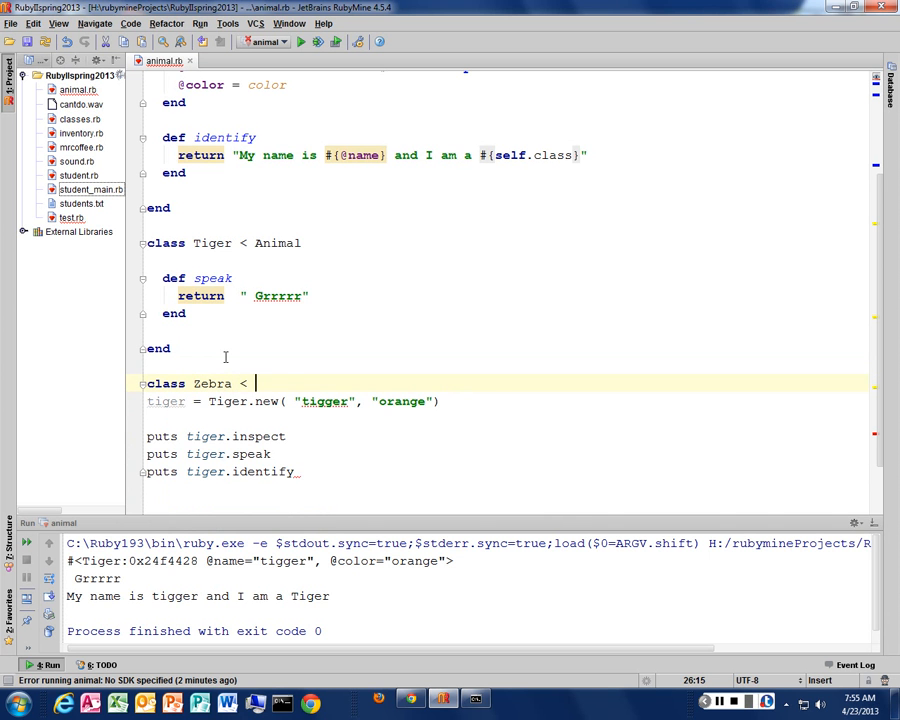
{"action": "type", "text": "Animal"}
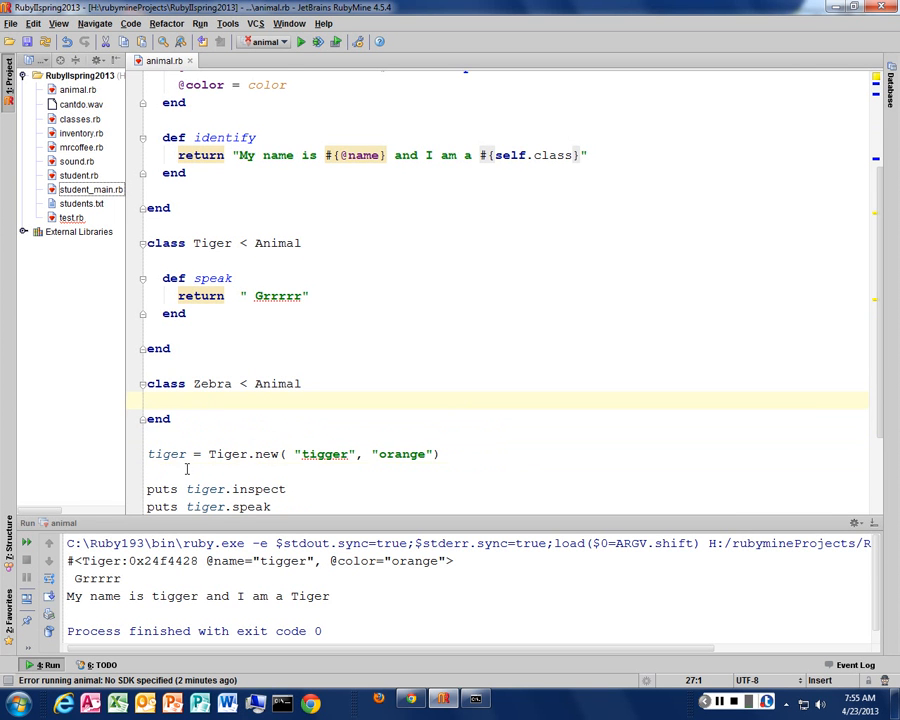
{"action": "left_click", "coordinate": [150, 472]}
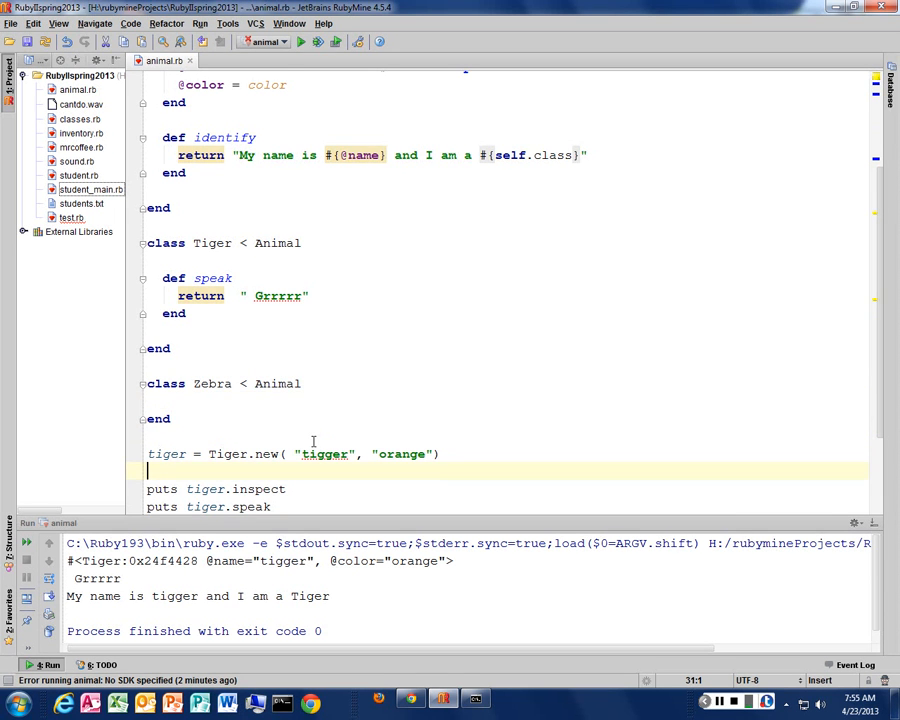
{"action": "type", "text": "z"}
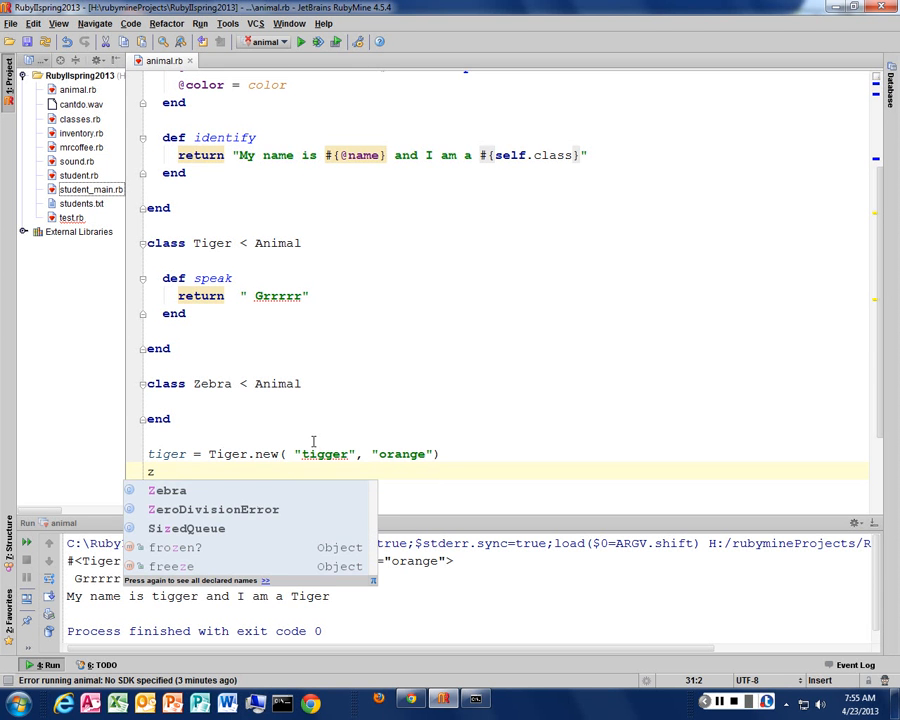
{"action": "type", "text": "ach"}
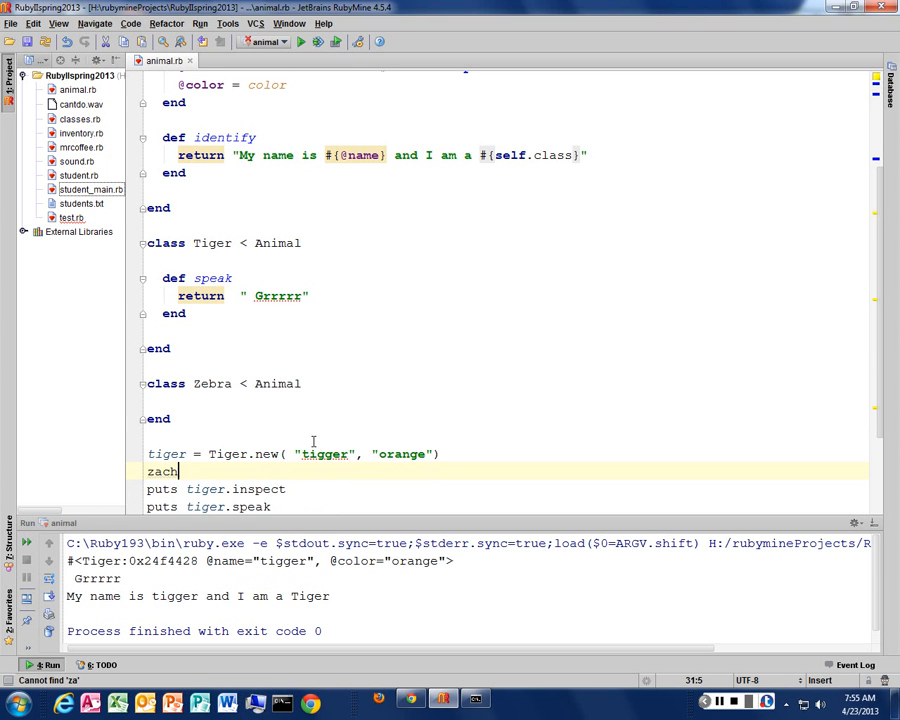
{"action": "type", "text": "= Ze"}
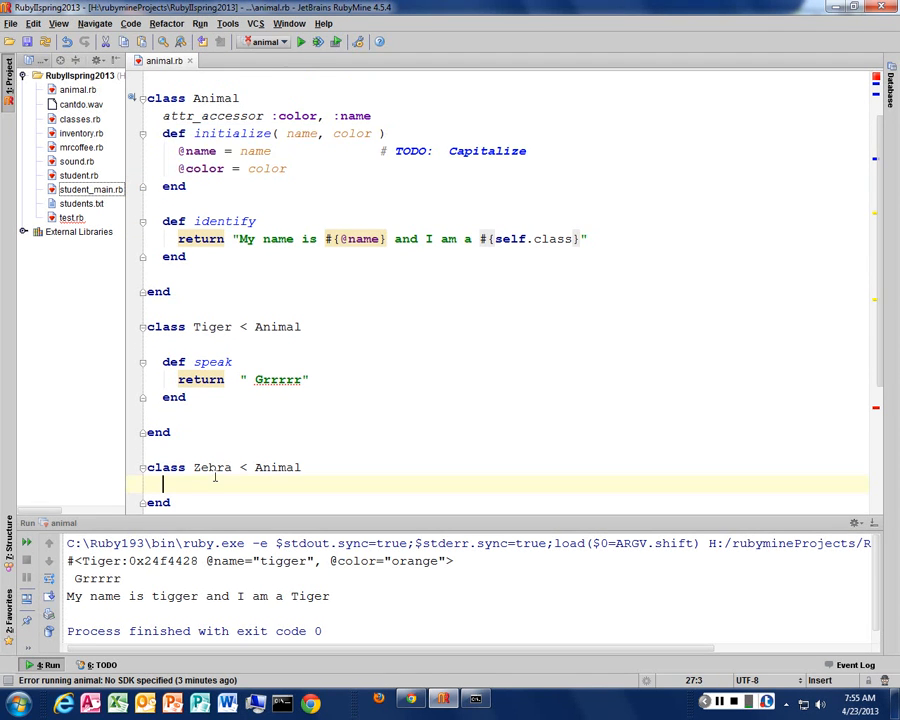
{"action": "scroll", "scroll_direction": "down", "scroll_amount": 3}
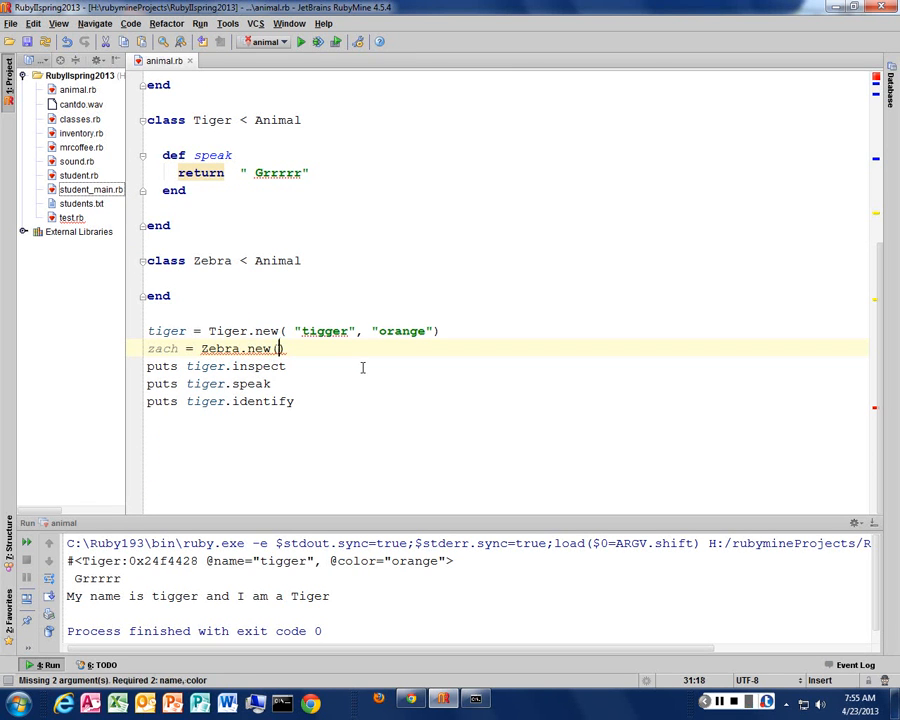
{"action": "type", "text": "'Zach'"}
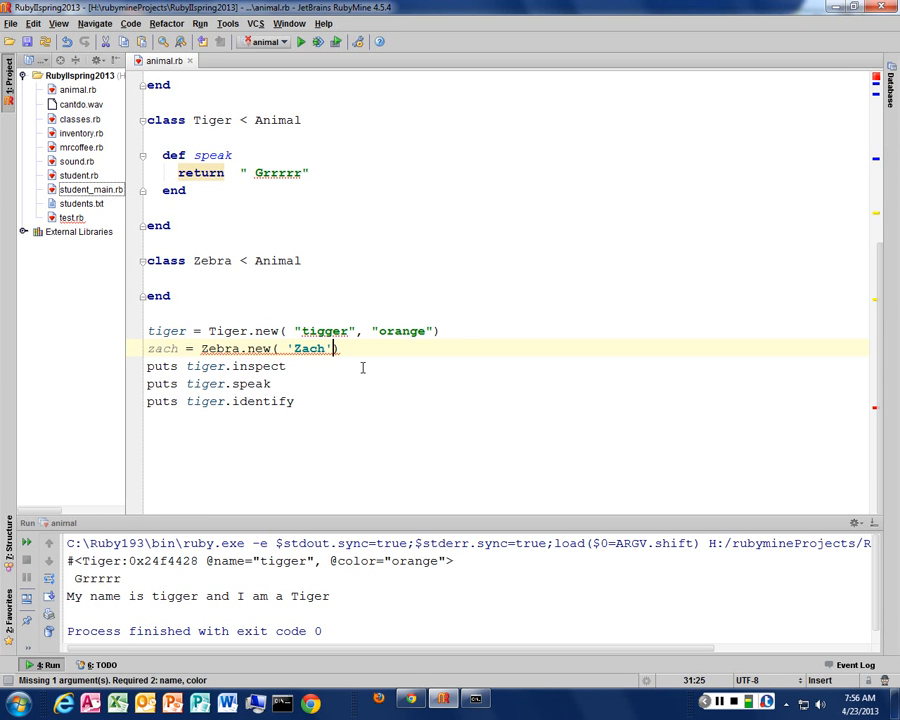
{"action": "type", "text": ", \""}
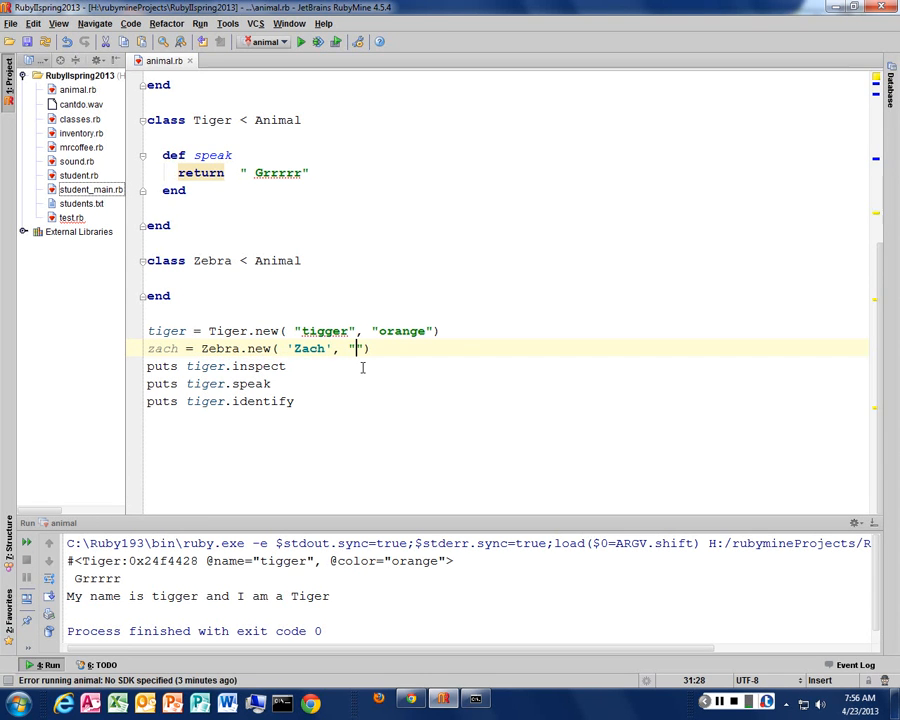
{"action": "type", "text": "black"}
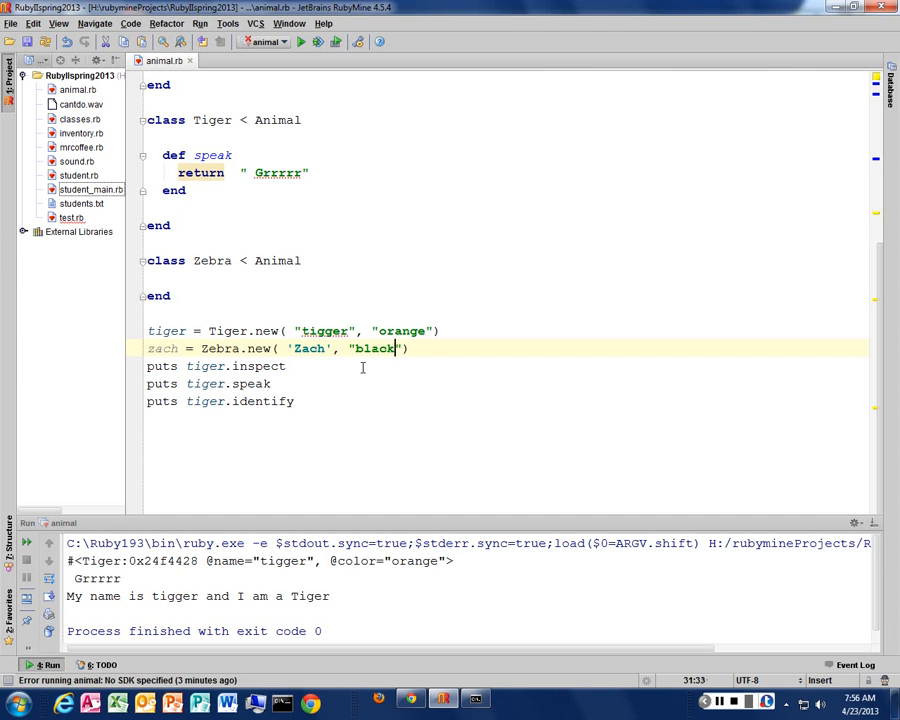
{"action": "type", "text": "and white"}
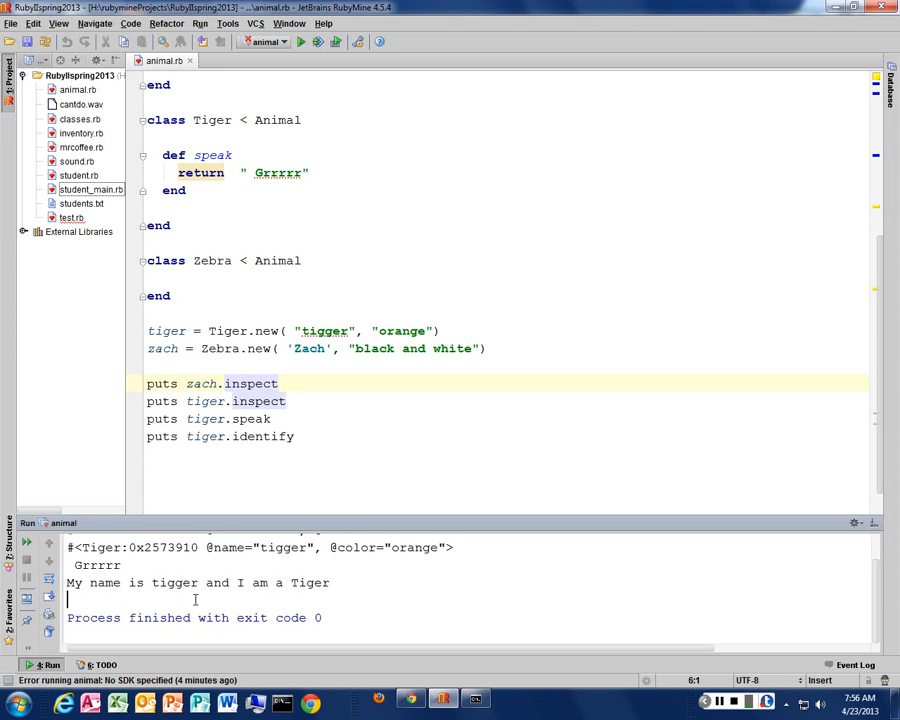
- Run the script and review Zach's inspect output with its black and white color
{"action": "left_click", "coordinate": [300, 40]}
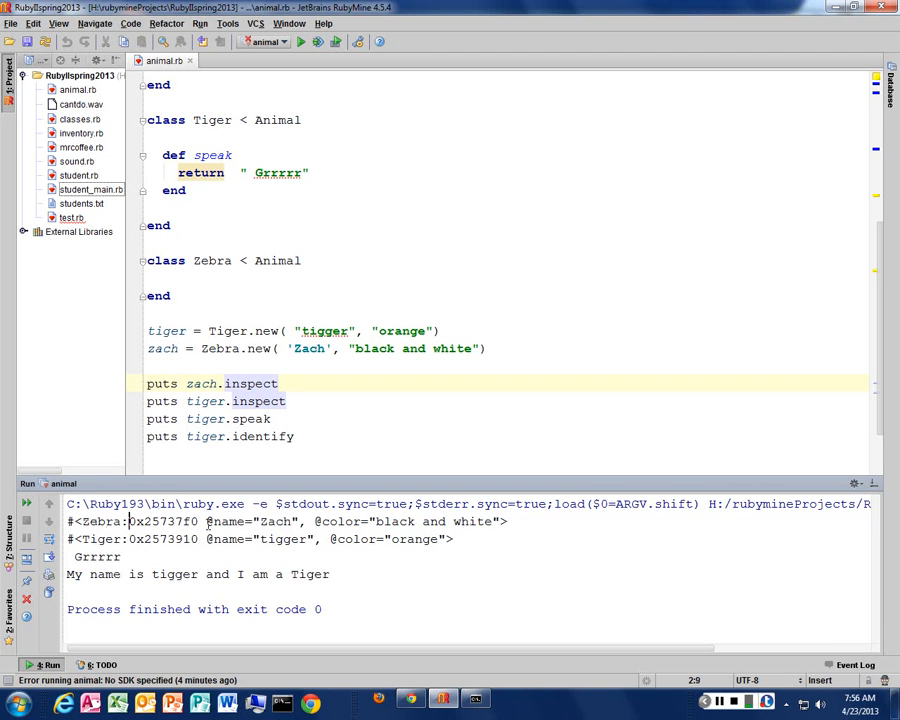
{"action": "double_click", "coordinate": [226, 520]}
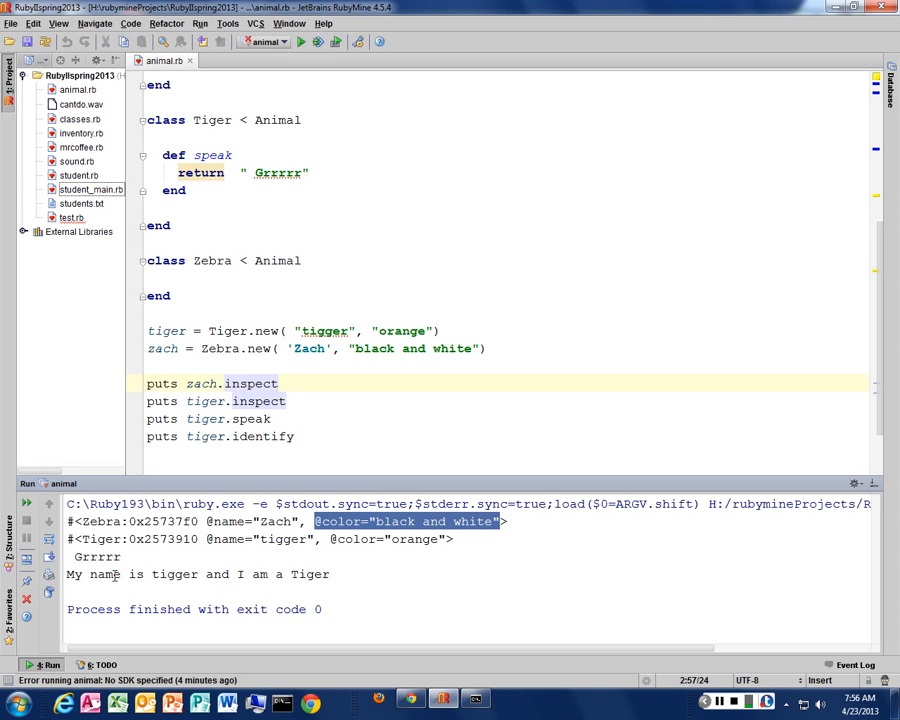
{"action": "left_click", "coordinate": [288, 400]}
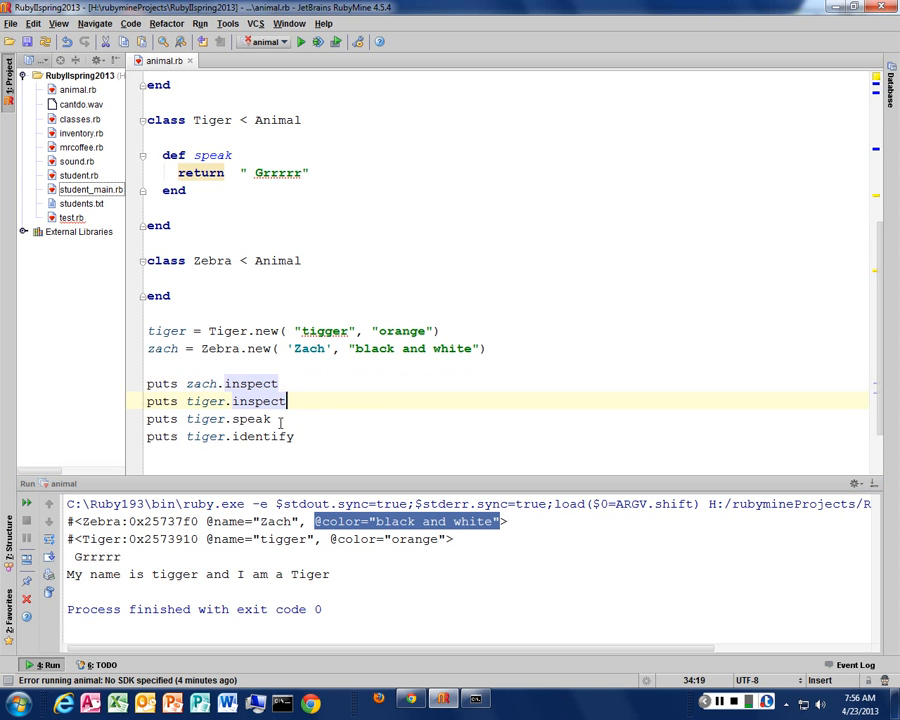
- Add puts zach.speak and run again, getting undefined method 'speak' for Zebra
{"action": "left_click", "coordinate": [280, 384]}
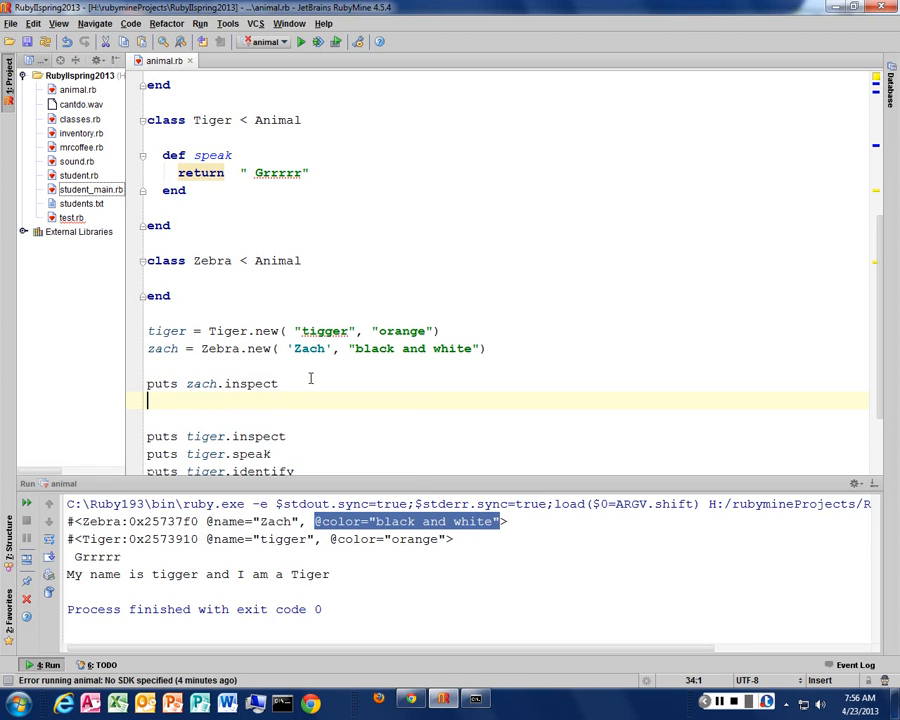
{"action": "type", "text": "puts zach.speak"}
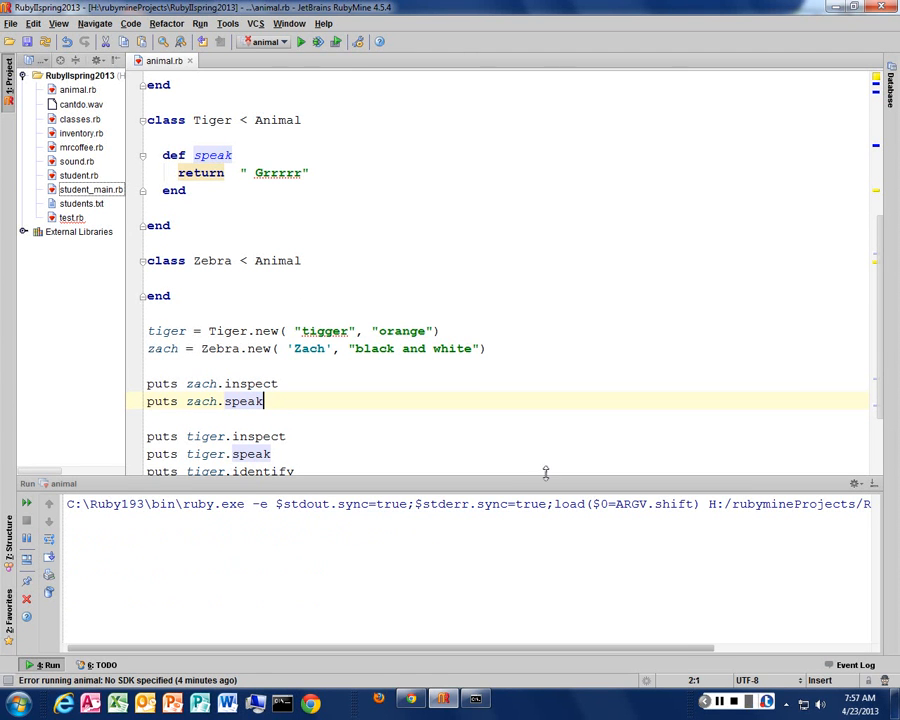
{"action": "left_click", "coordinate": [300, 40]}
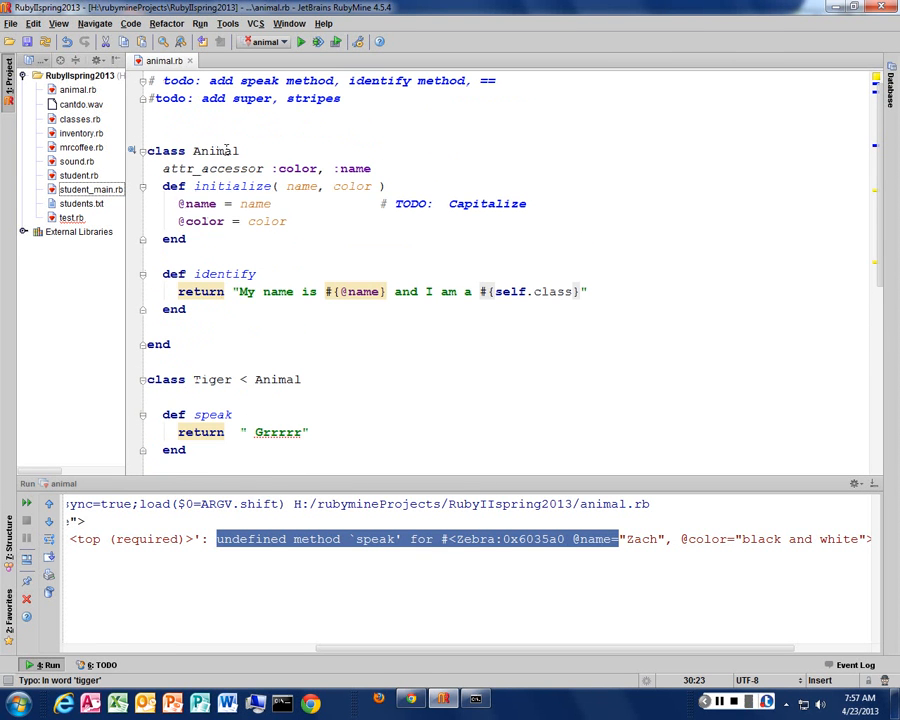
- Append < Object to class Animal, then comment the explicit superclass out with #
{"action": "left_click", "coordinate": [256, 152]}
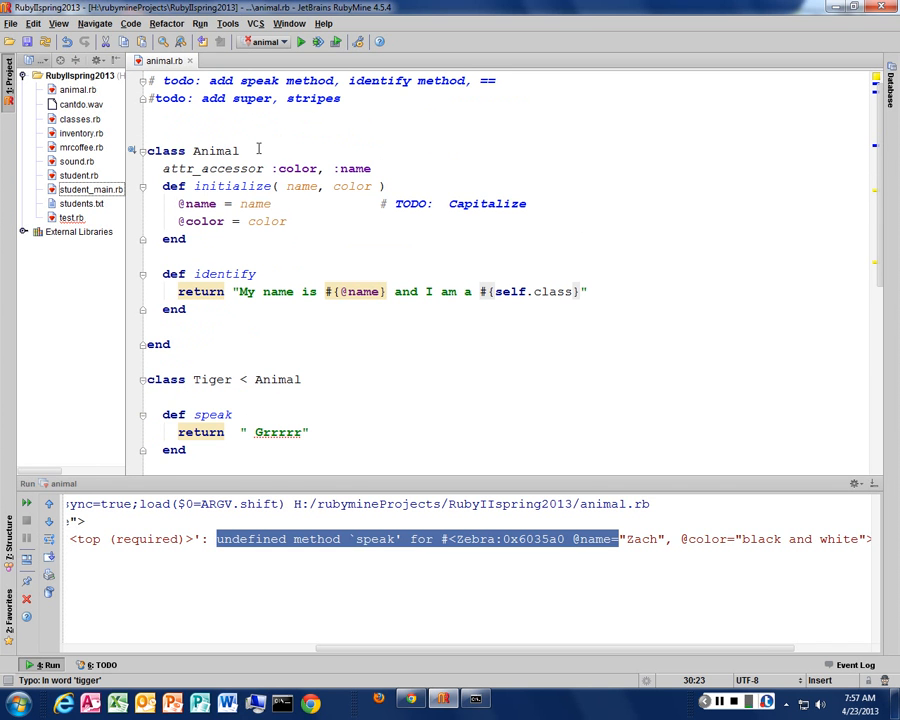
{"action": "left_click", "coordinate": [248, 152]}
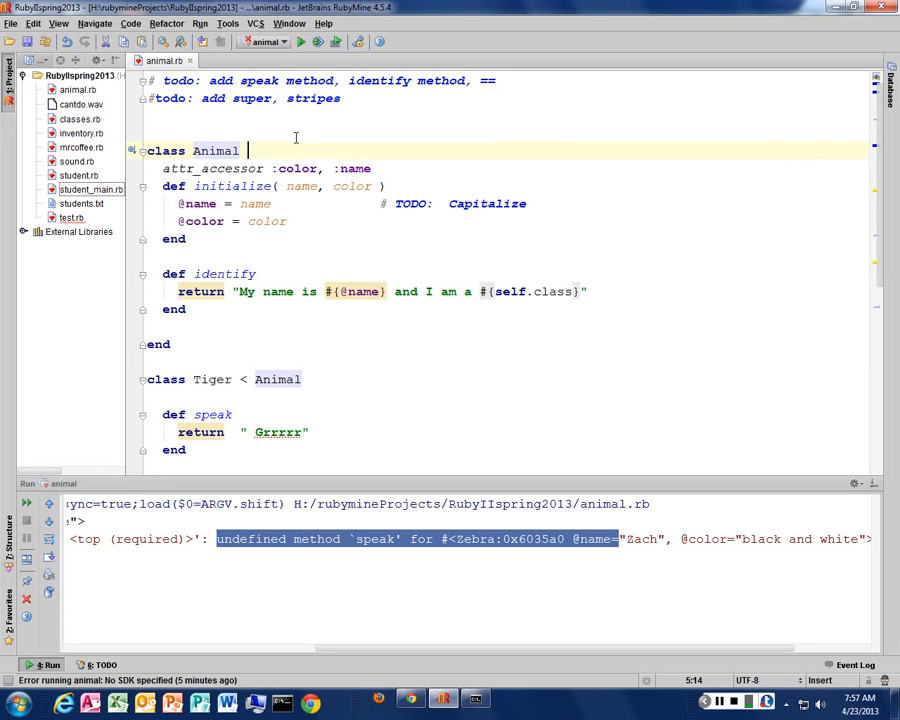
{"action": "type", "text": "<Object"}
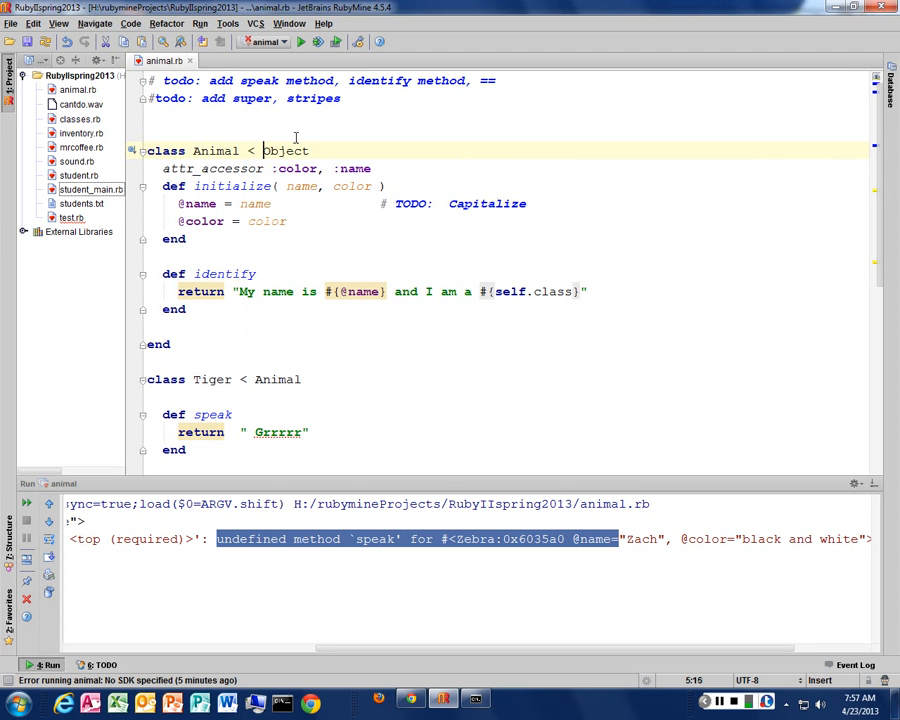
{"action": "double_click", "coordinate": [288, 150]}
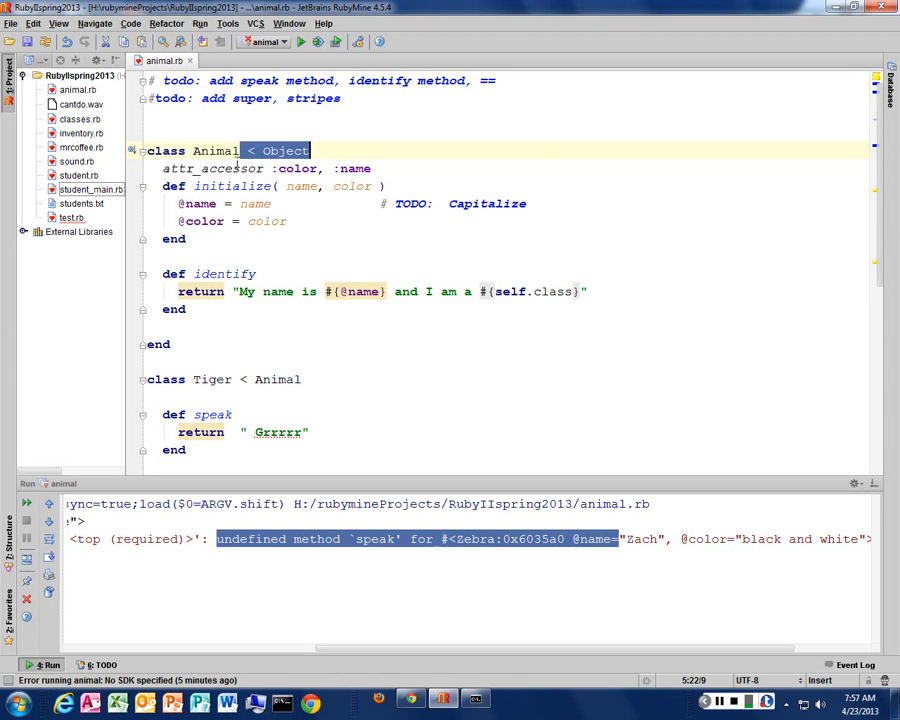
{"action": "left_click", "coordinate": [262, 150]}
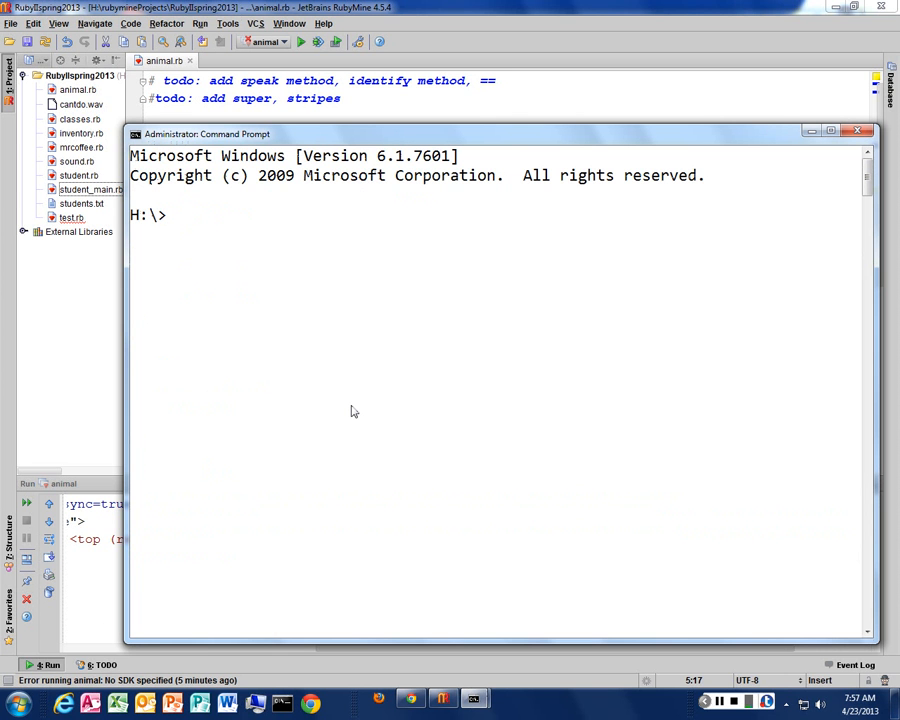
- Start irb, set a = Object and list a.methods
{"action": "type", "text": "ir"}
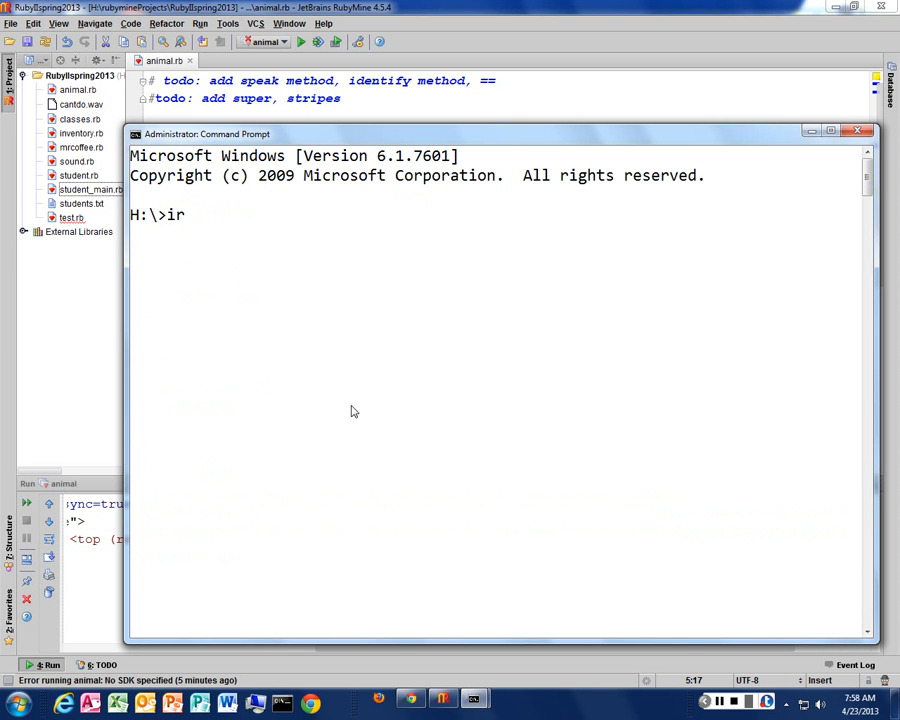
{"action": "type", "text": "rb"}
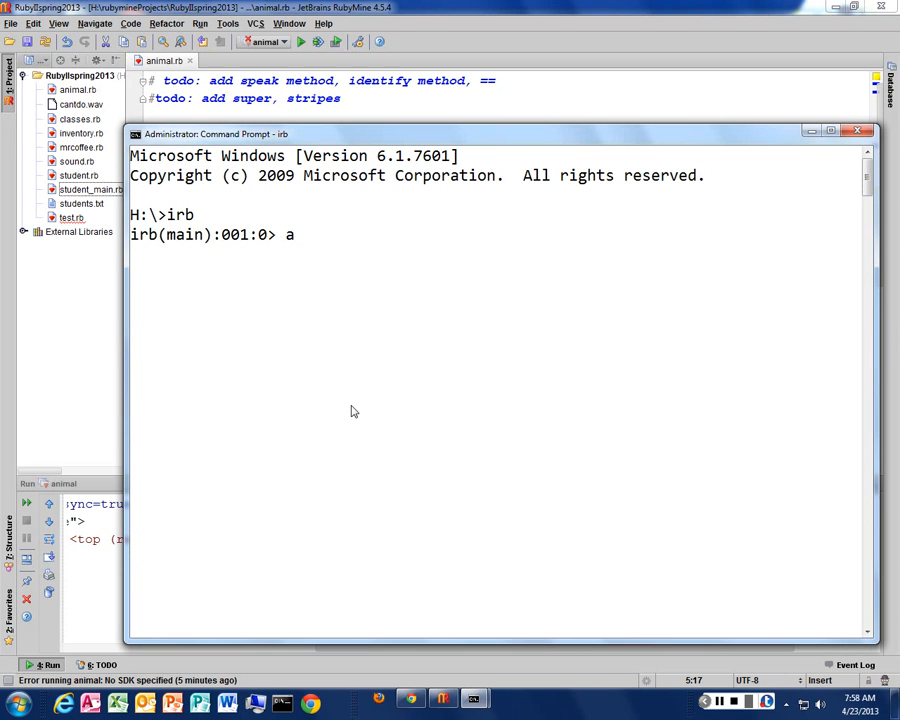
{"action": "type", "text": "= Object"}
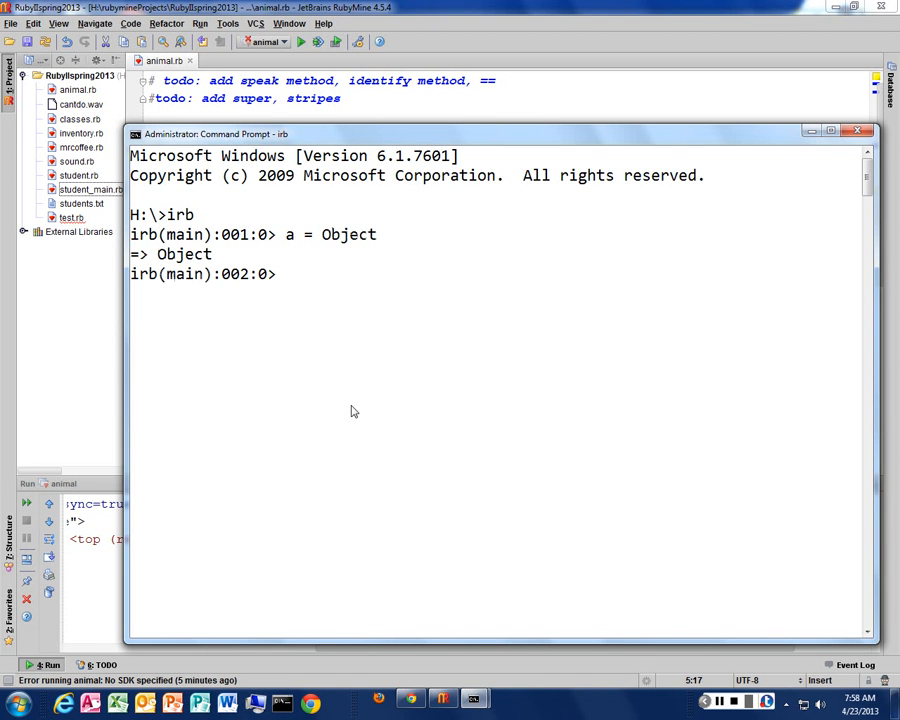
{"action": "type", "text": "a"}
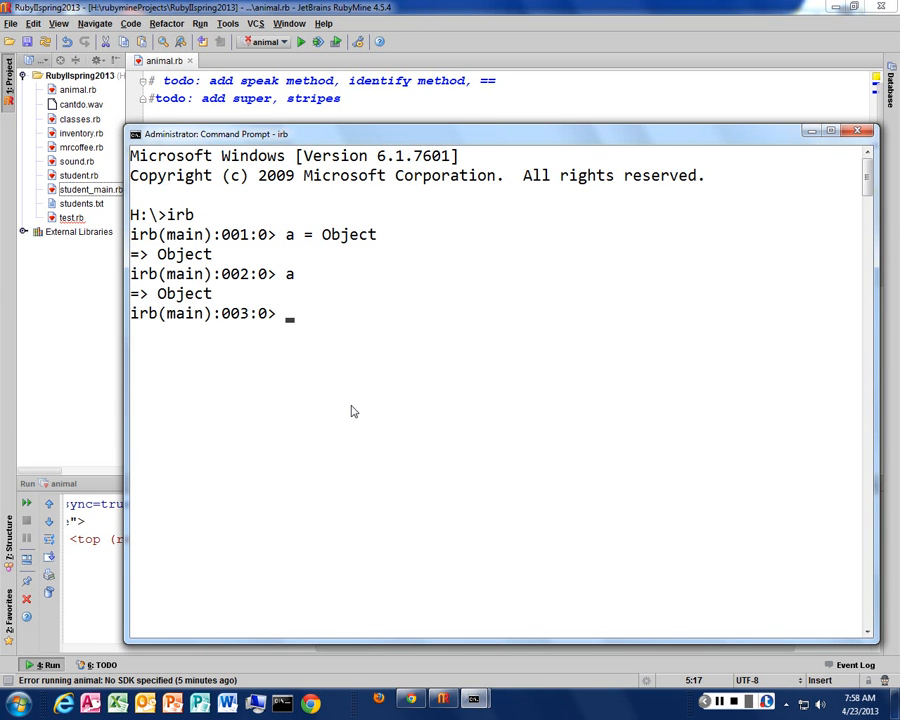
{"action": "type", "text": "a.methods"}
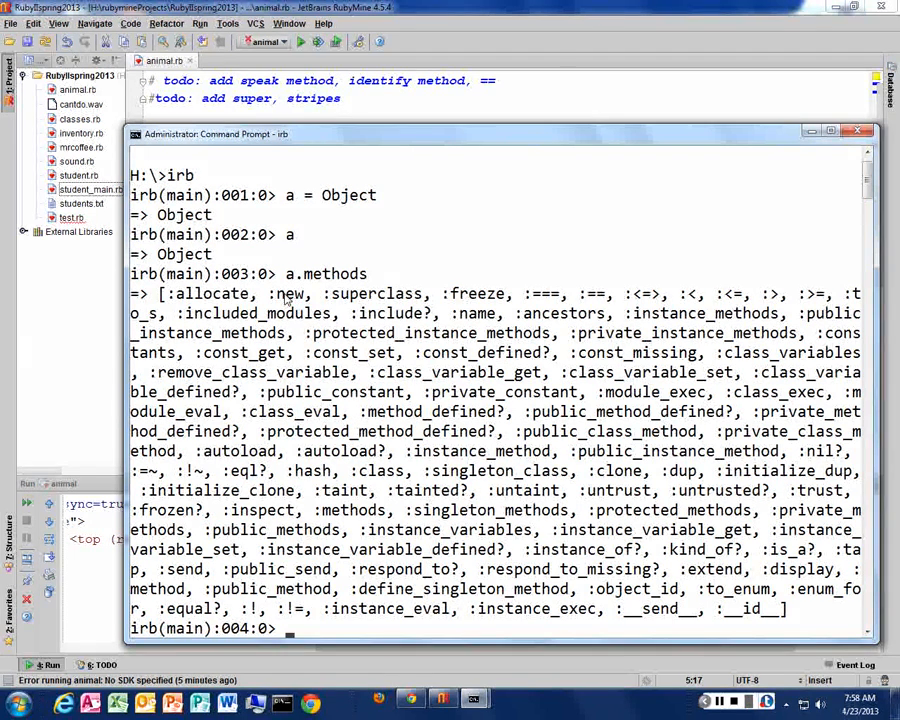
{"action": "mouse_move", "coordinate": [576, 308]}
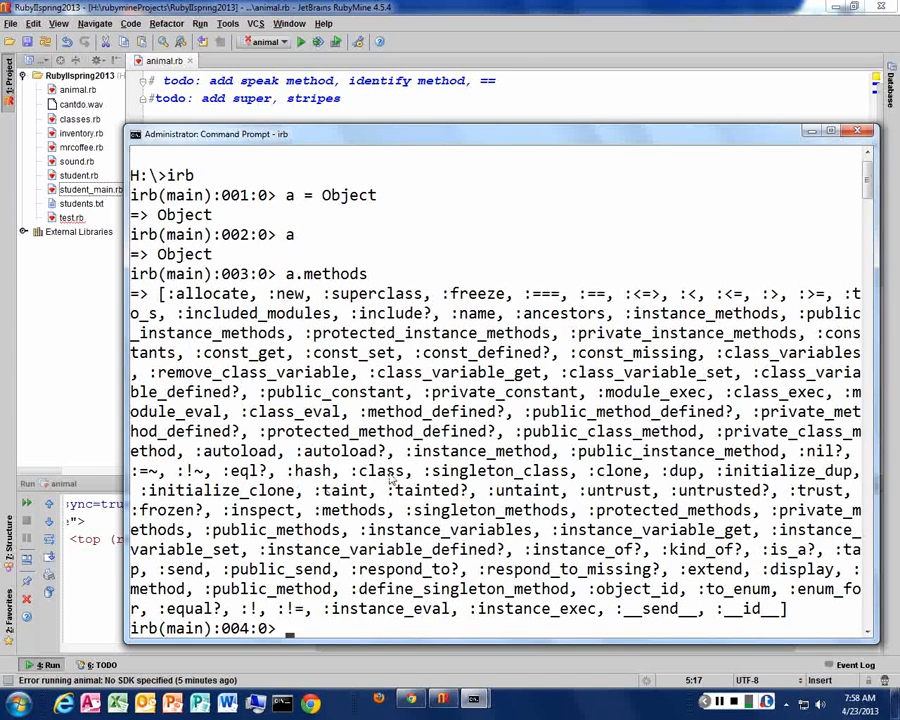
{"action": "mouse_move", "coordinate": [690, 462]}
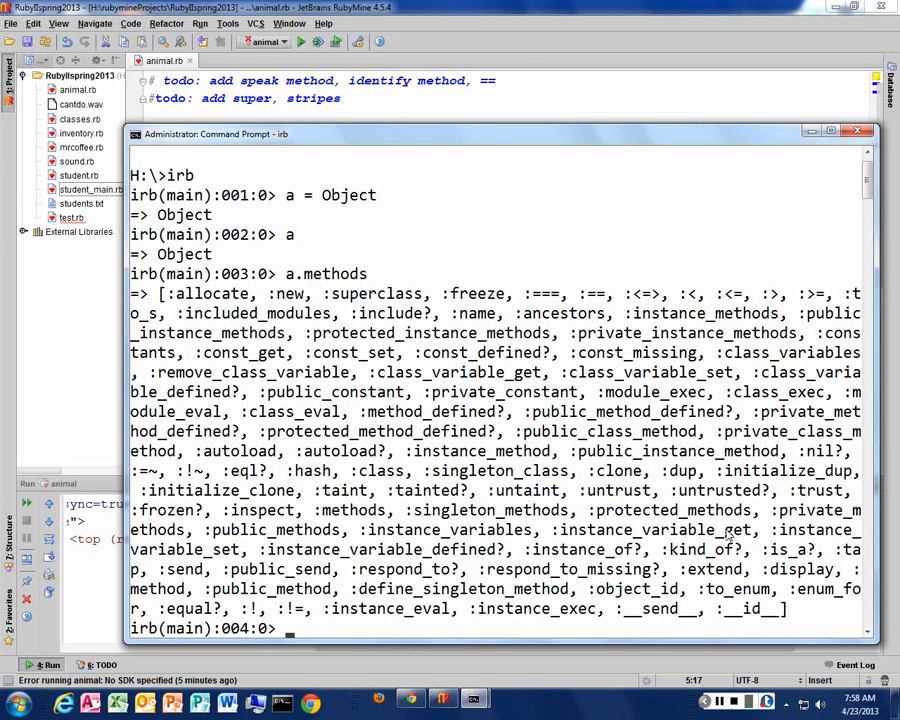
- Set a = 10, try a.ancestors (NoMethodError), then a.methods.sort and a.class.ancestors
{"action": "type", "text": "a = 10"}
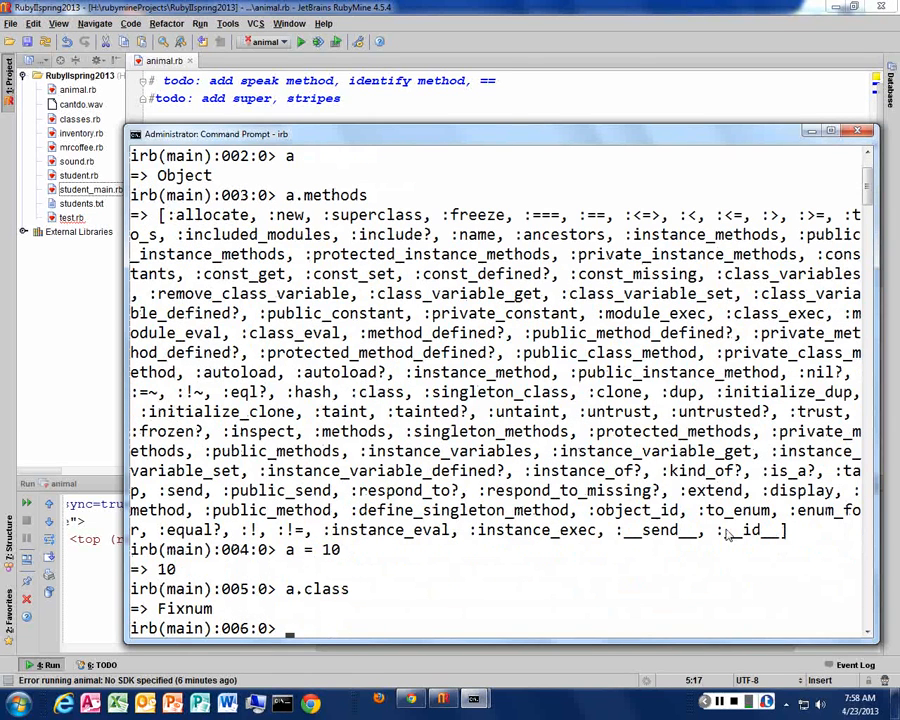
{"action": "type", "text": "a.ances"}
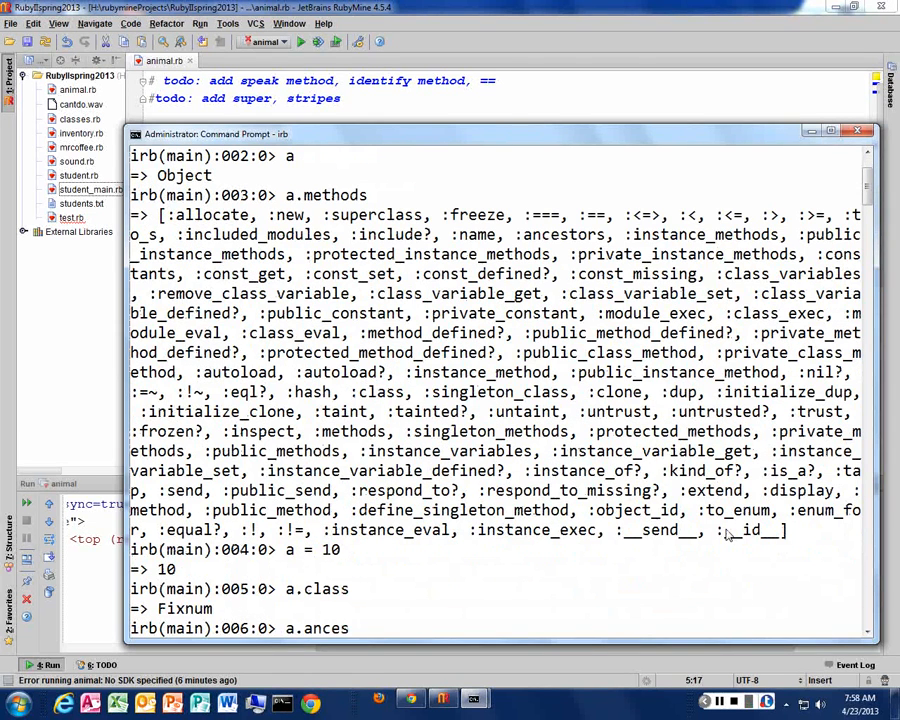
{"action": "type", "text": "tors"}
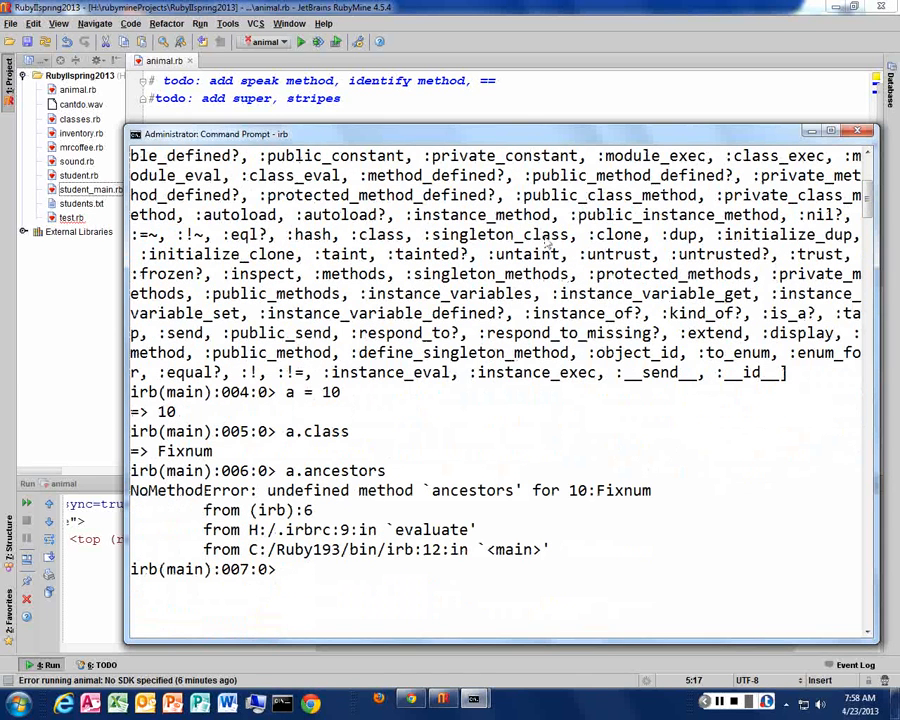
{"action": "mouse_move", "coordinate": [490, 292]}
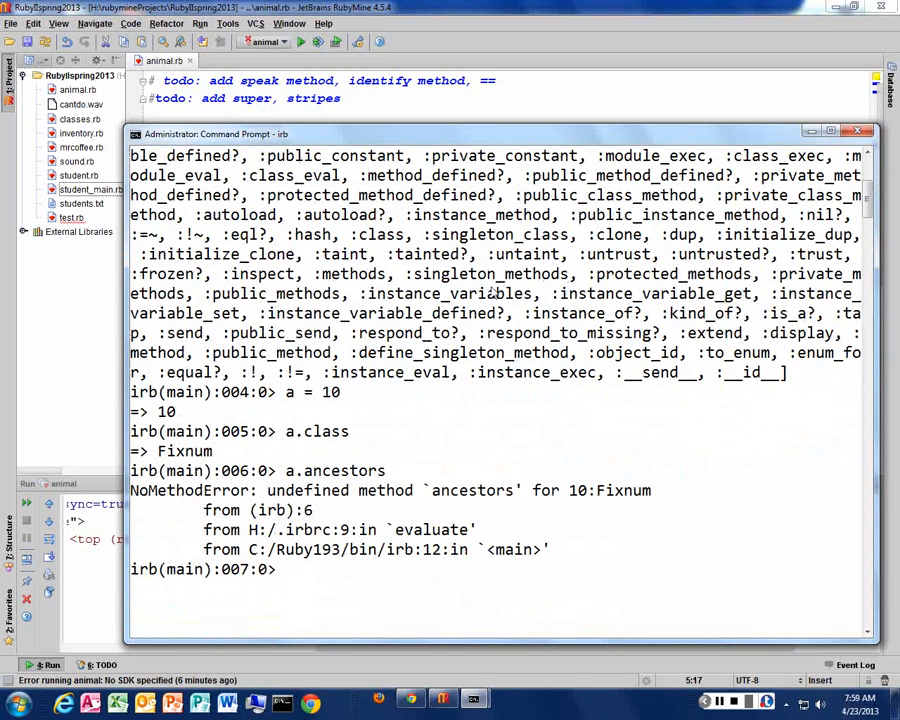
{"action": "type", "text": "a.methods.sort"}
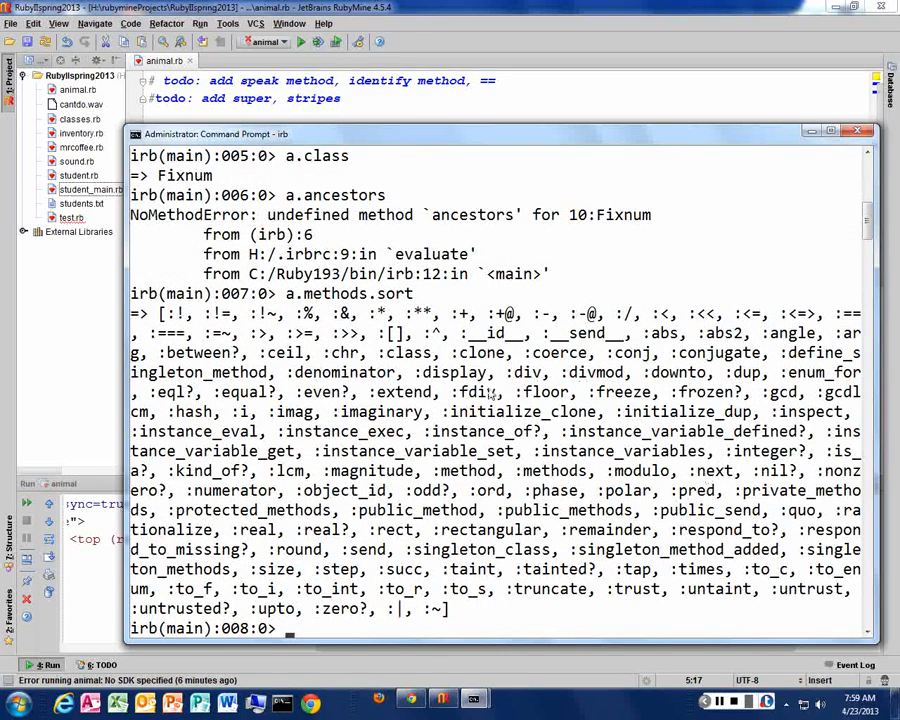
{"action": "mouse_move", "coordinate": [730, 342]}
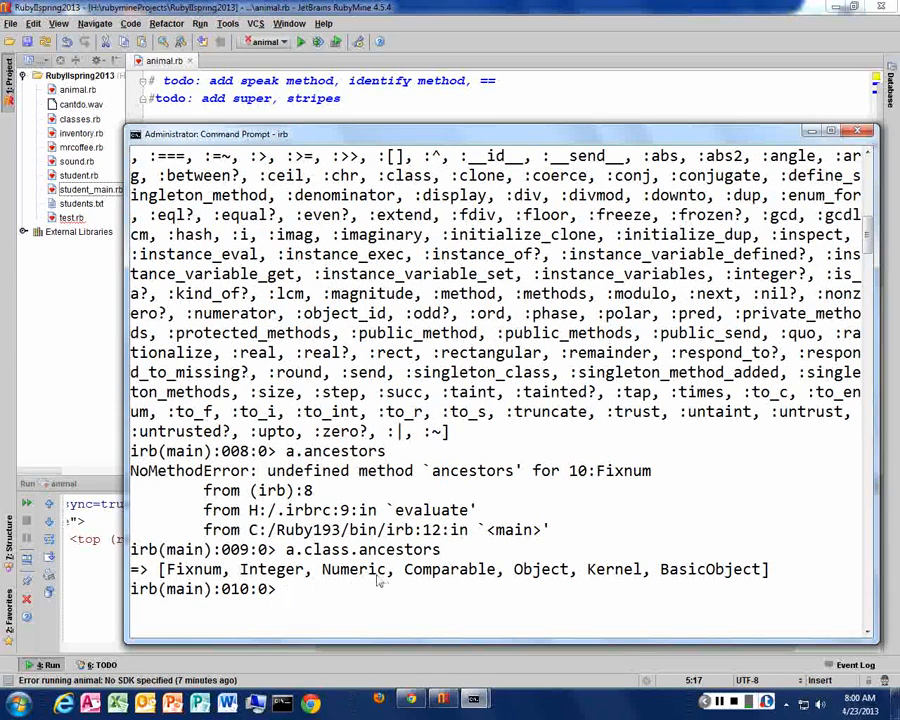
{"action": "mouse_move", "coordinate": [424, 576]}
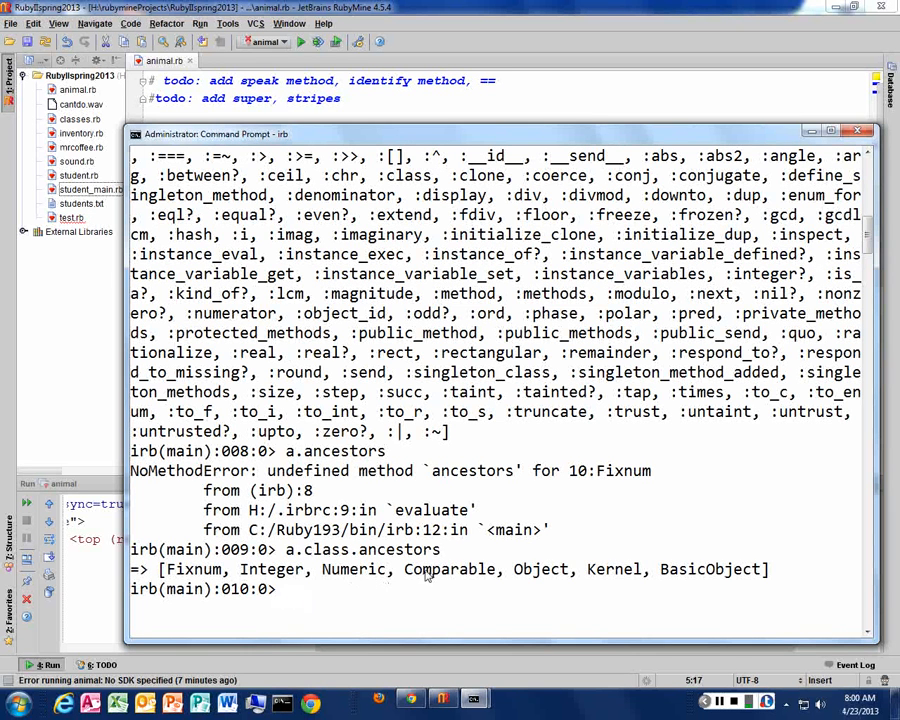
{"action": "mouse_move", "coordinate": [548, 578]}
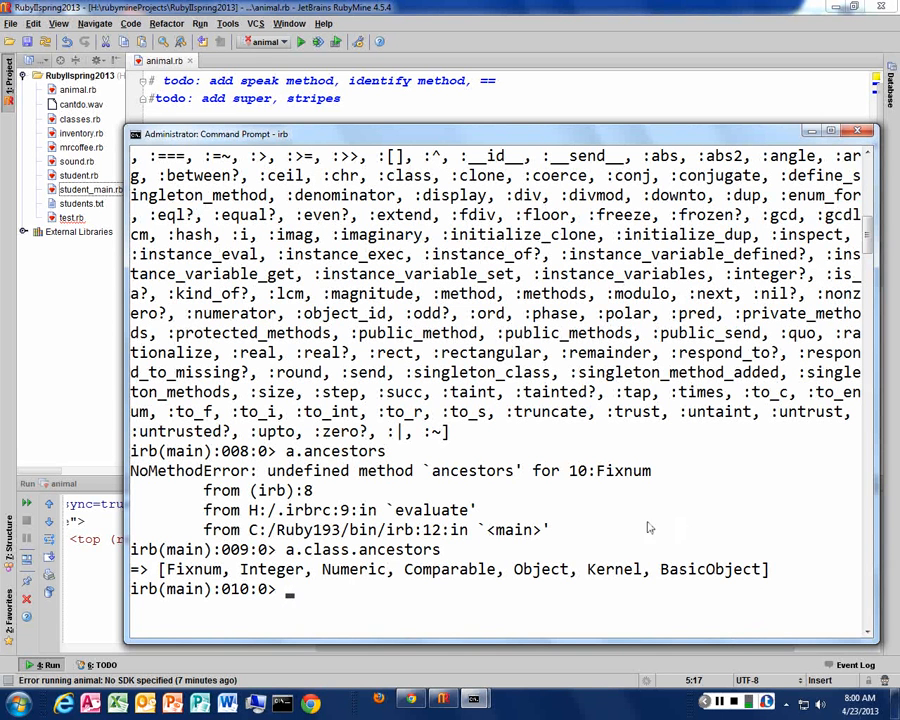
{"action": "mouse_move", "coordinate": [658, 544]}
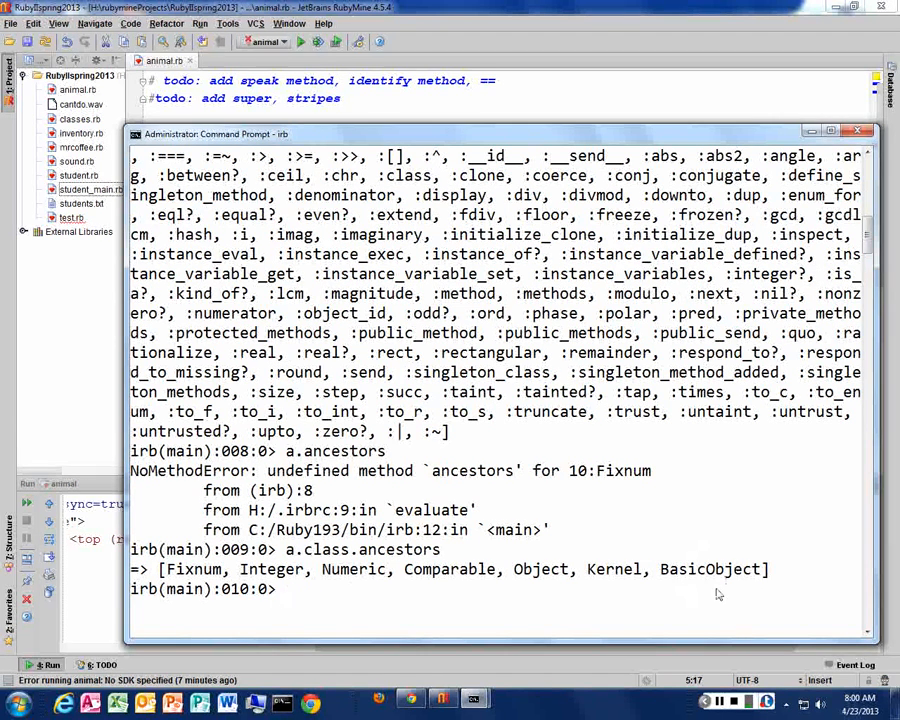
{"action": "mouse_move", "coordinate": [728, 584]}
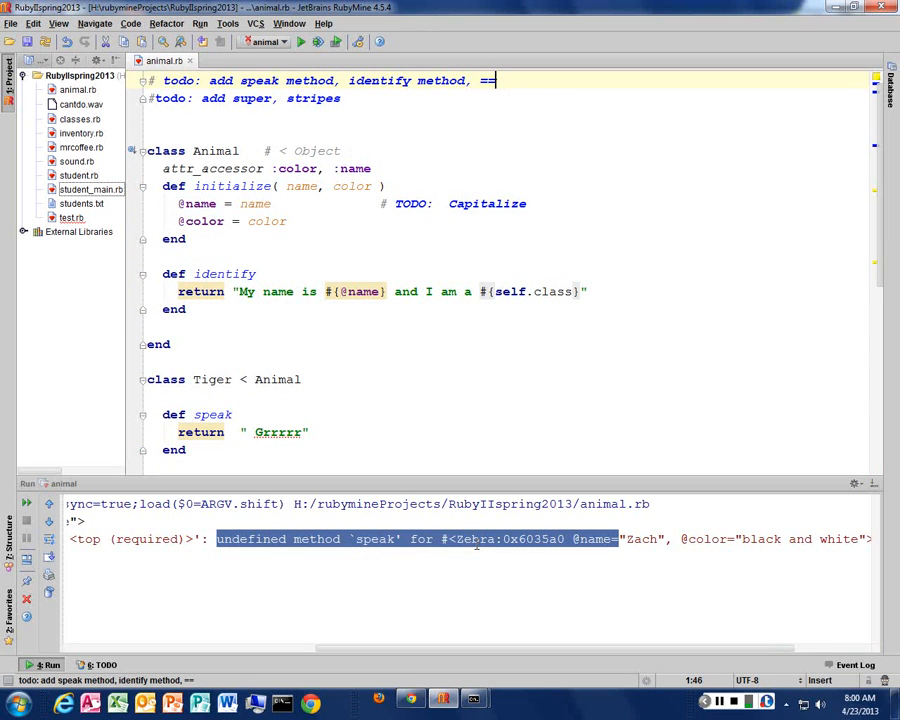
{"action": "scroll", "scroll_direction": "down", "scroll_amount": 3}
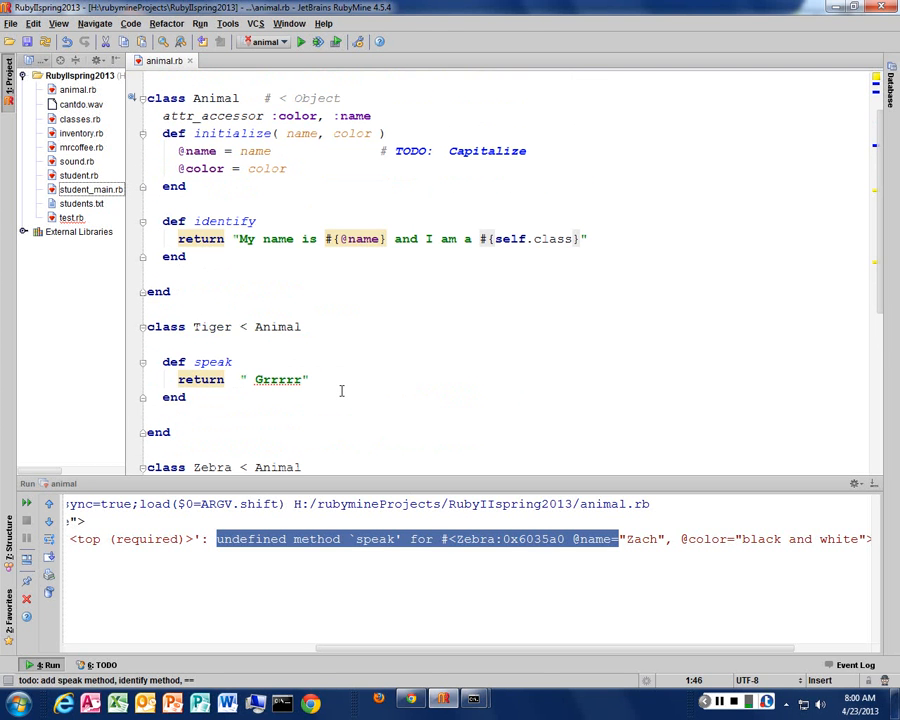
{"action": "scroll", "scroll_direction": "down", "scroll_amount": 3}
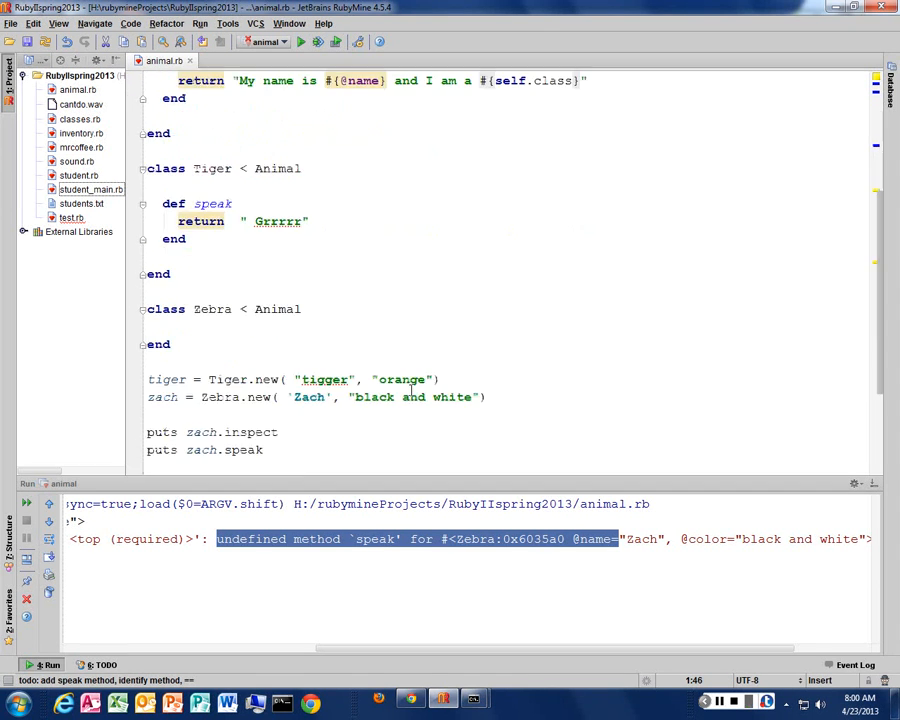
{"action": "scroll", "scroll_direction": "up", "scroll_amount": 3}
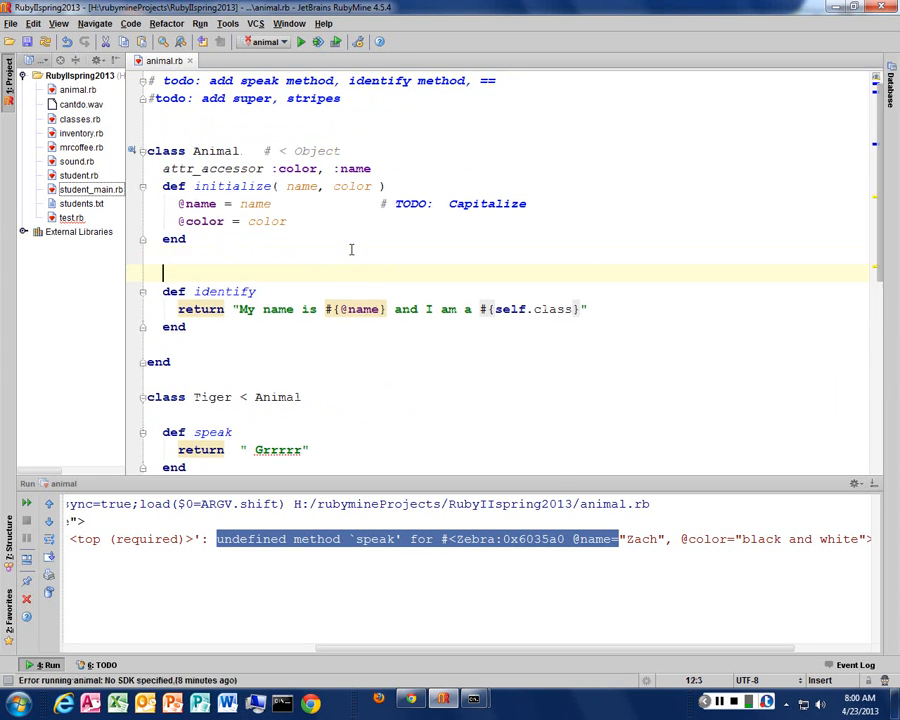
{"action": "type", "text": "def"}
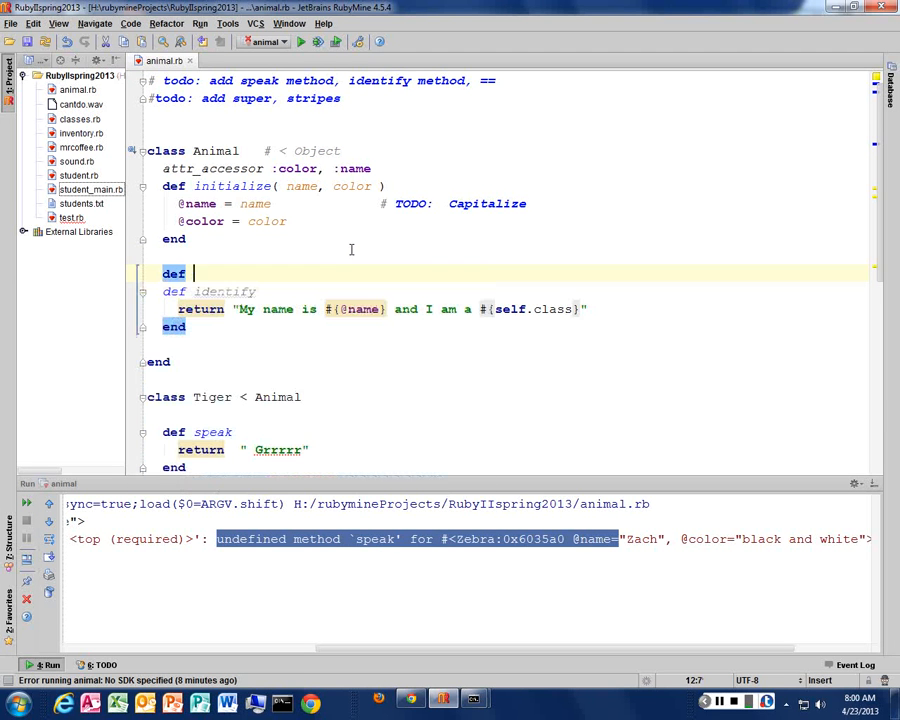
{"action": "type", "text": "speak"}
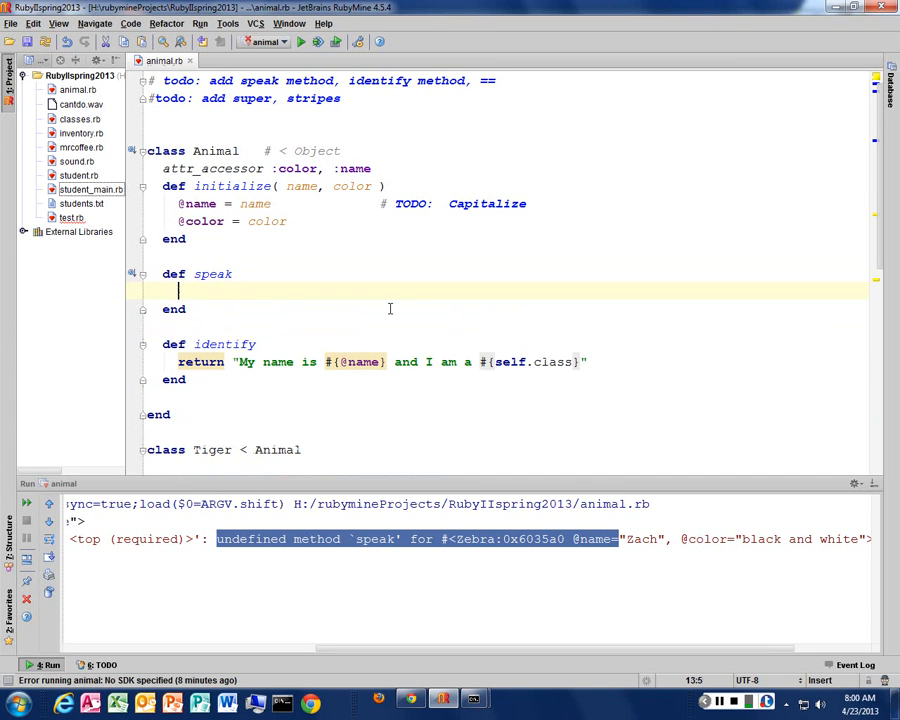
{"action": "type", "text": "\"He"}
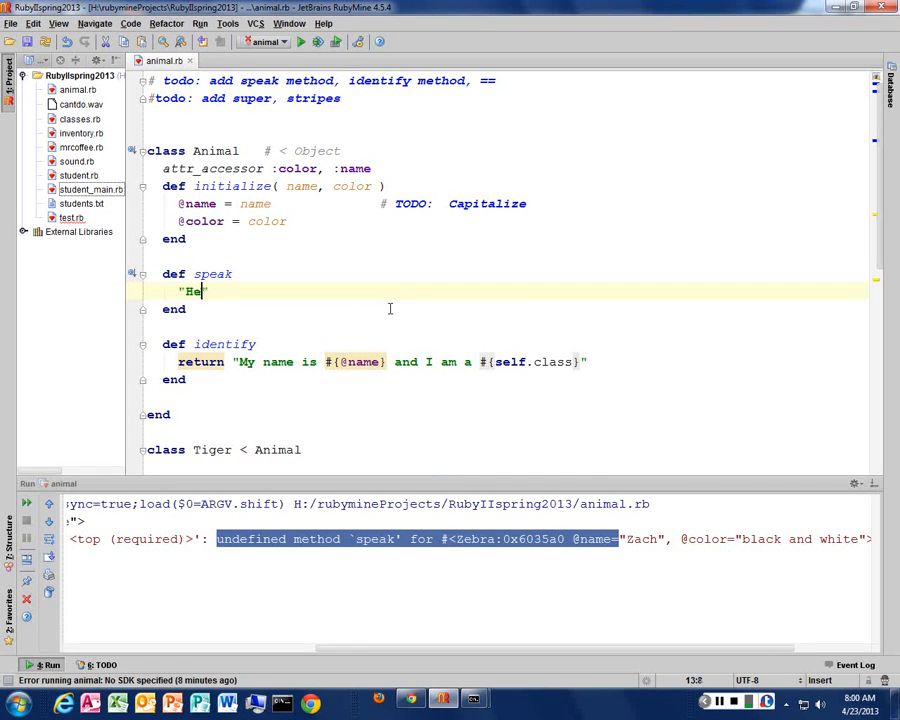
{"action": "type", "text": "llo, my nam"}
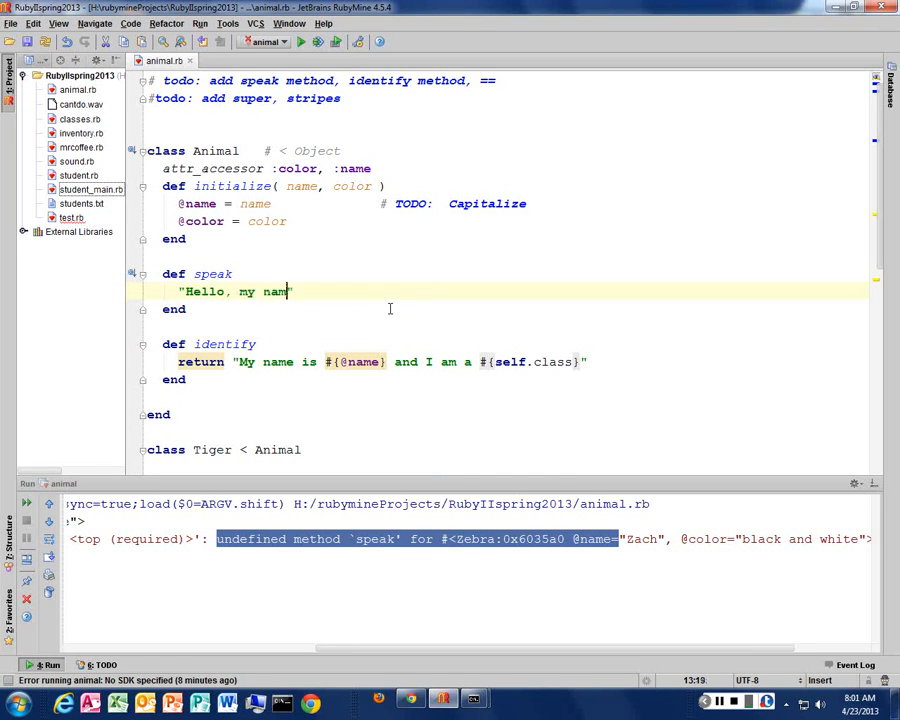
{"action": "type", "text": "is #{}"}
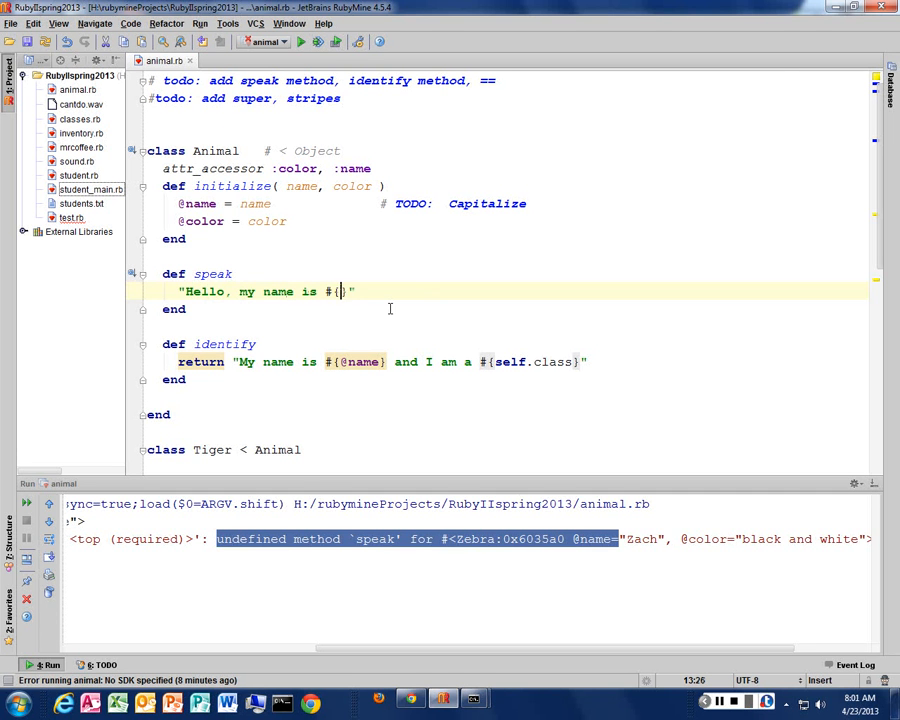
{"action": "type", "text": "@name"}
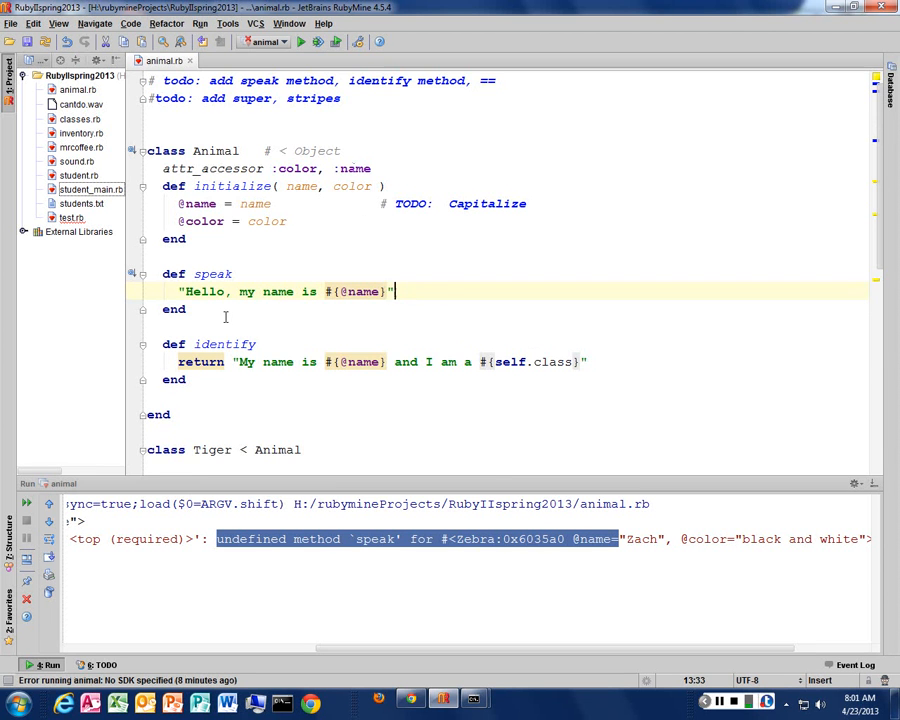
- Run the script so it prints "Hello, my name is Zach"
{"action": "scroll", "scroll_direction": "down", "scroll_amount": 3}
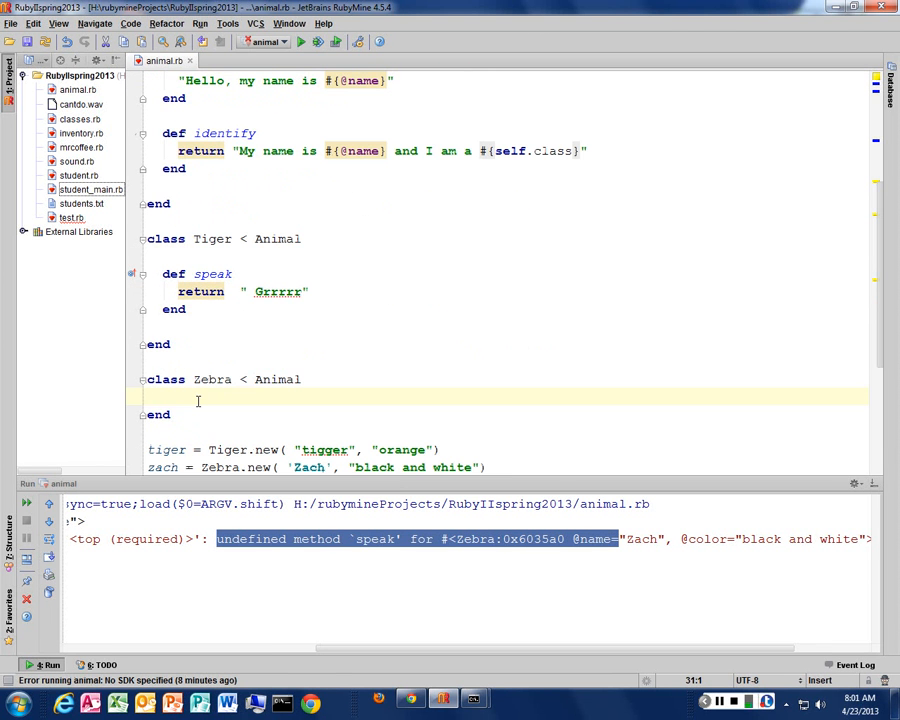
{"action": "double_click", "coordinate": [278, 380]}
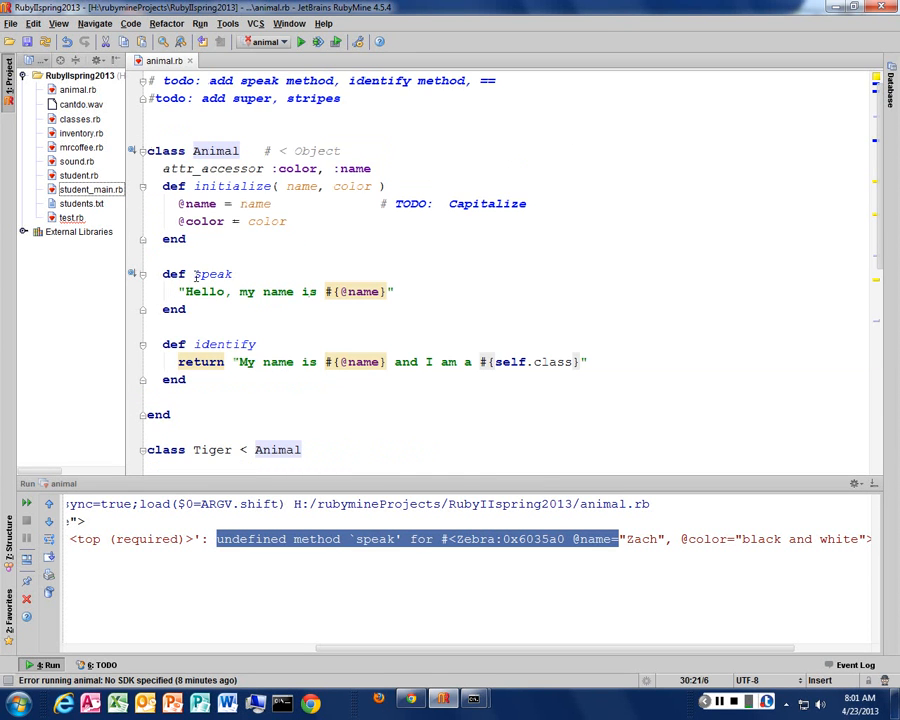
{"action": "mouse_move", "coordinate": [360, 292]}
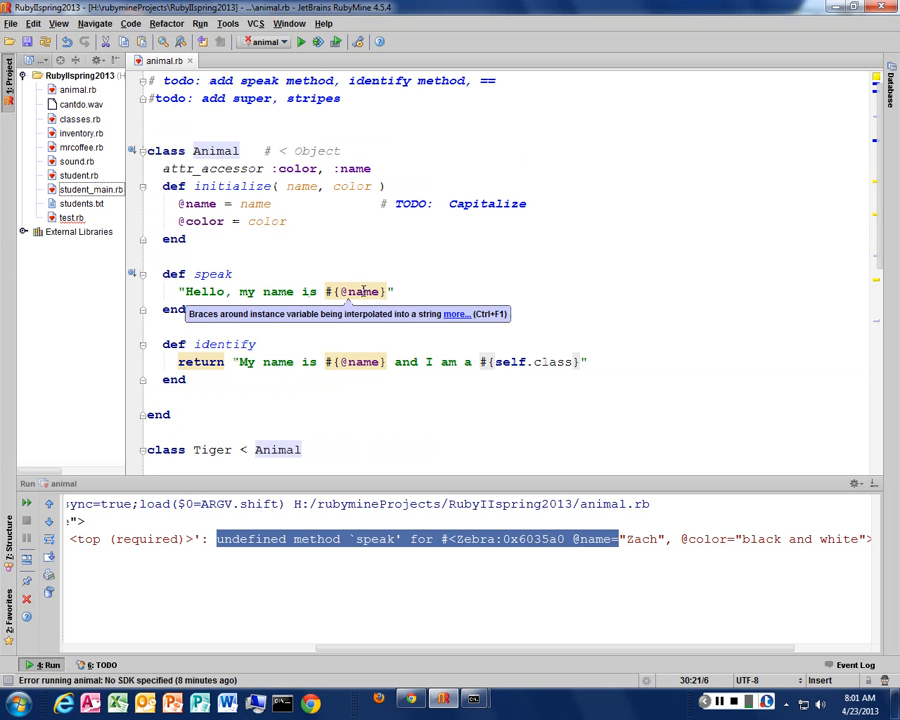
{"action": "left_click", "coordinate": [302, 40]}
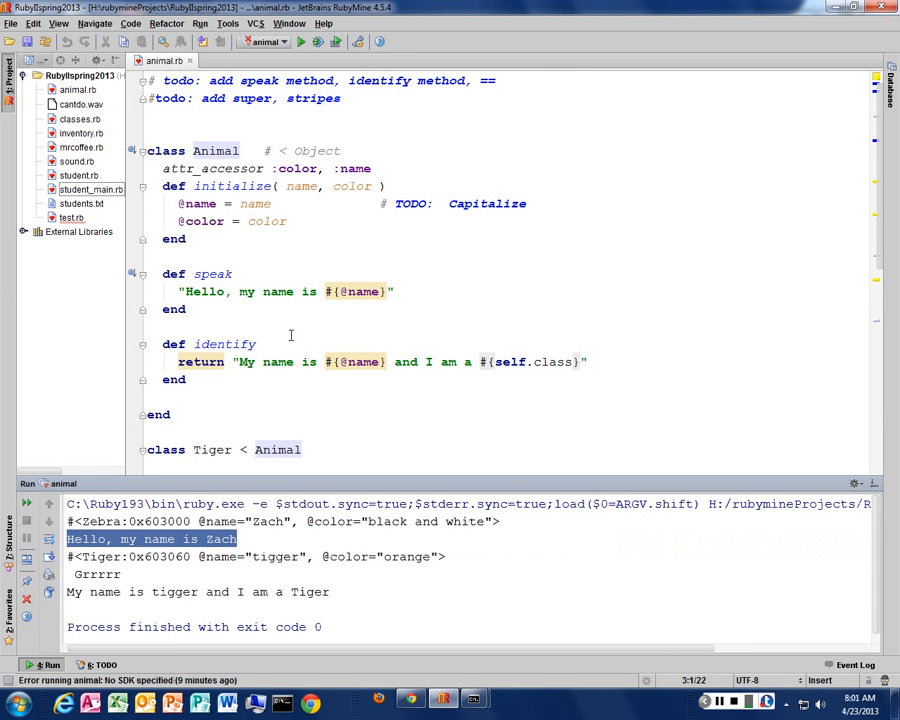
{"action": "scroll", "scroll_direction": "down", "scroll_amount": 3}
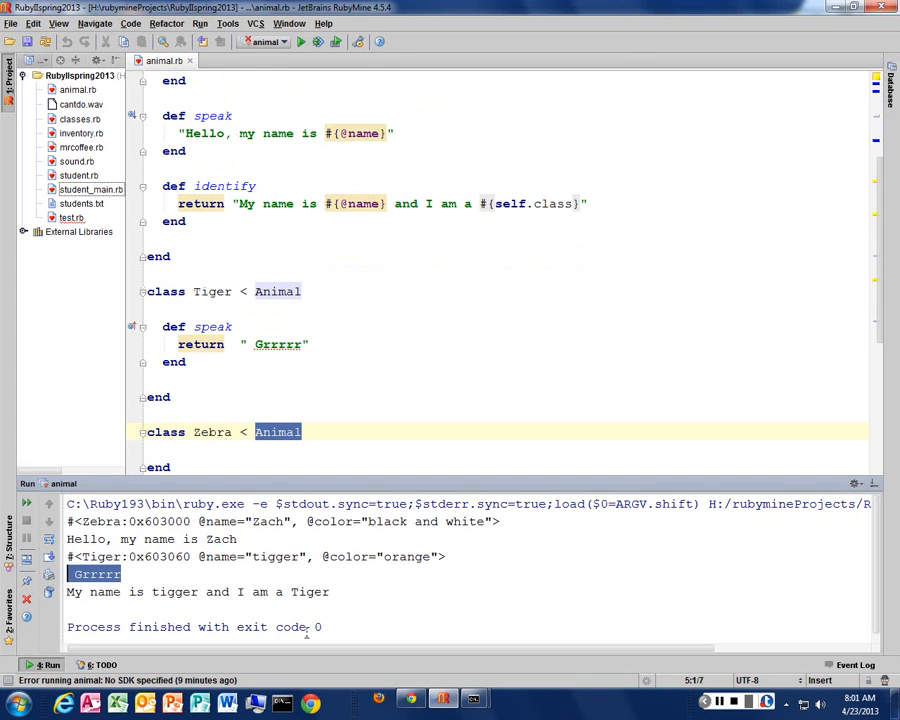
{"action": "mouse_move", "coordinate": [200, 344]}
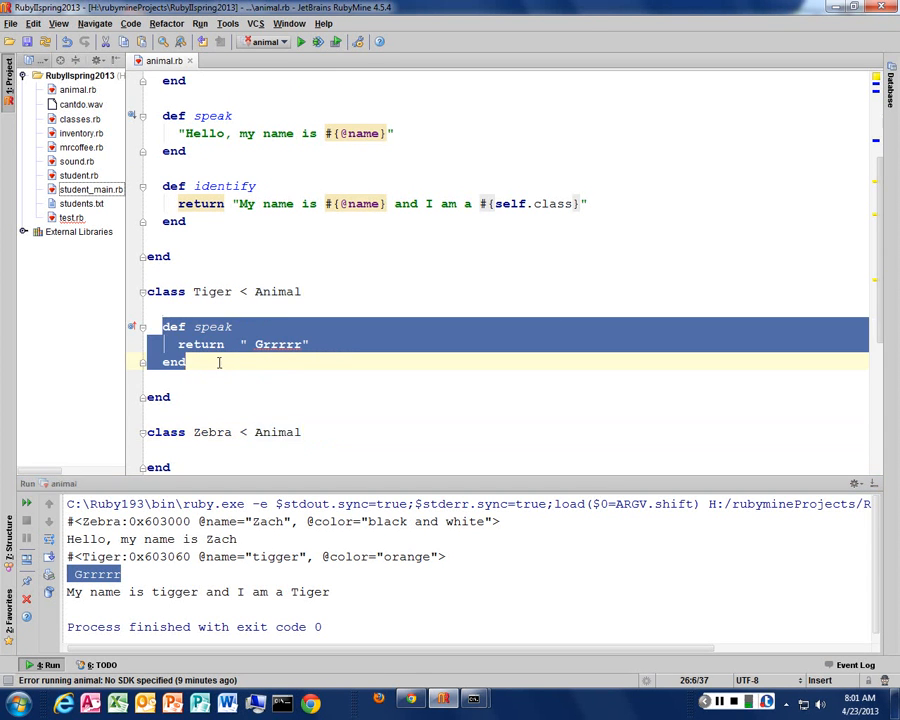
{"action": "mouse_move", "coordinate": [204, 344]}
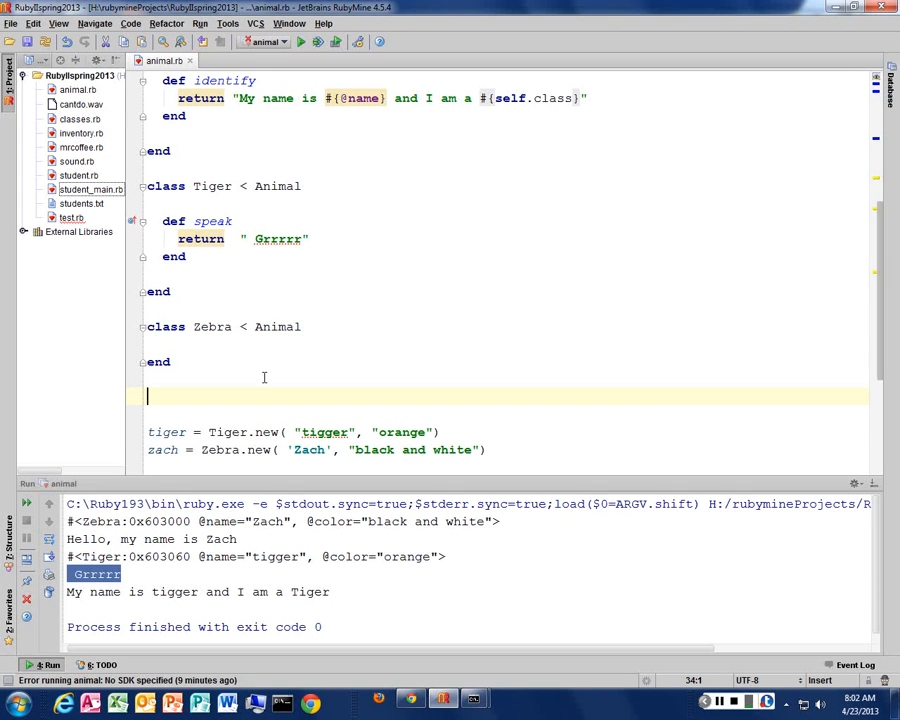
- Add empty class Hyena < Animal and whoopie = Hyena.new('Whoopie', "brown"), starting a puts line
{"action": "type", "text": "class Hyena < Animal"}
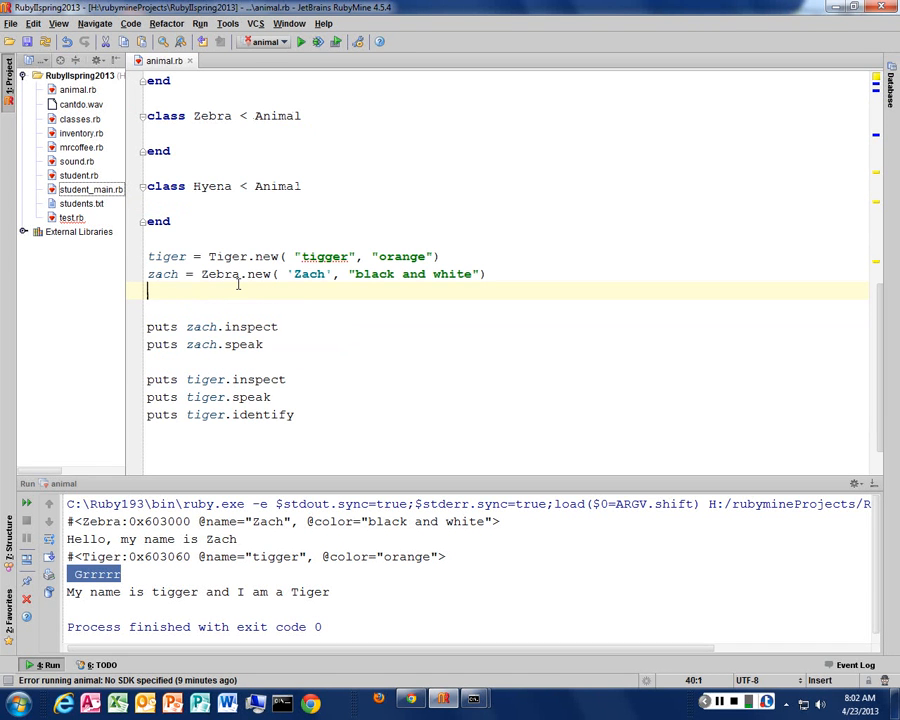
{"action": "type", "text": "whoopie"}
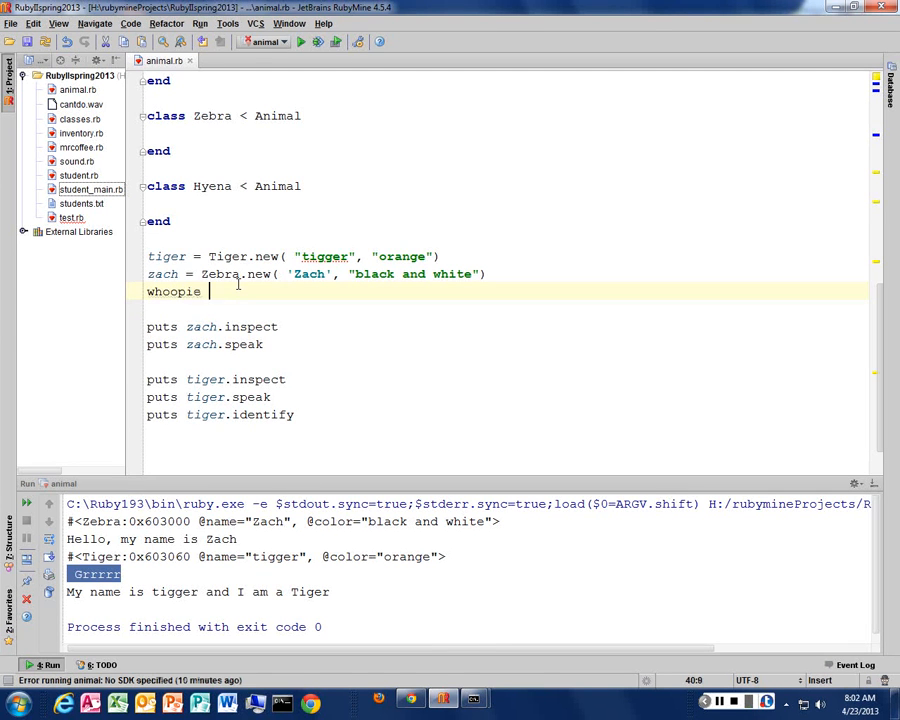
{"action": "type", "text": "= Hyena.new("}
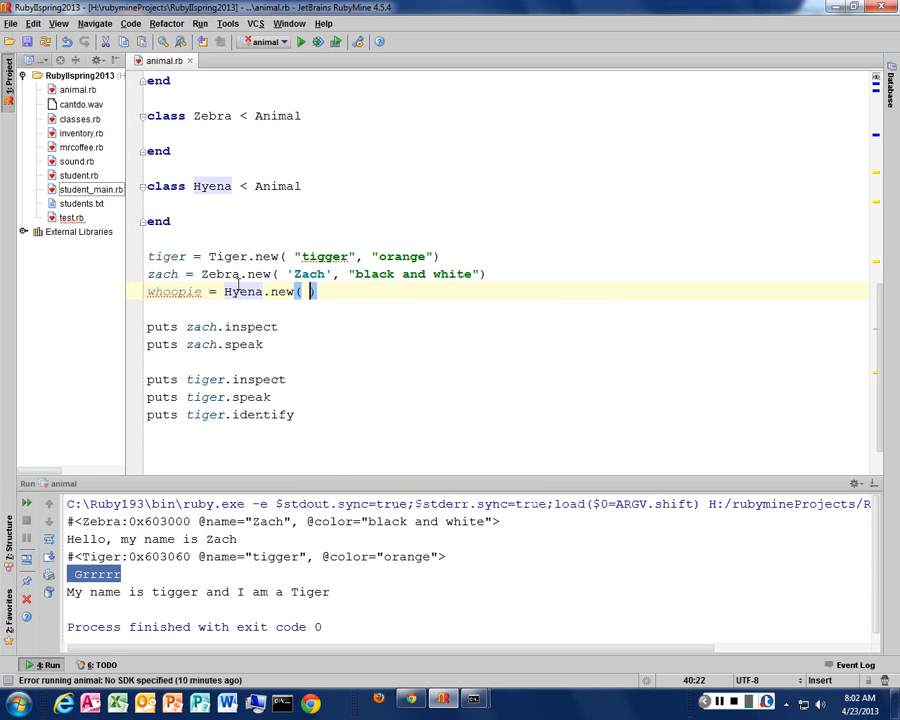
{"action": "type", "text": "'W"}
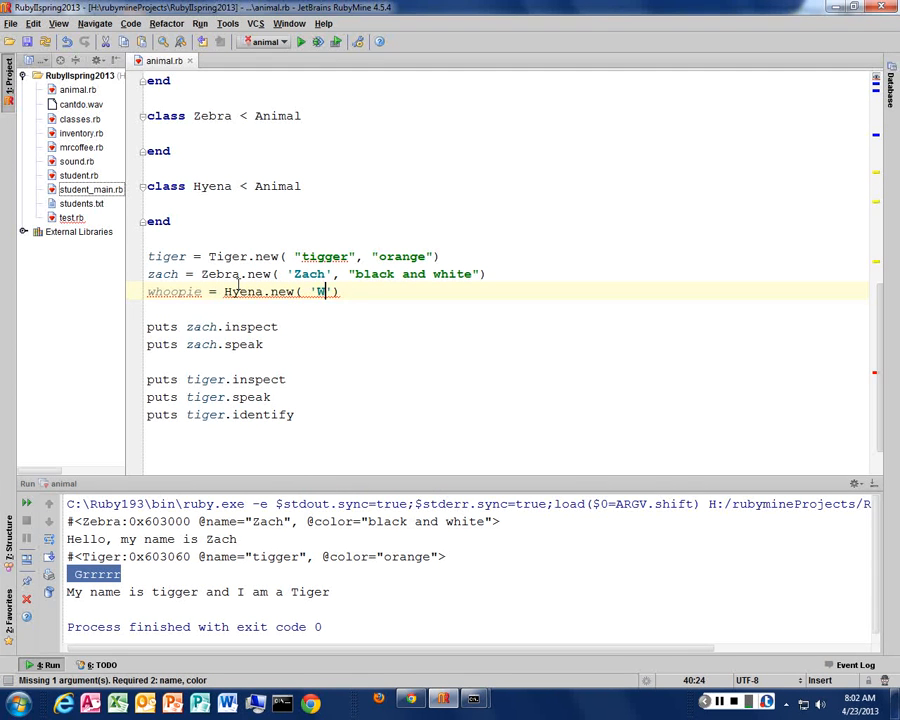
{"action": "type", "text": "hoopie"}
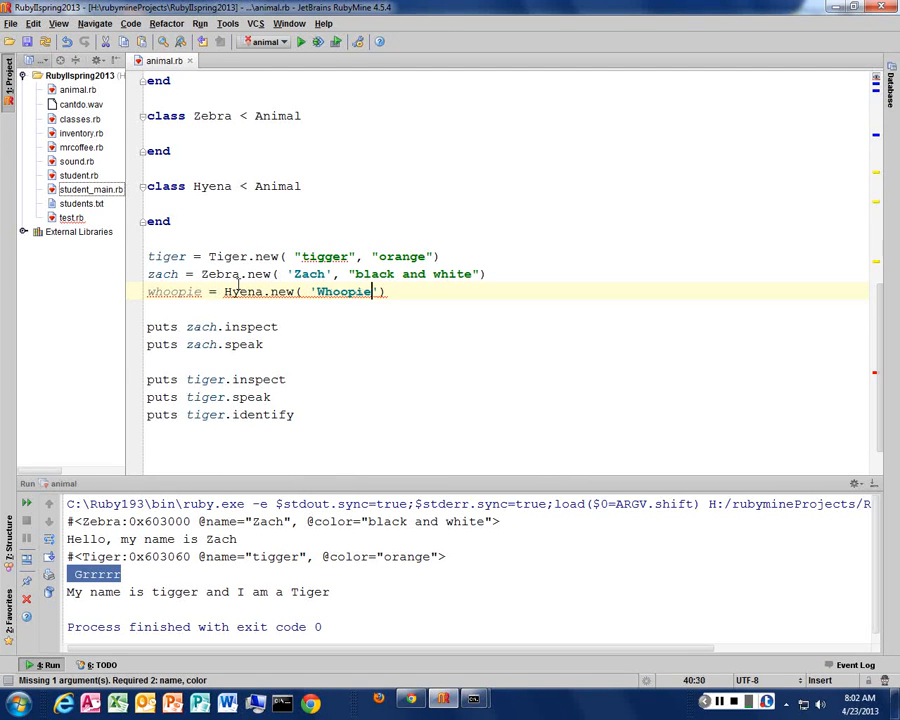
{"action": "type", "text": ", \""}
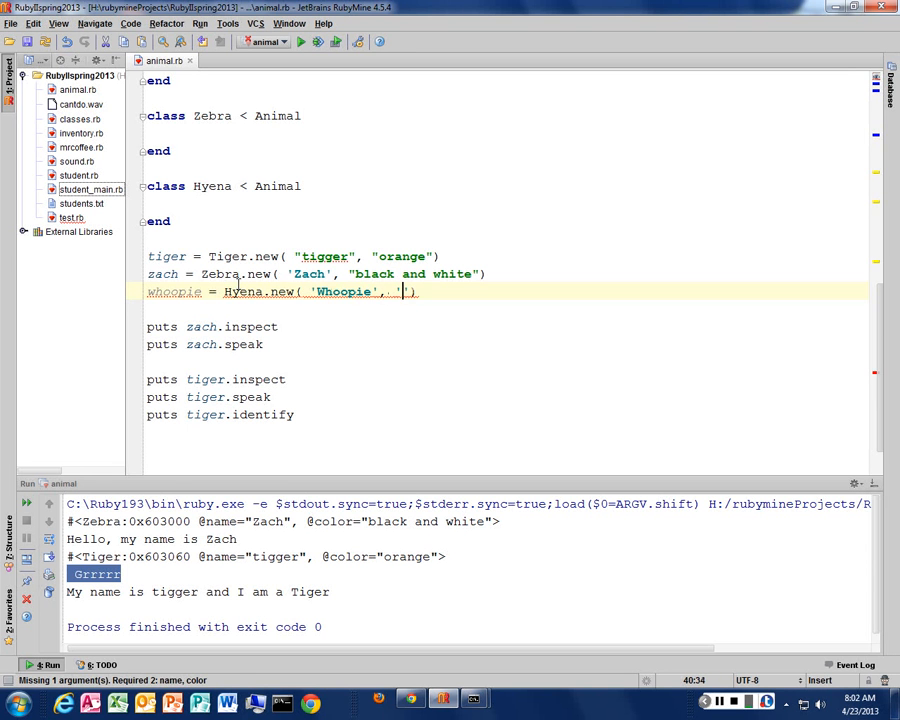
{"action": "type", "text": "brown"}
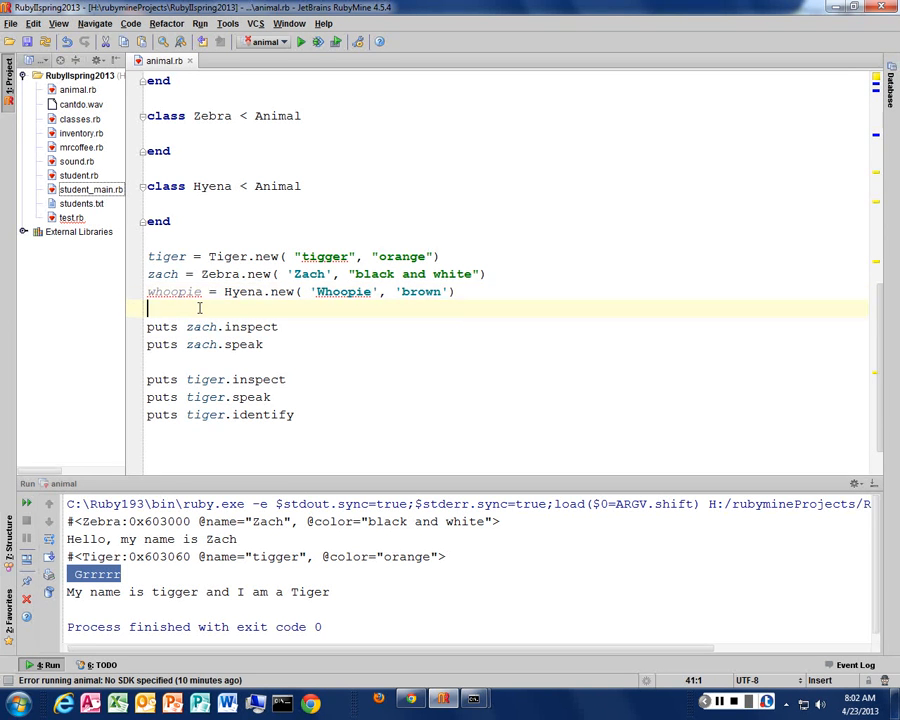
{"action": "type", "text": "put"}
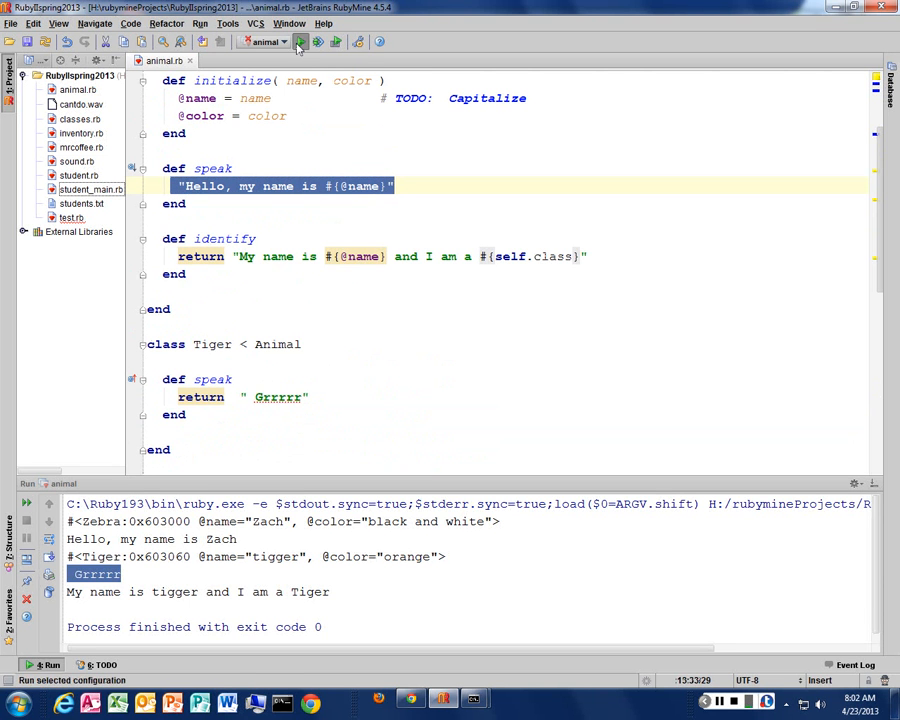
- Run to print Whoopie's greeting, then add puts whoopie.speak and puts whoopie.identify
{"action": "left_click", "coordinate": [300, 40]}
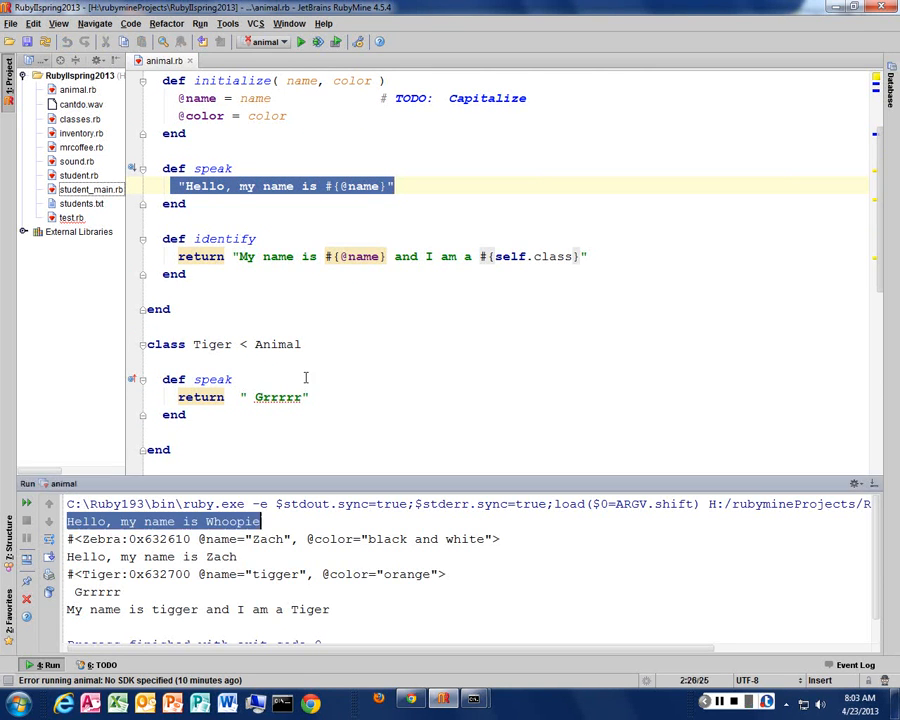
{"action": "scroll", "scroll_direction": "down", "scroll_amount": 3}
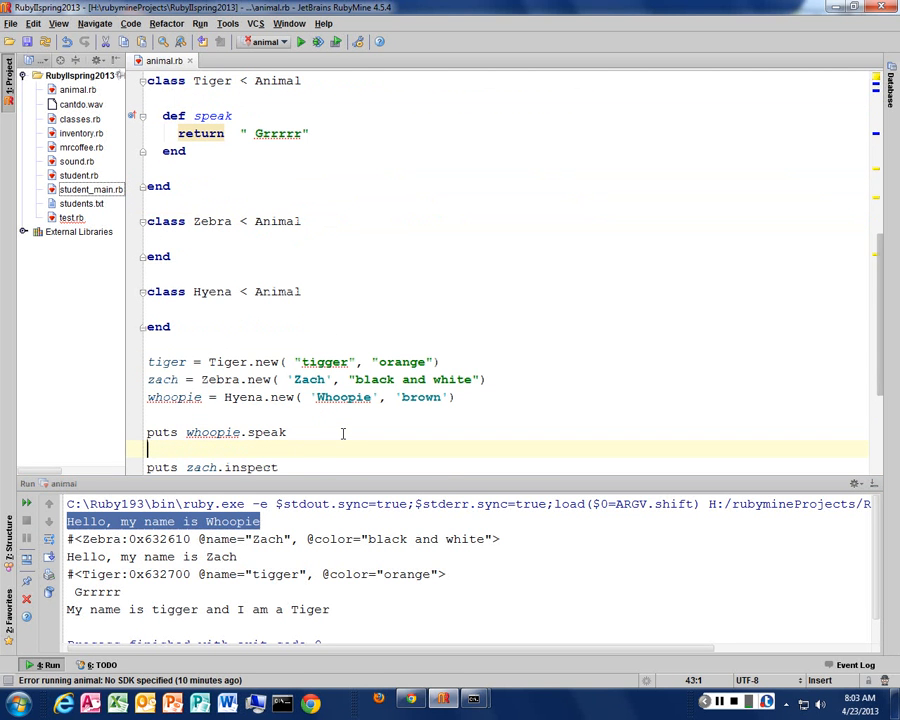
{"action": "type", "text": "puts whoopie"}
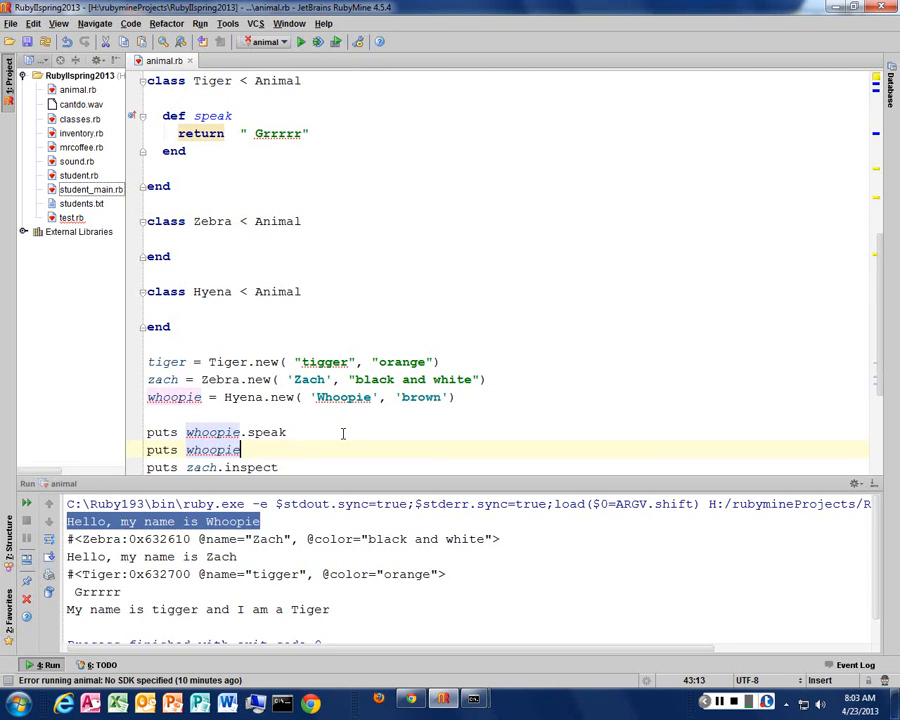
{"action": "type", "text": ".identify"}
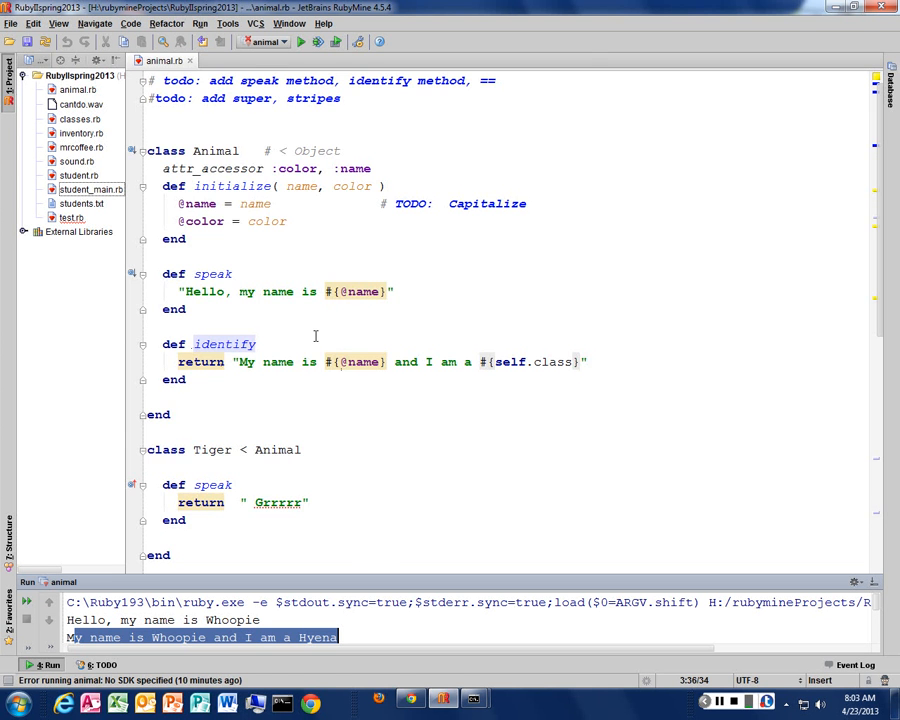
- Add puts whoopie == zach to animal.rb and run it, printing false
{"action": "scroll", "scroll_direction": "down", "scroll_amount": 3}
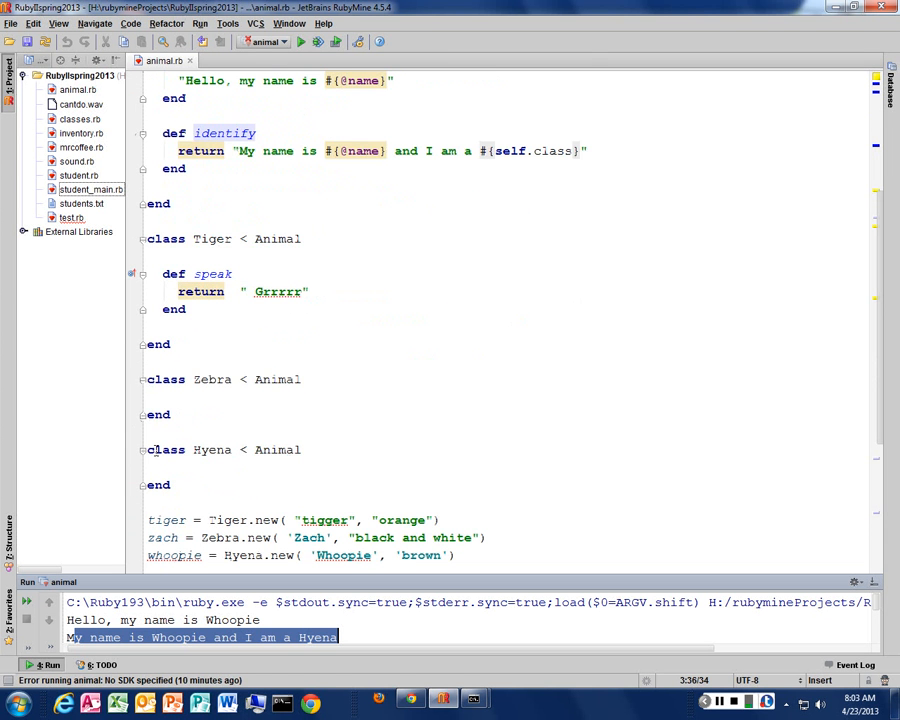
{"action": "double_click", "coordinate": [212, 448]}
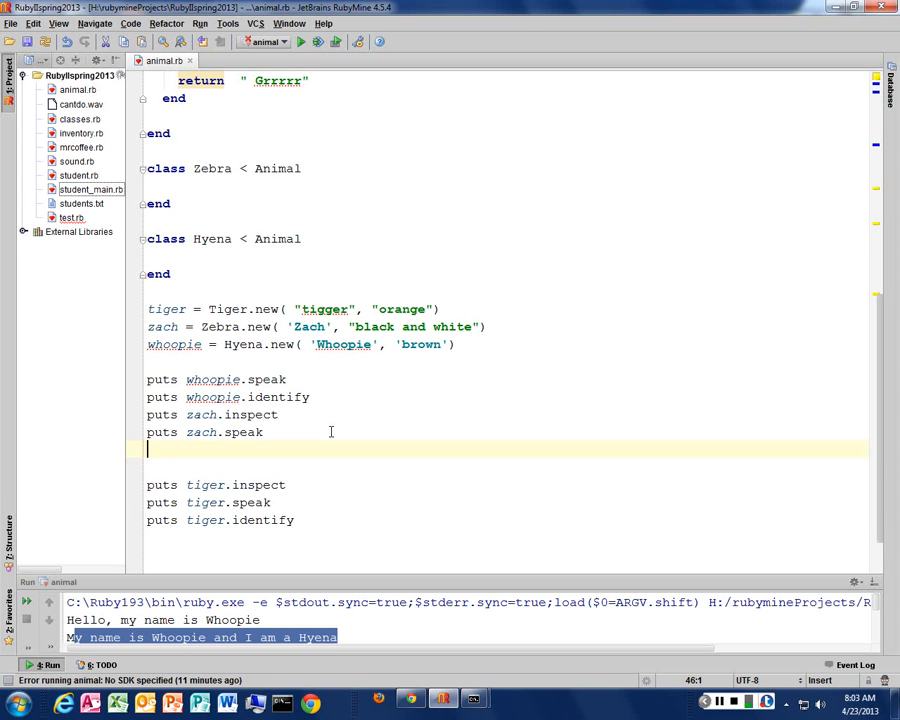
{"action": "type", "text": "puts"}
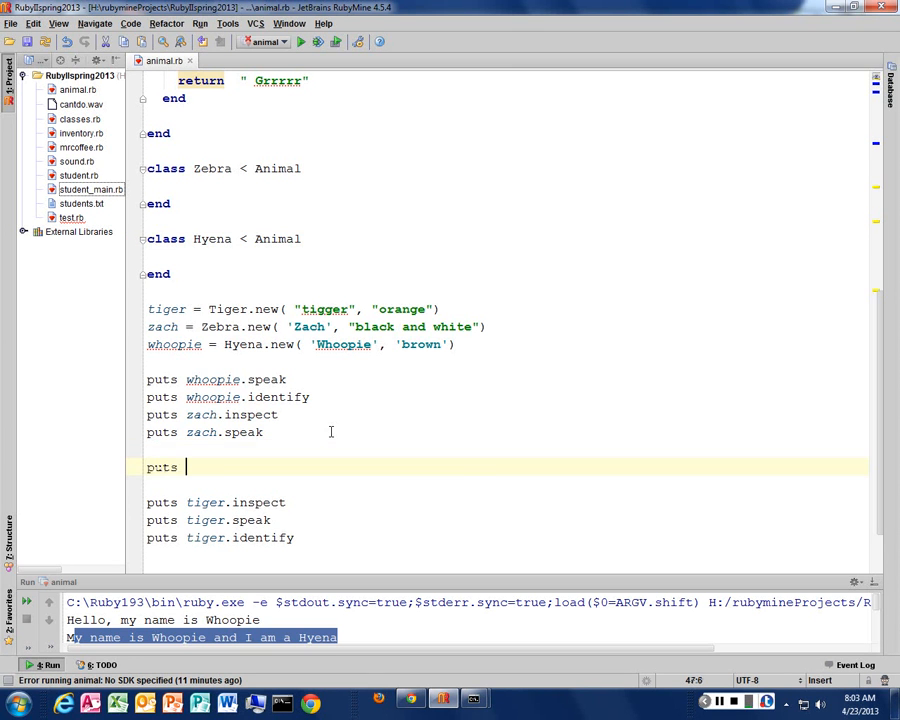
{"action": "type", "text": "whoopie =="}
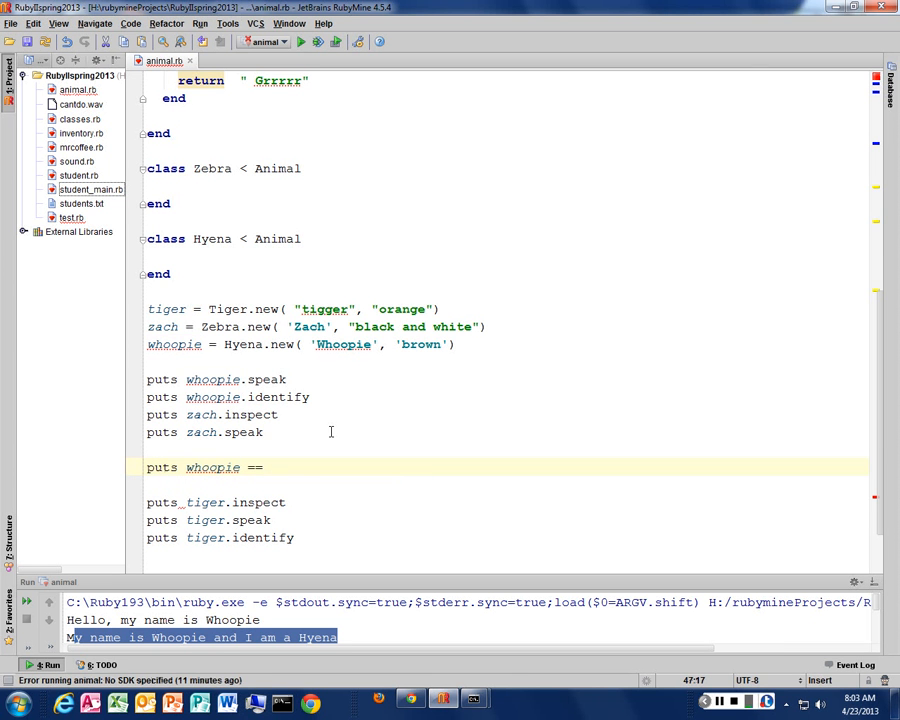
{"action": "type", "text": "zach"}
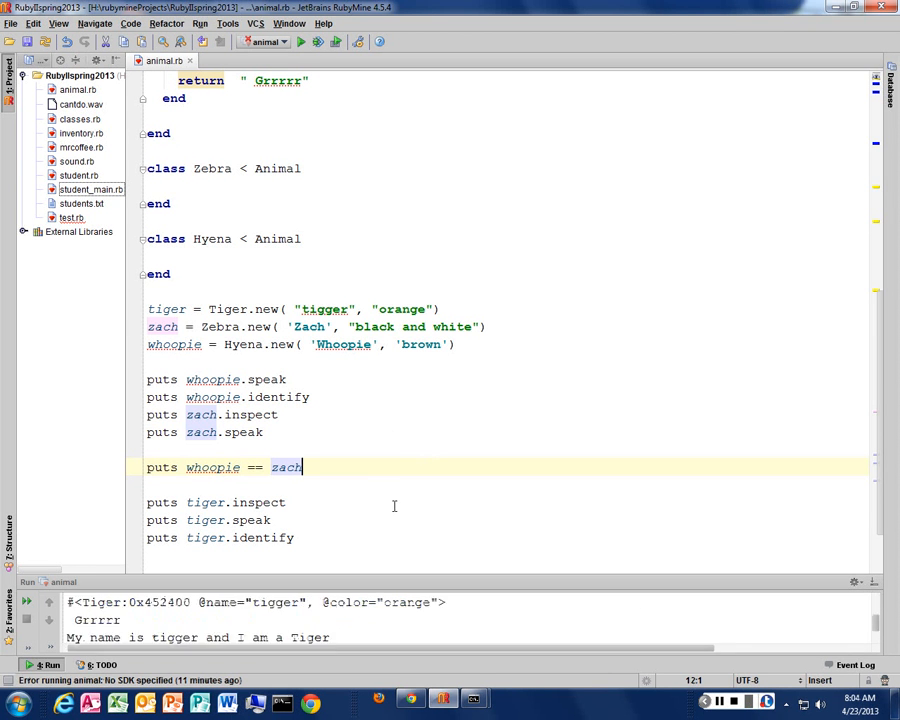
{"action": "left_click", "coordinate": [300, 40]}
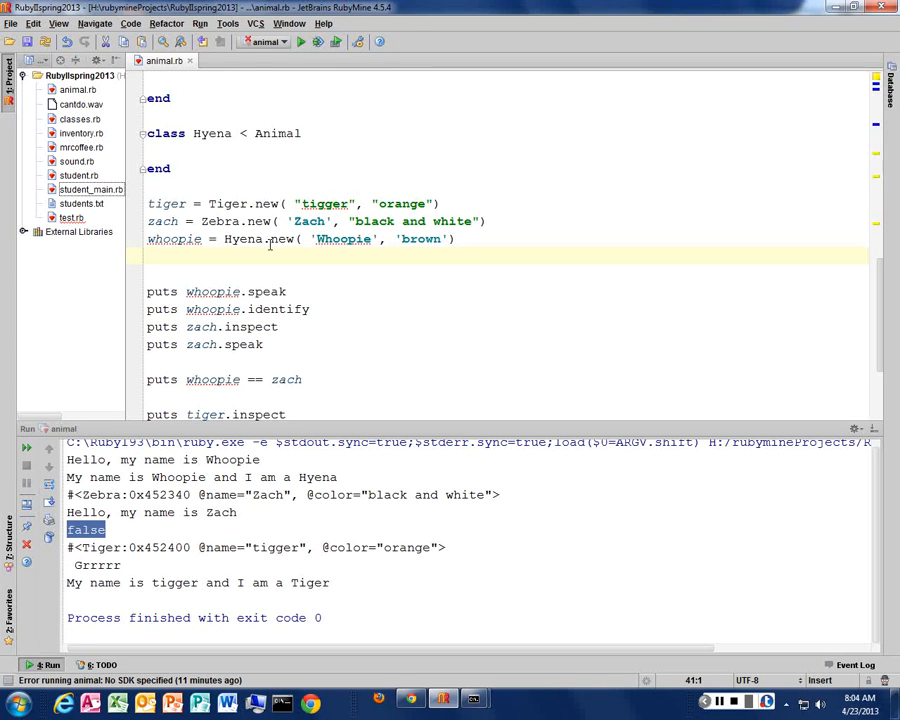
- Create joe = Hyena.new('Joe', 'brown') and compare Whoopie with Joe
{"action": "type", "text": "joe ="}
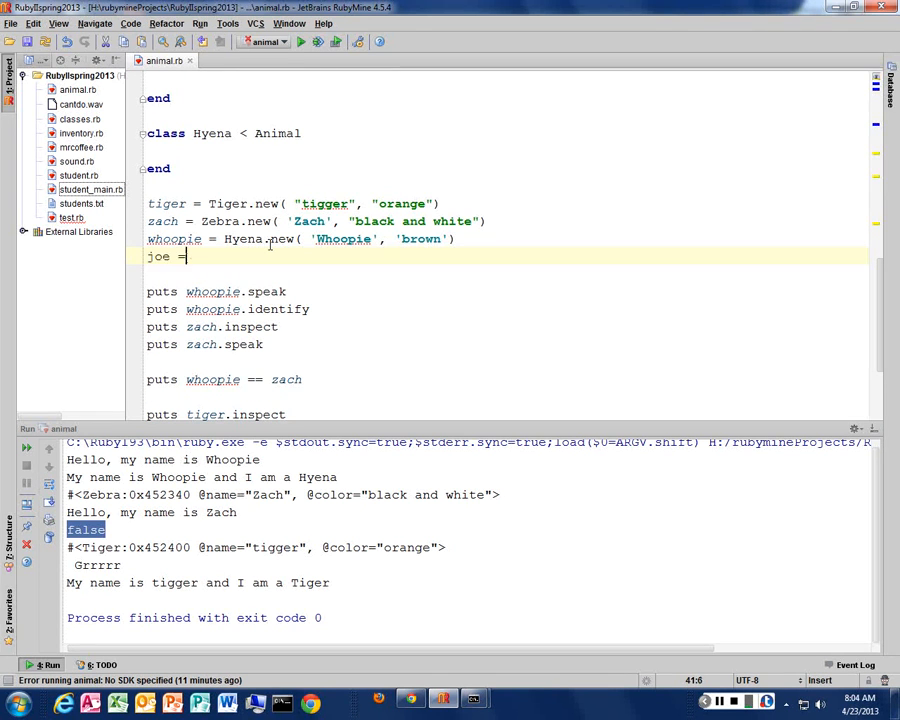
{"action": "type", "text": "Hyena"}
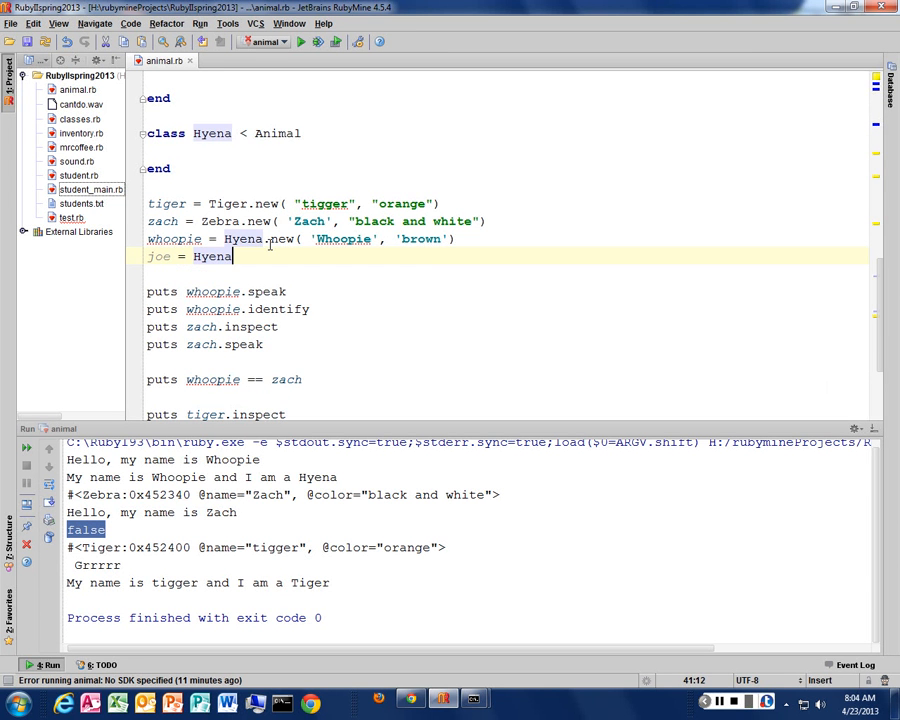
{"action": "type", "text": ".new()"}
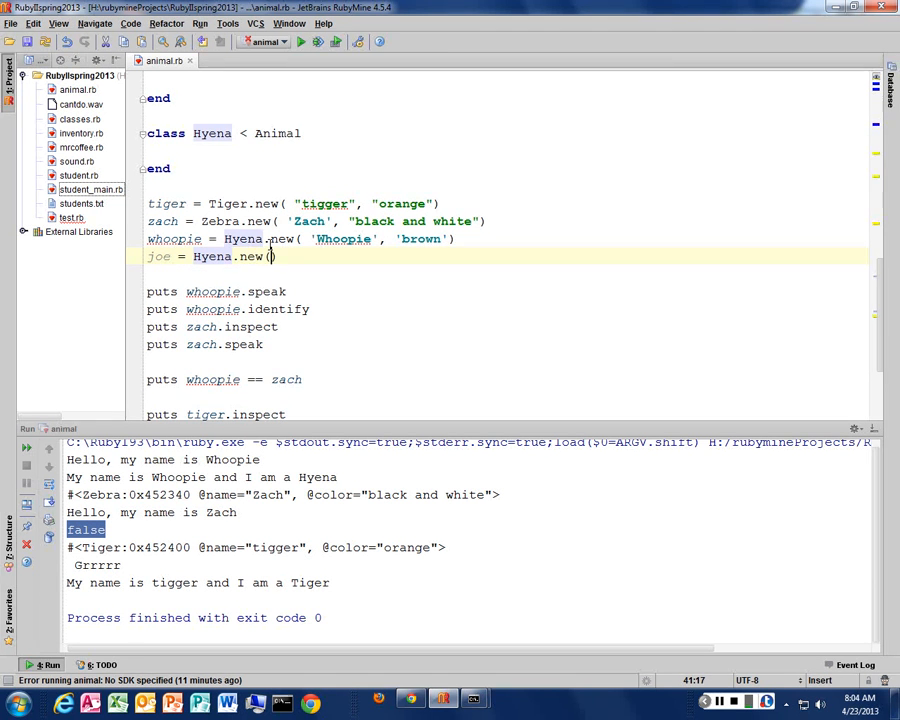
{"action": "type", "text": "'Joe', 'brown"}
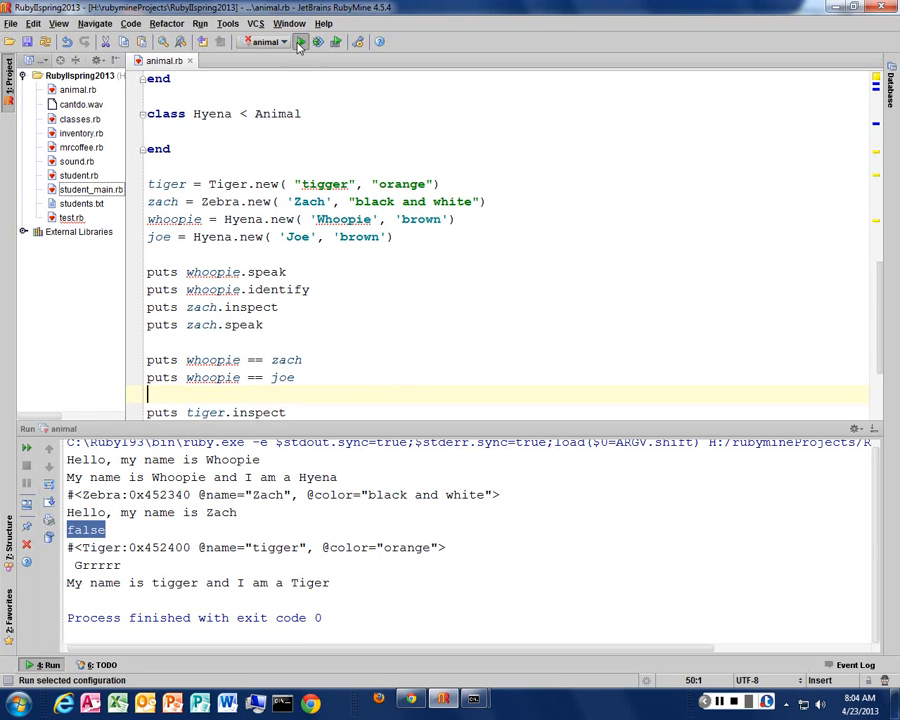
- Run with both comparisons printing false, then rename Joe to 'Whoopie' and still get false
{"action": "left_click", "coordinate": [300, 40]}
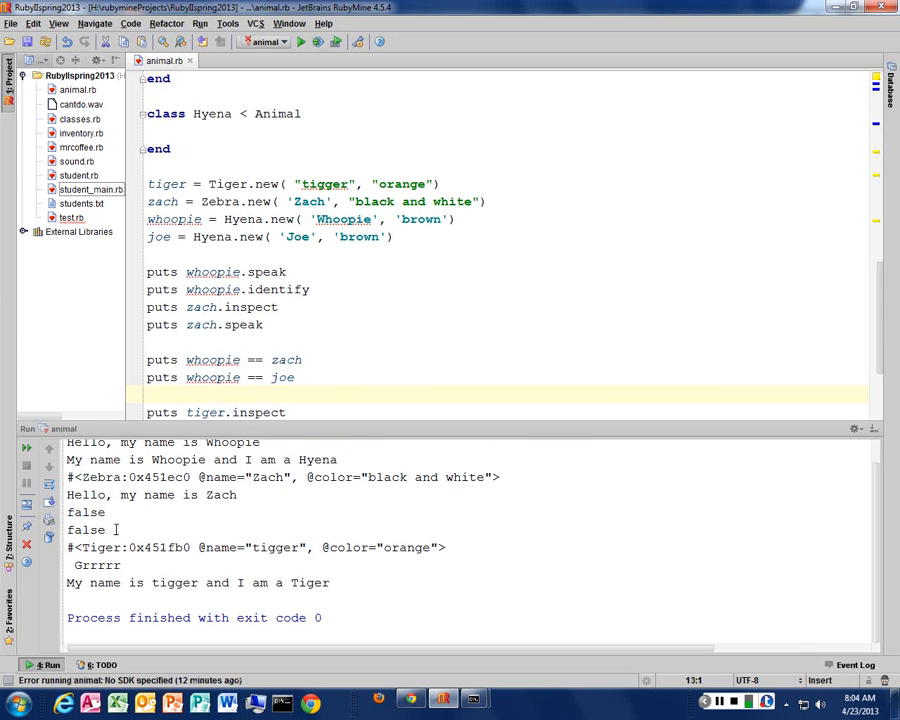
{"action": "left_click_drag", "start_coordinate": [68, 512], "coordinate": [104, 530]}
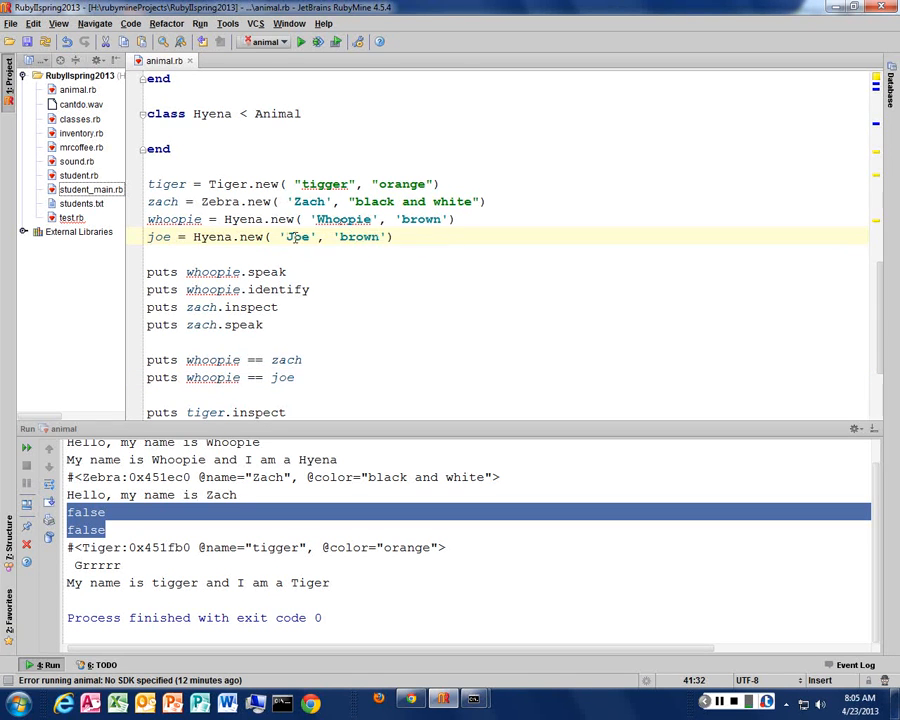
{"action": "double_click", "coordinate": [344, 218]}
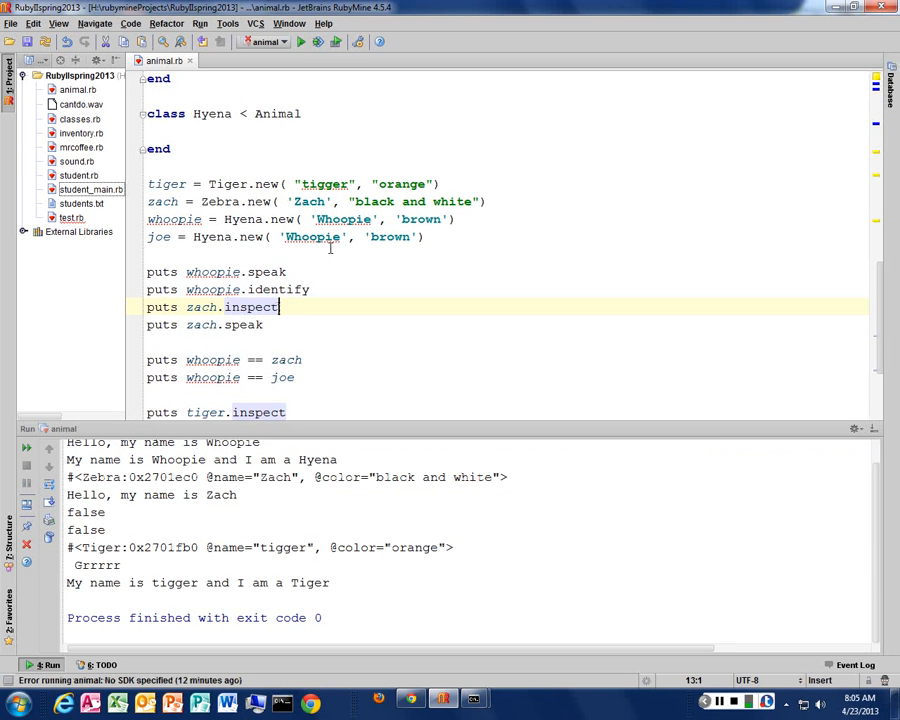
{"action": "mouse_move", "coordinate": [414, 232]}
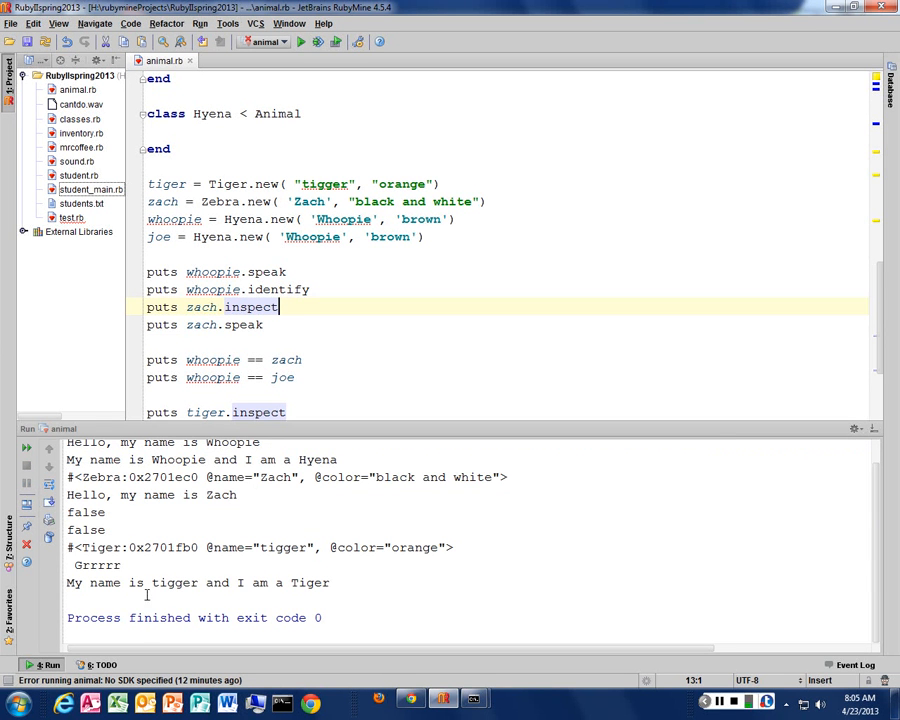
{"action": "double_click", "coordinate": [164, 476]}
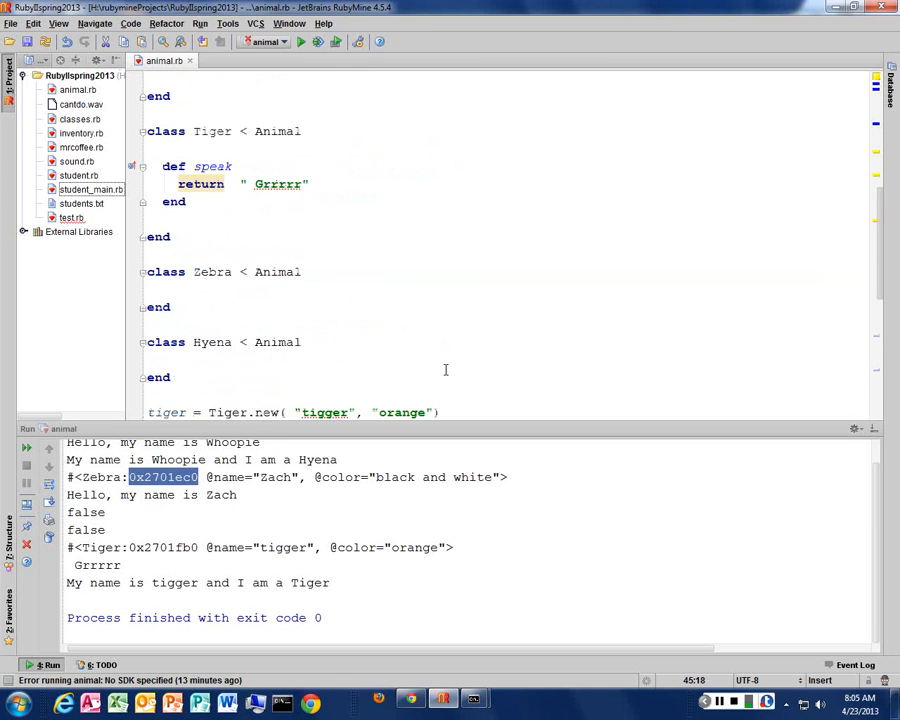
{"action": "mouse_move", "coordinate": [492, 236]}
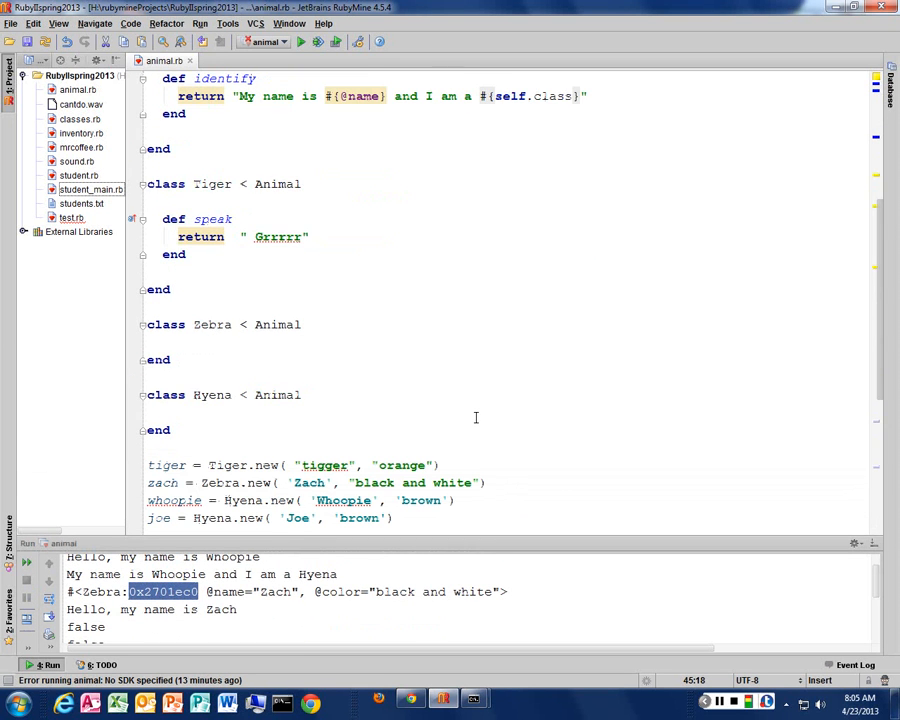
{"action": "mouse_move", "coordinate": [440, 352]}
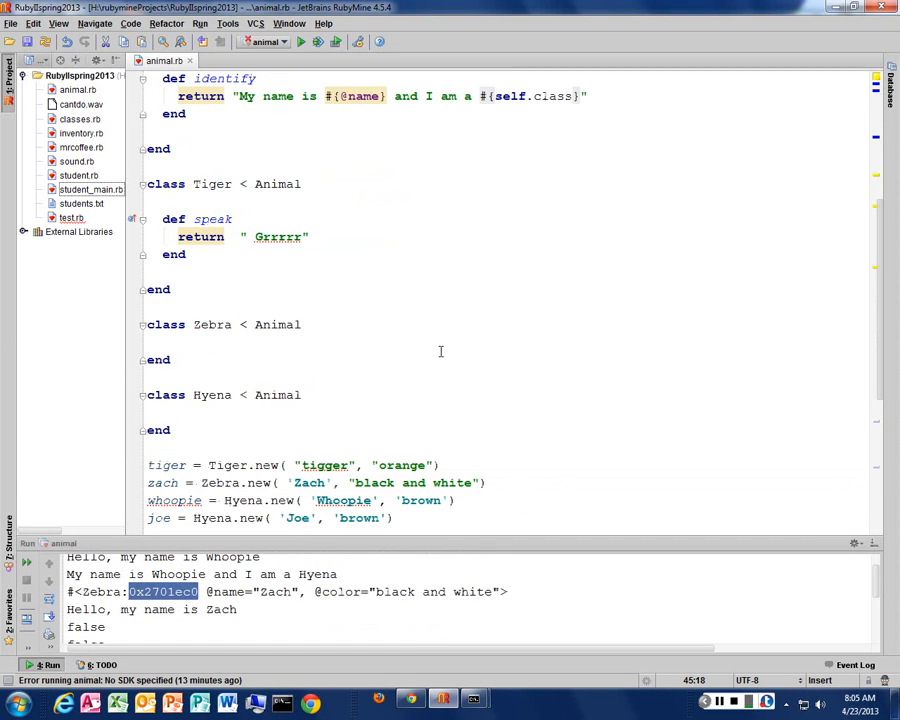
- Comment out Tiger's " Grrrrr" string and make speak return super from Animal
{"action": "scroll", "scroll_direction": "down", "scroll_amount": 3}
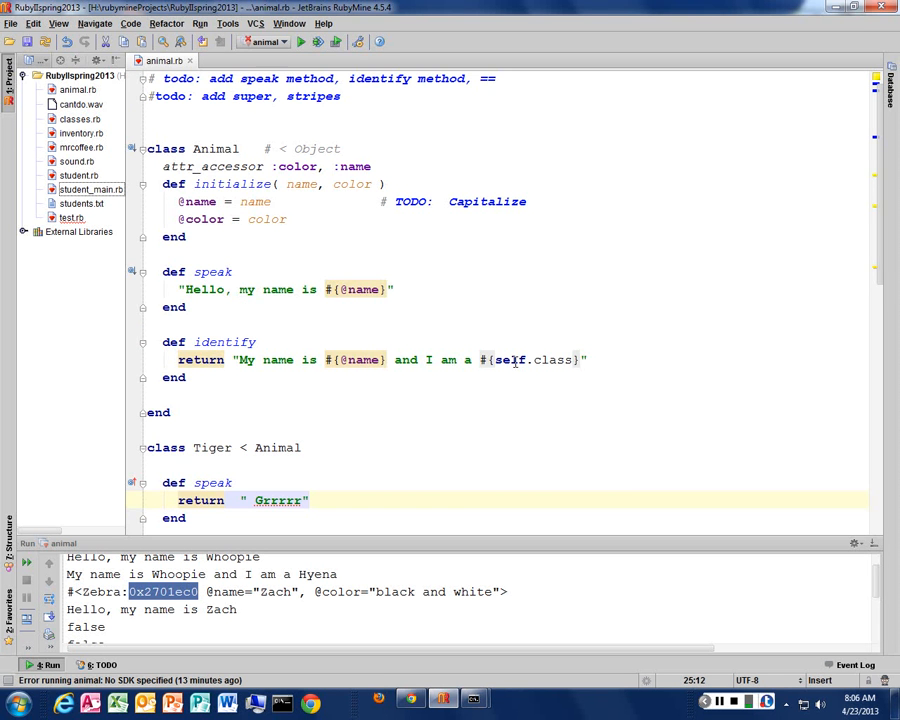
{"action": "scroll", "scroll_direction": "down", "scroll_amount": 3}
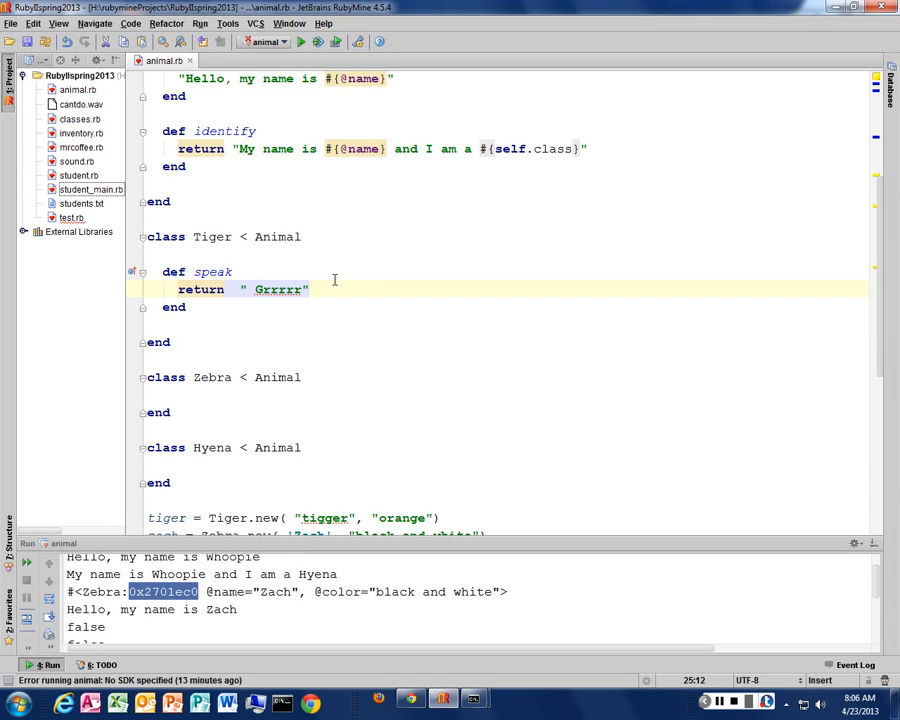
{"action": "type", "text": "#"}
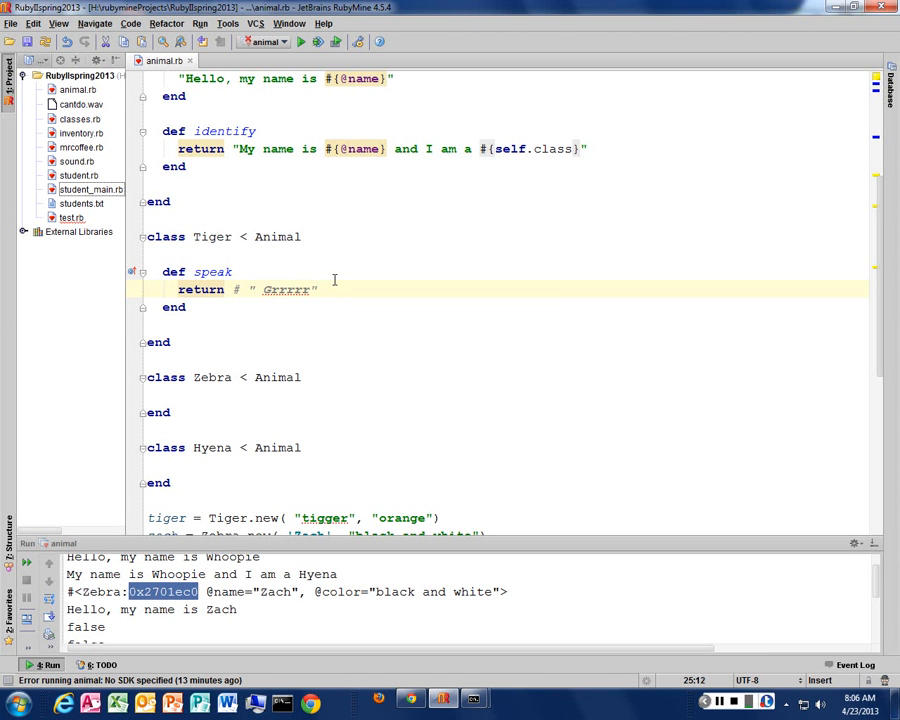
{"action": "type", "text": "super"}
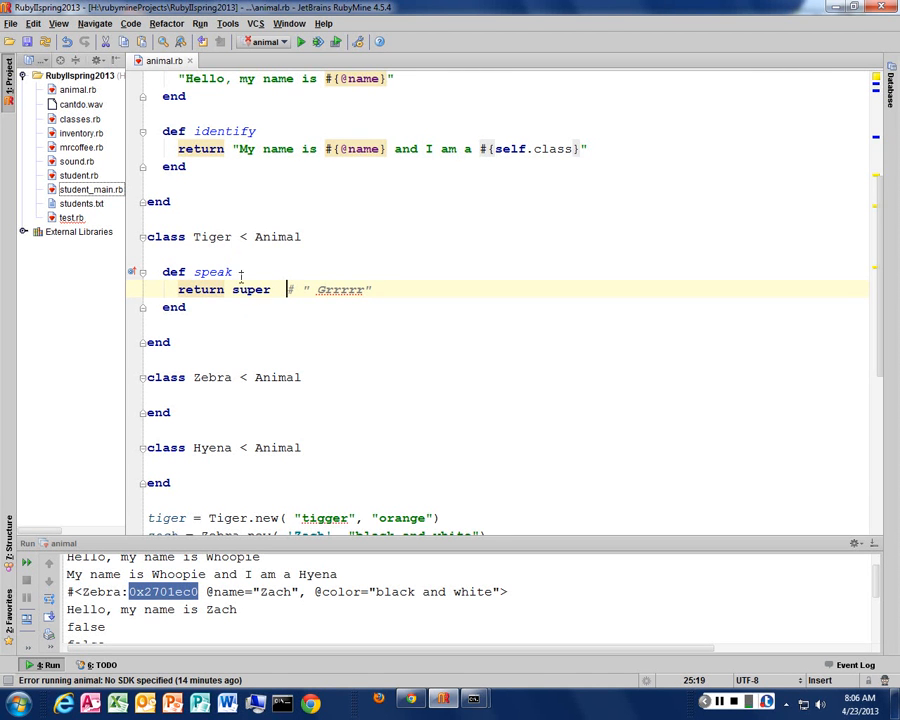
{"action": "double_click", "coordinate": [212, 272]}
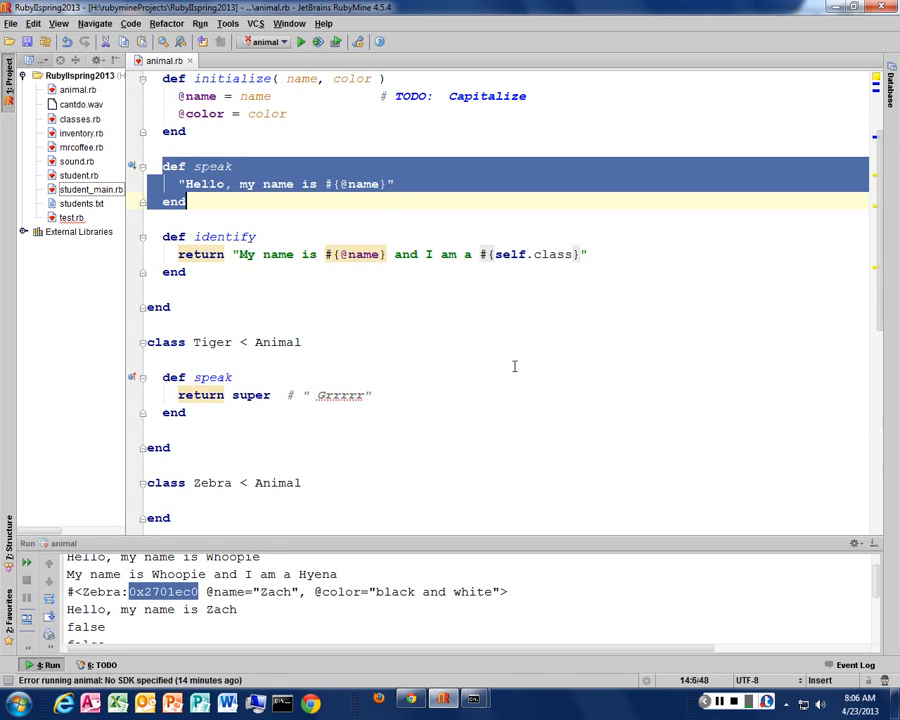
{"action": "mouse_move", "coordinate": [540, 356]}
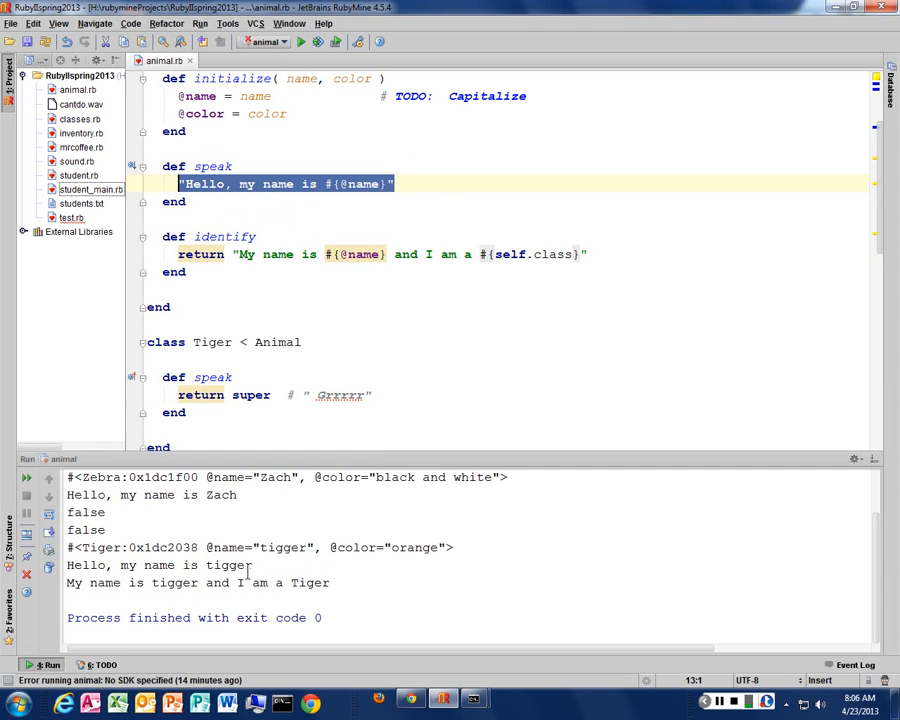
{"action": "triple_click", "coordinate": [160, 564]}
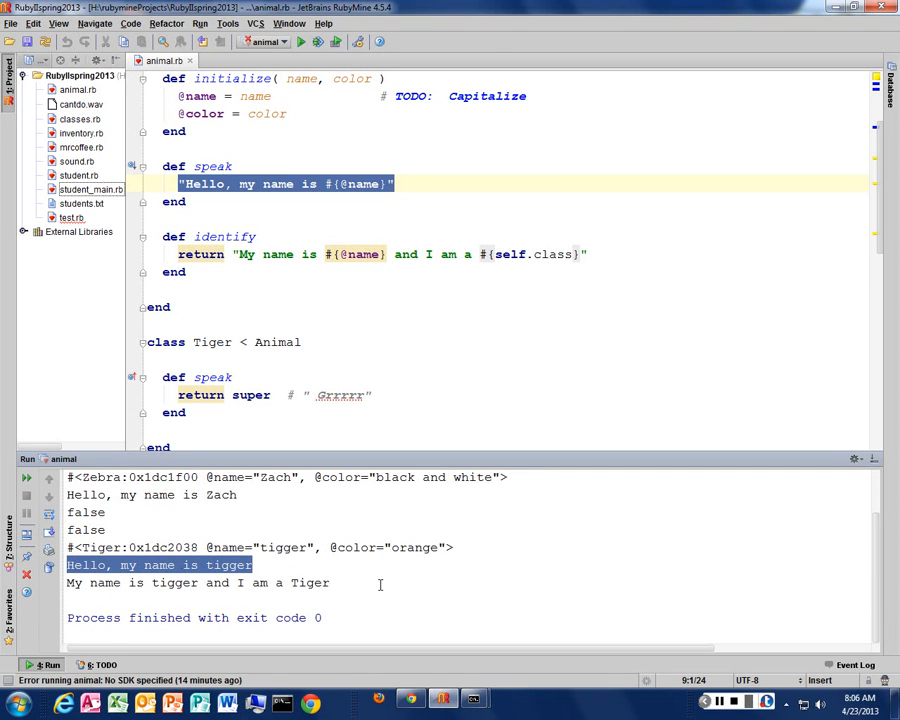
{"action": "left_click", "coordinate": [302, 342]}
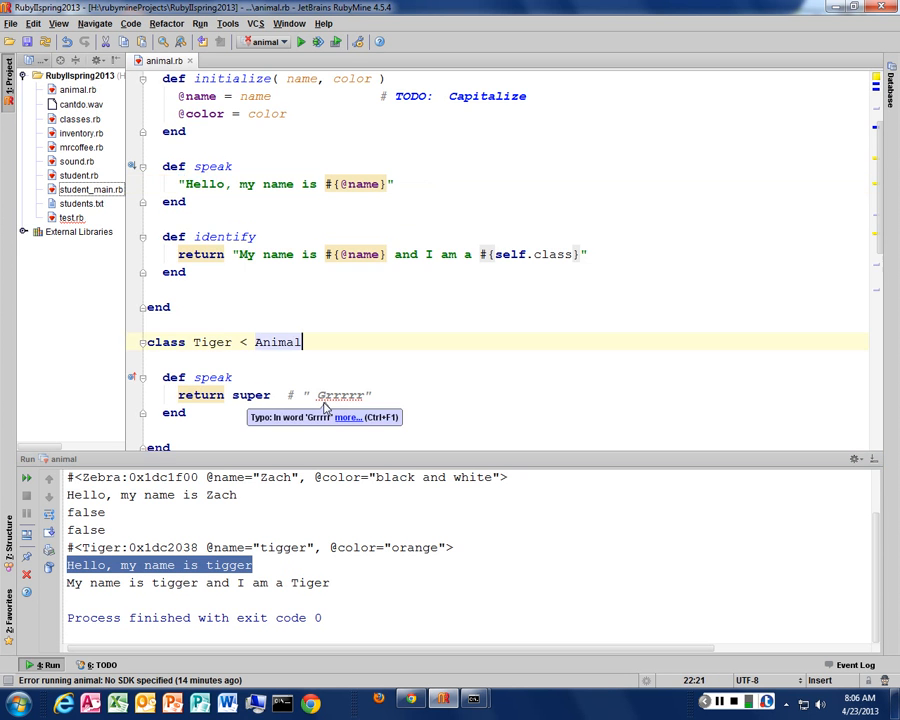
{"action": "scroll", "scroll_direction": "down", "scroll_amount": 3}
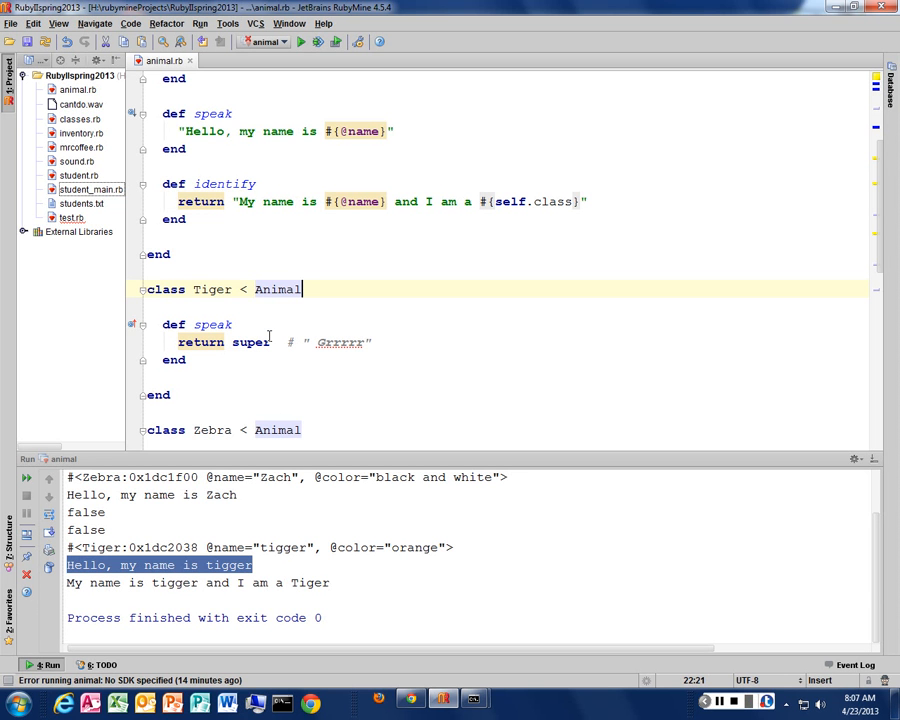
{"action": "mouse_move", "coordinate": [340, 342]}
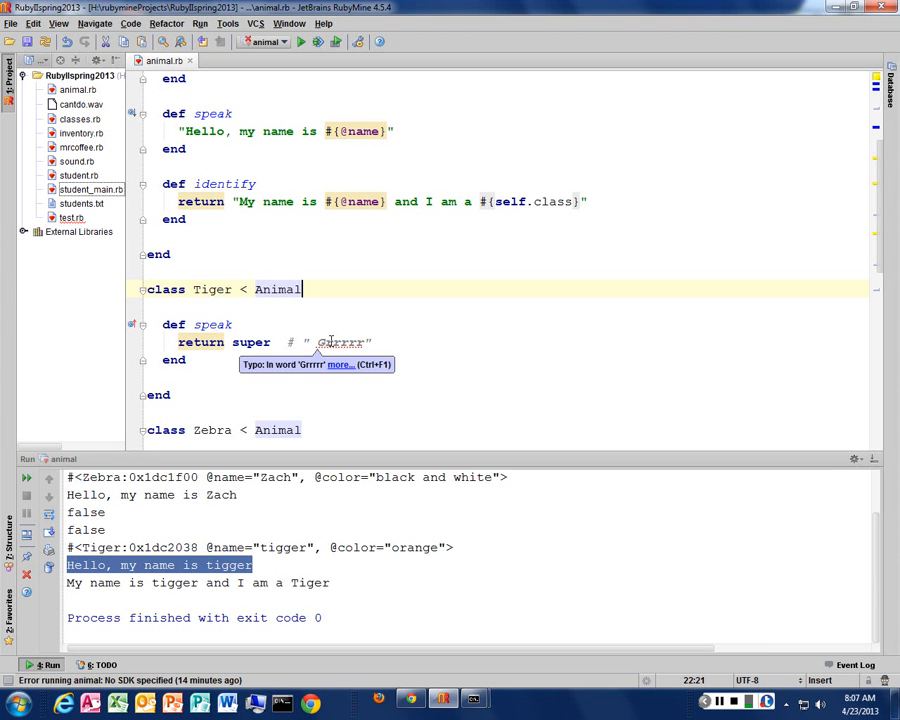
{"action": "mouse_move", "coordinate": [420, 328]}
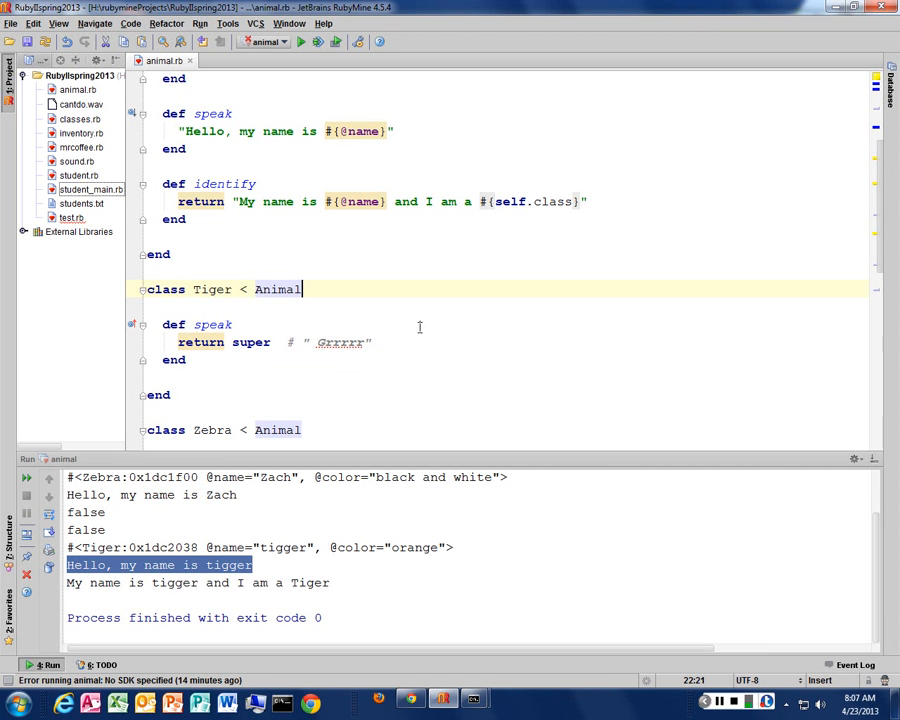
{"action": "left_click", "coordinate": [248, 342]}
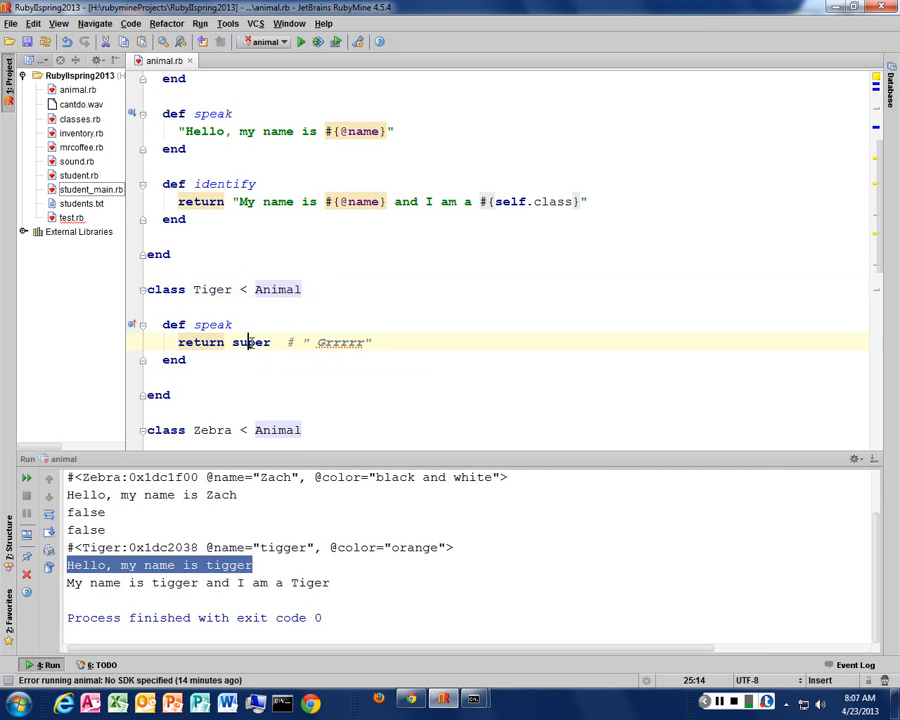
{"action": "double_click", "coordinate": [252, 342]}
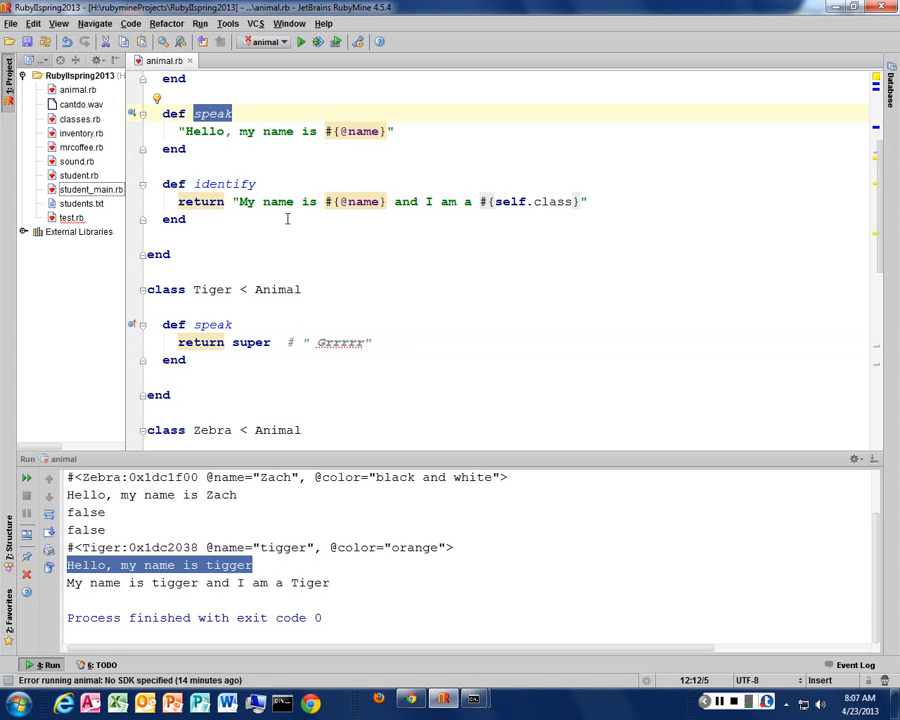
{"action": "double_click", "coordinate": [252, 342]}
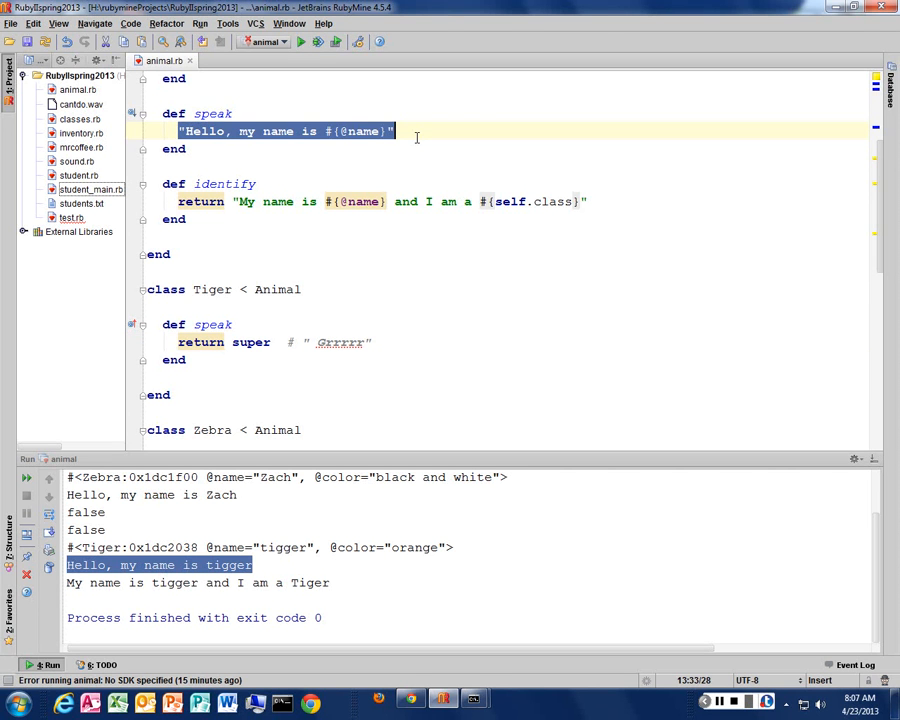
{"action": "double_click", "coordinate": [252, 342]}
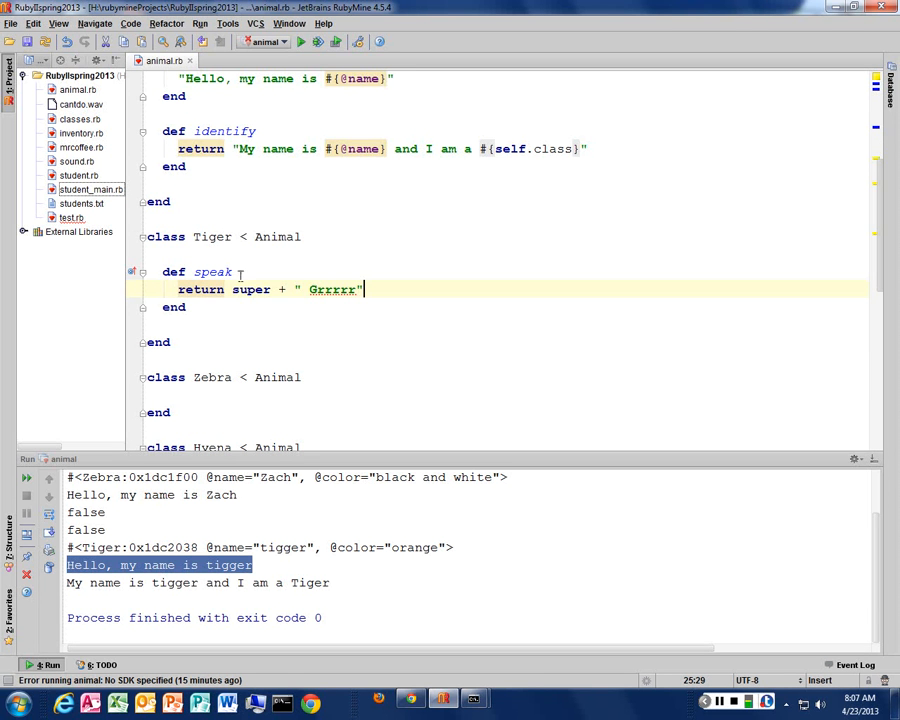
{"action": "mouse_move", "coordinate": [236, 278]}
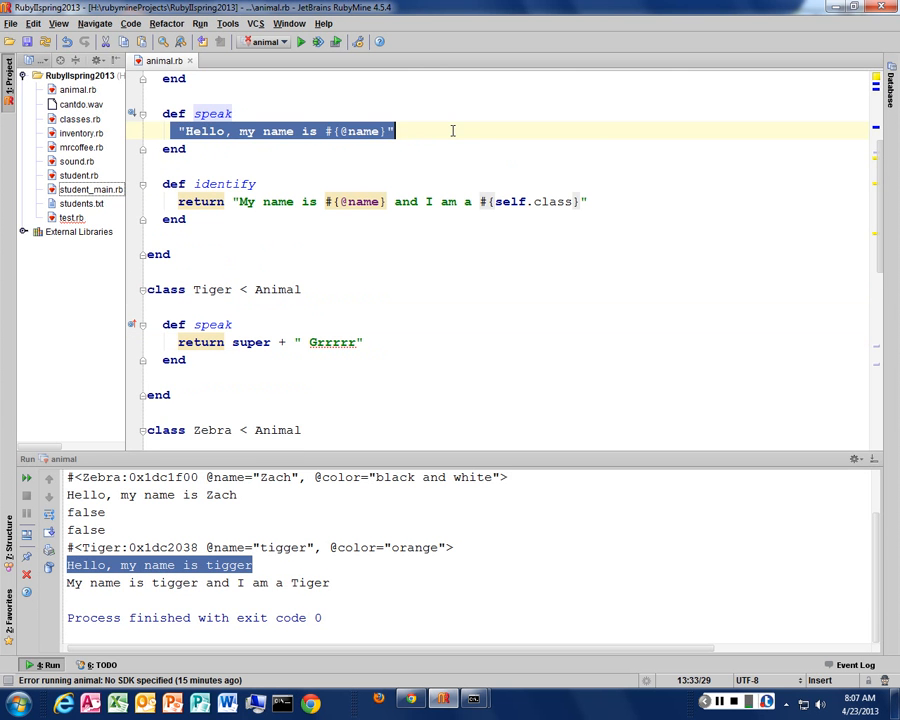
- Rerun to print "Hello, my name is tigger Grrrrr" and start a line inside Zebra
{"action": "left_click", "coordinate": [296, 342]}
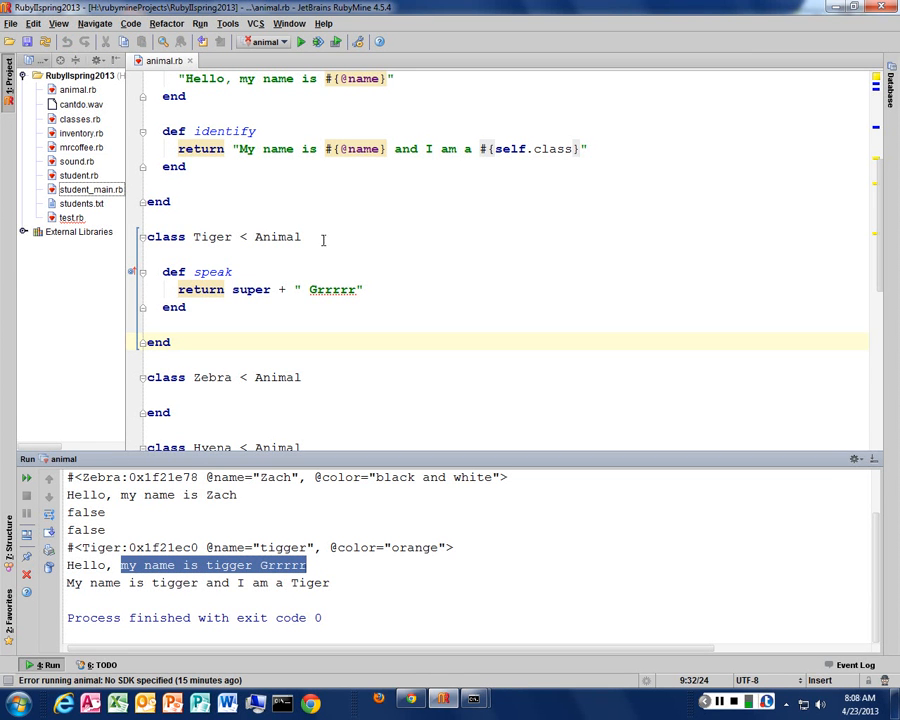
{"action": "left_click", "coordinate": [330, 288]}
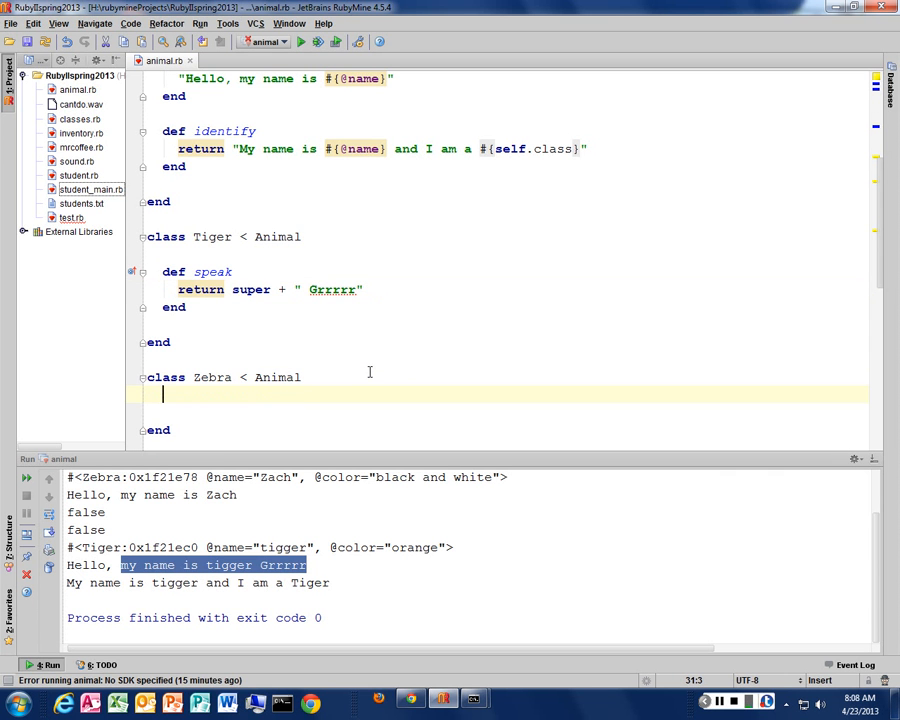
- Write return super + " Mufasaaaaa" directly in class Zebra and run, which errors
{"action": "type", "text": "return sup0"}
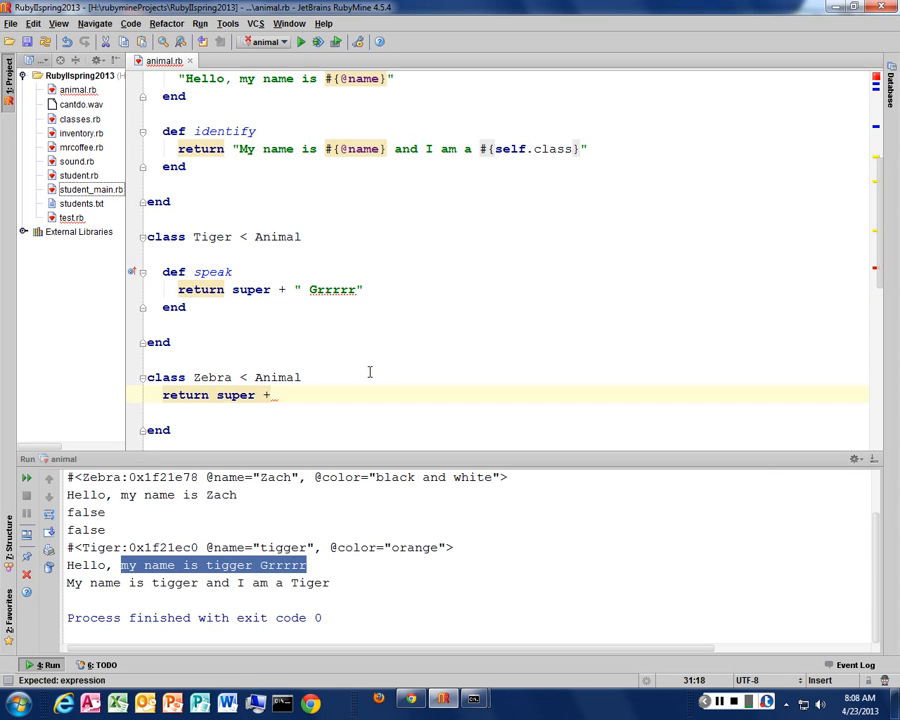
{"action": "type", "text": "\"Ne"}
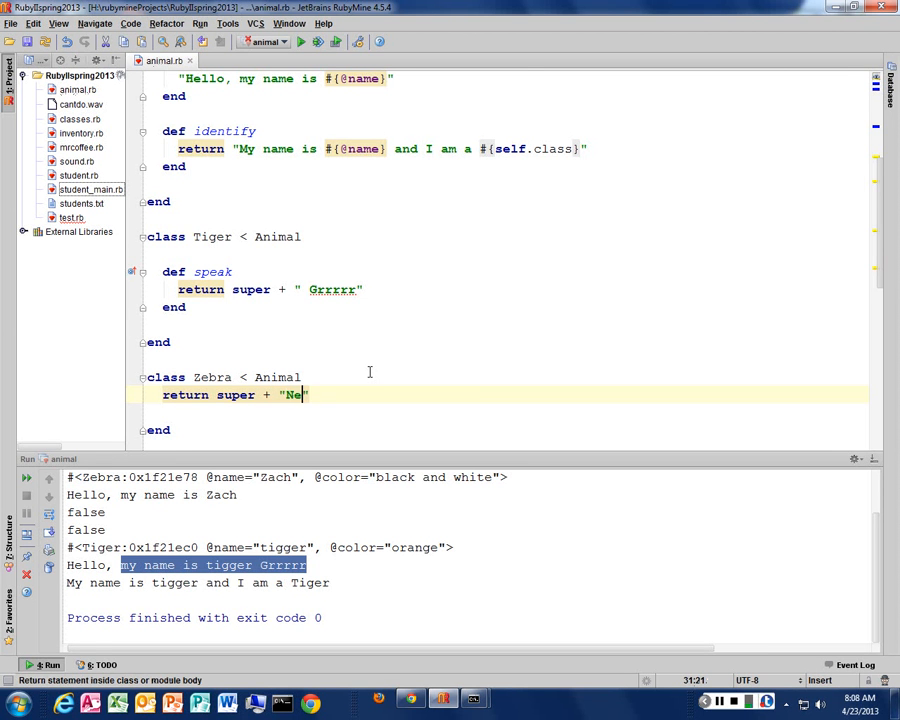
{"action": "type", "text": "igh"}
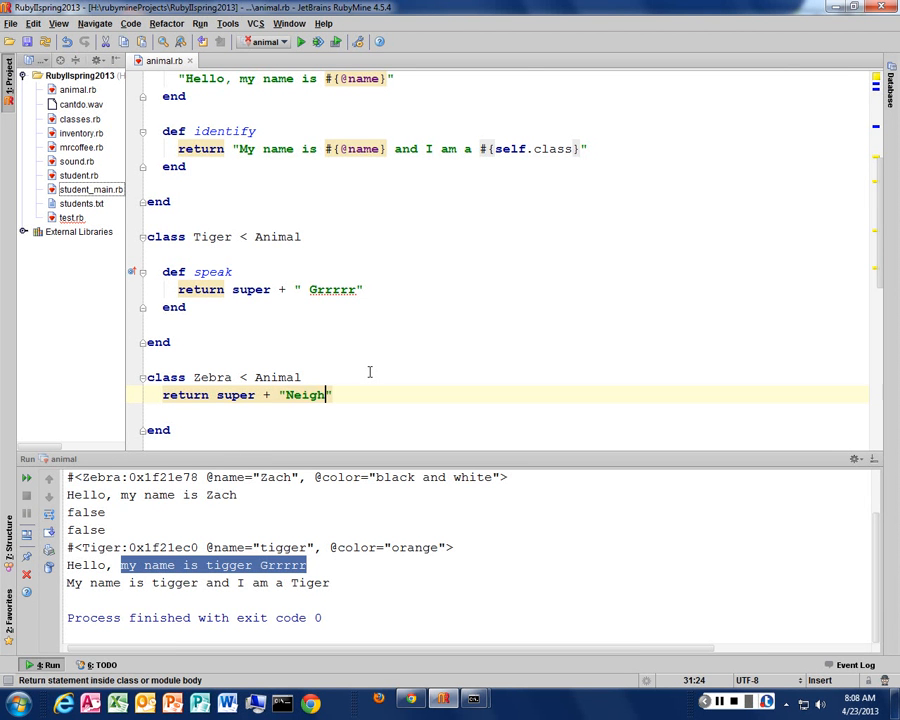
{"action": "key", "text": "BackSpace"}
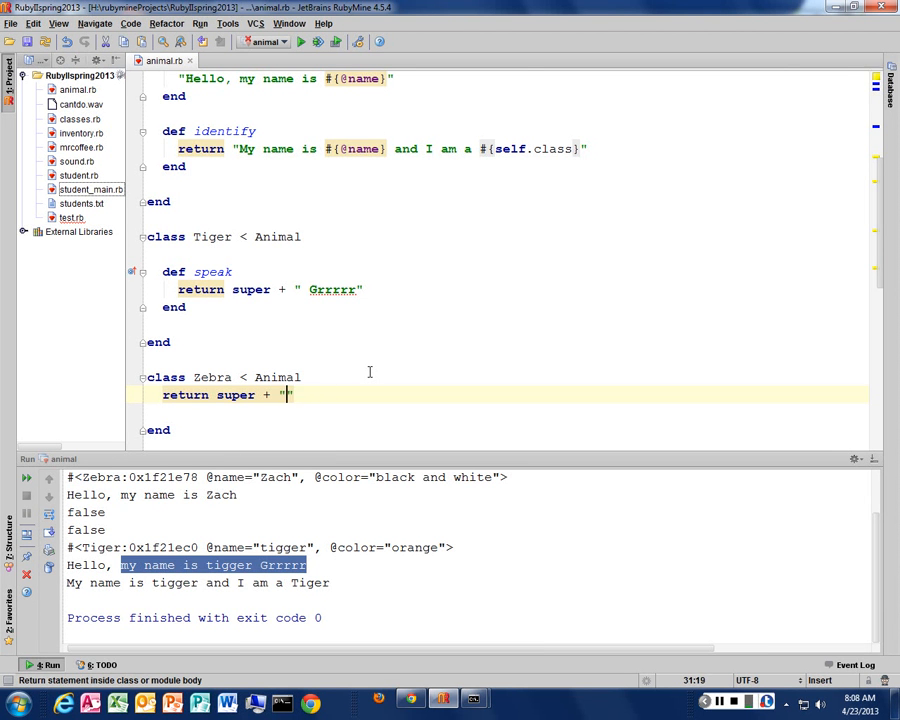
{"action": "type", "text": "Mufas"}
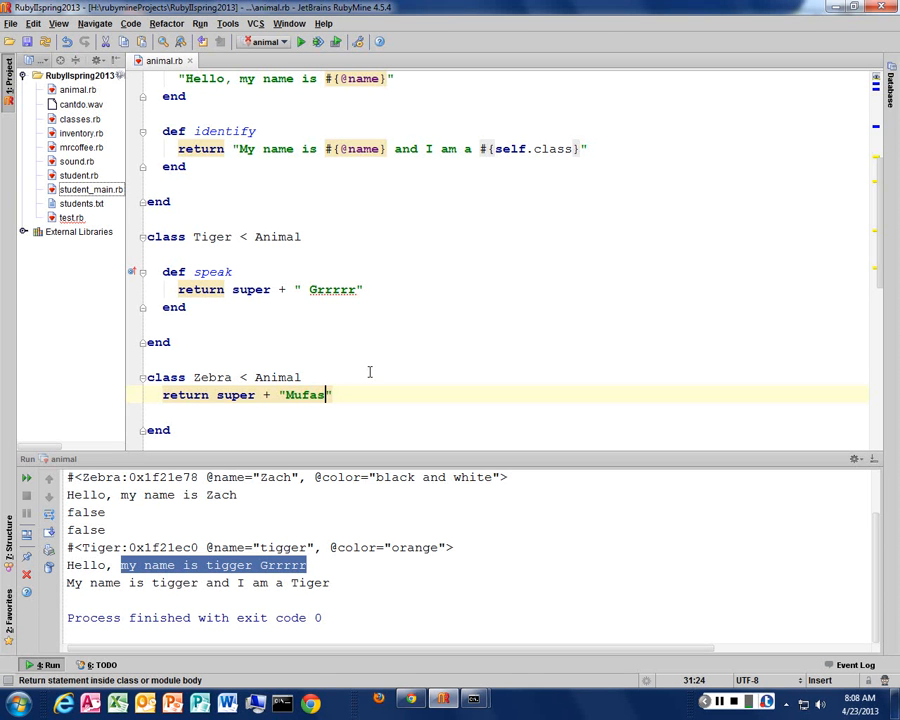
{"action": "type", "text": "aaaaa"}
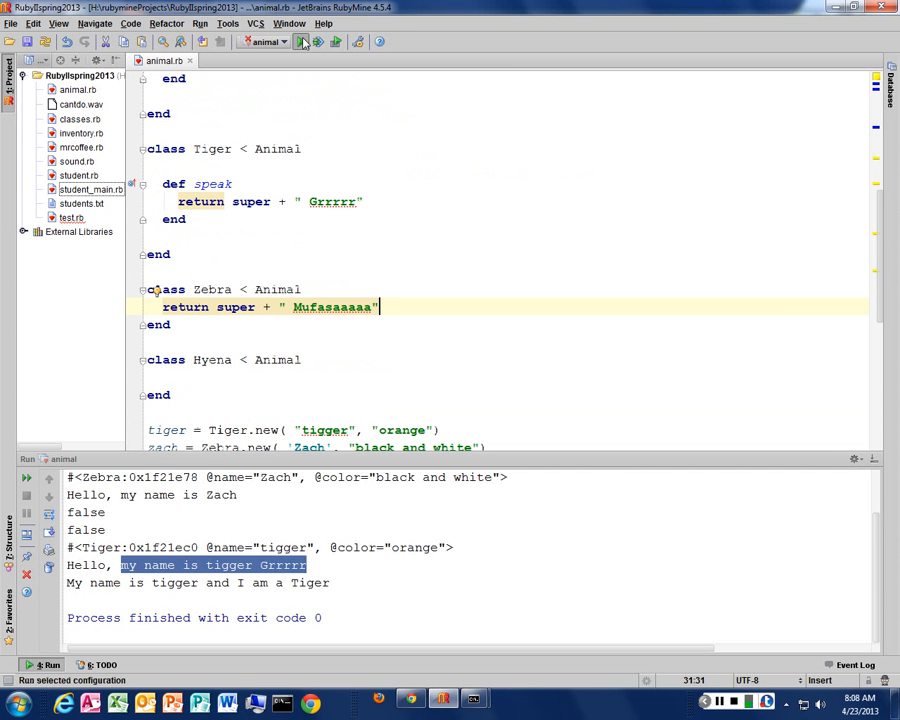
{"action": "left_click", "coordinate": [300, 40]}
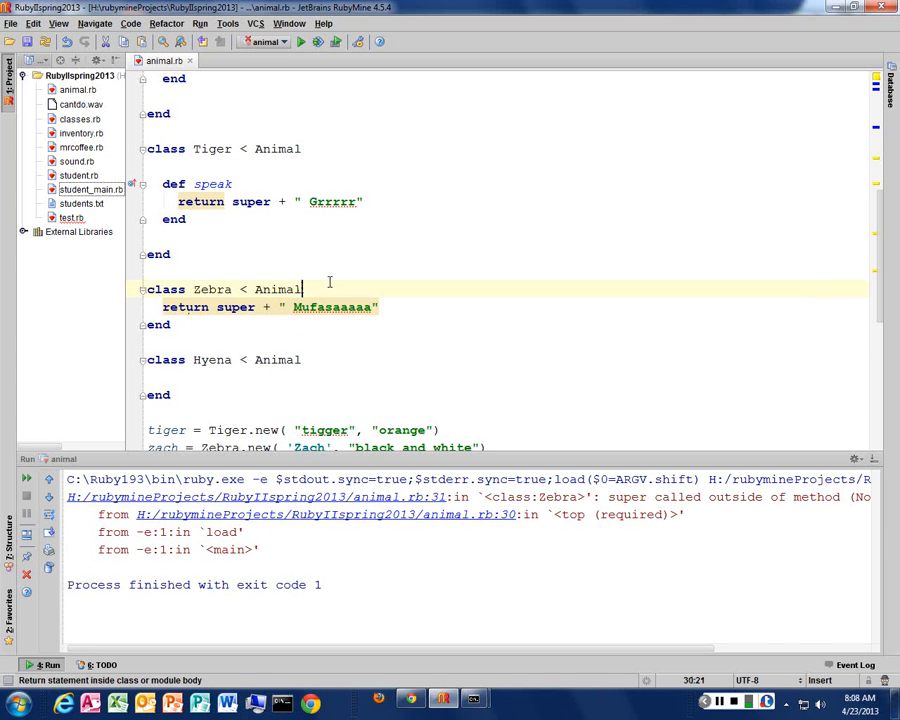
- Wrap it in def speak ... end and rerun, printing "Hello, my name is Zach Mufasaaaaa"
{"action": "type", "text": "def s"}
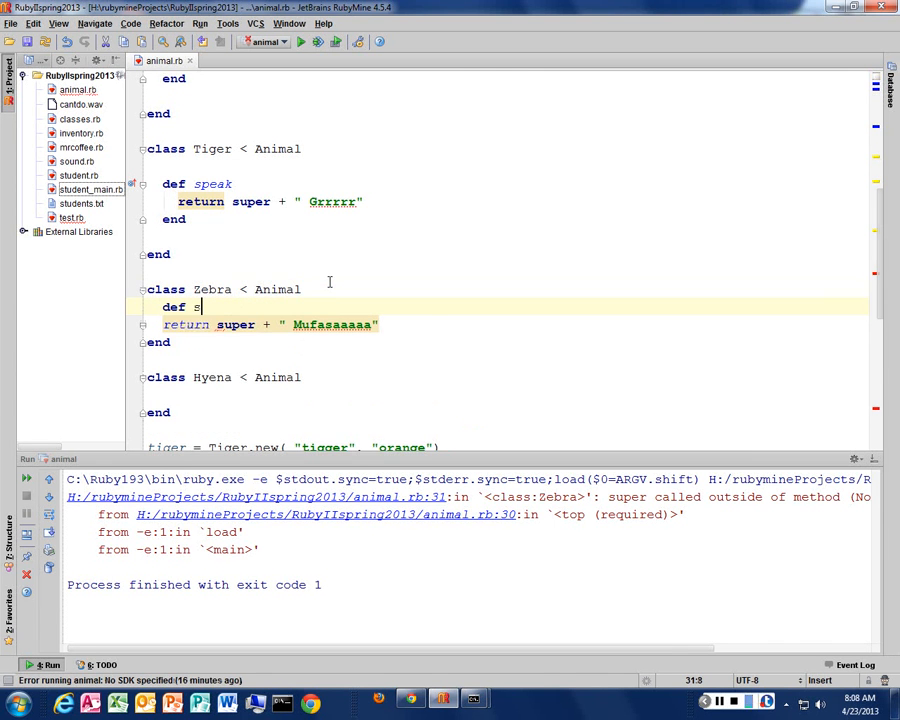
{"action": "type", "text": "peak"}
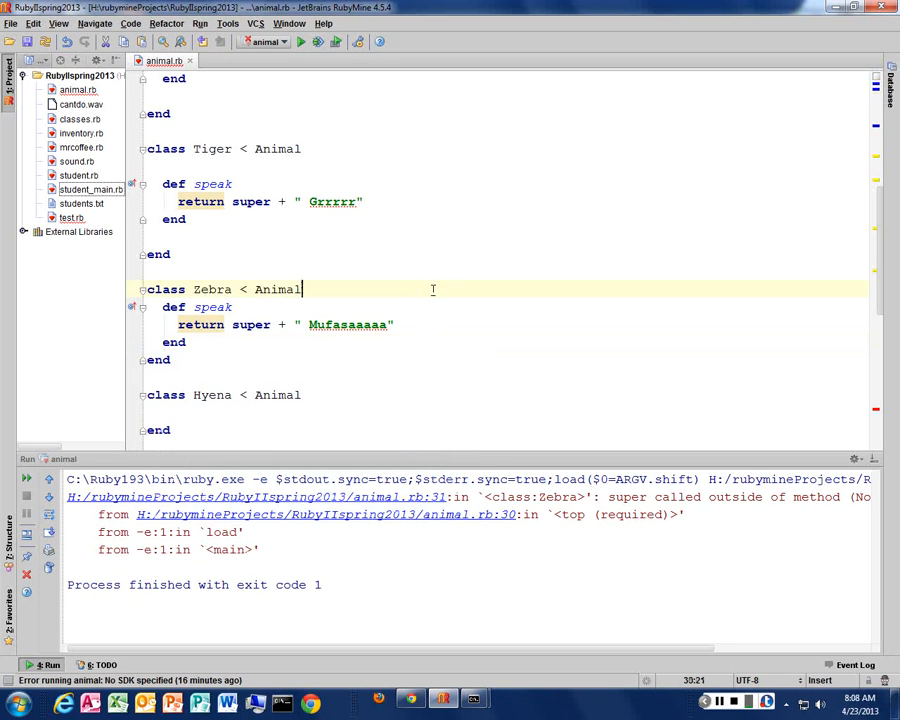
{"action": "double_click", "coordinate": [172, 306]}
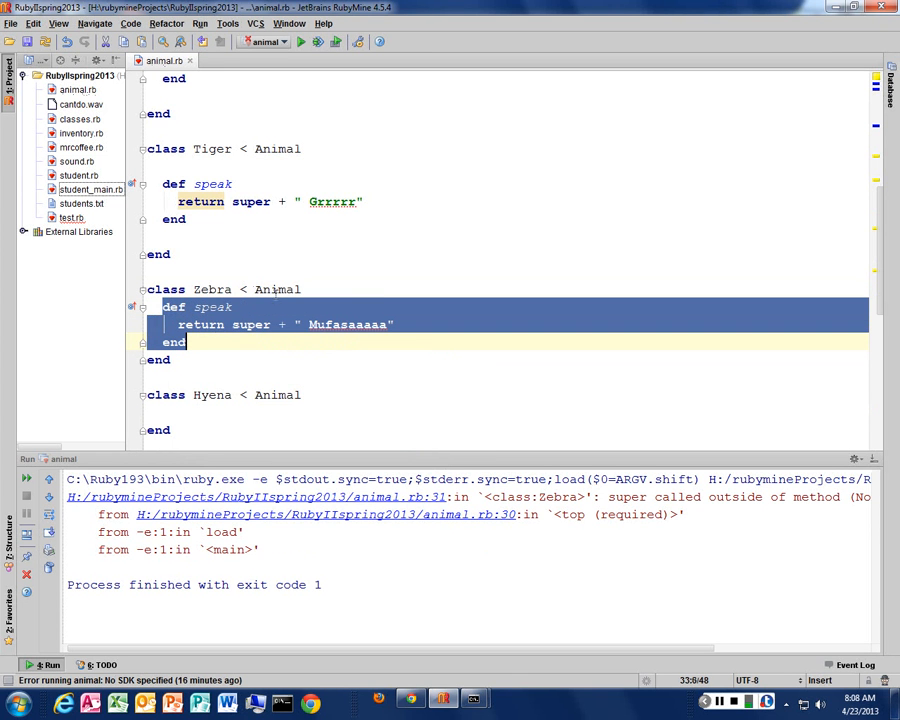
{"action": "double_click", "coordinate": [250, 324]}
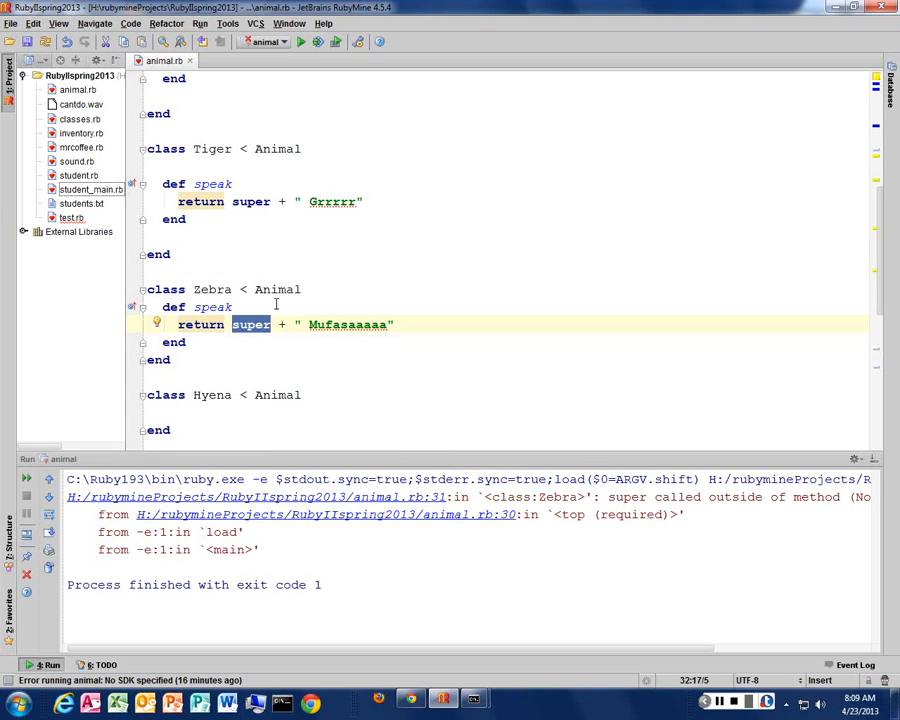
{"action": "left_click", "coordinate": [300, 40]}
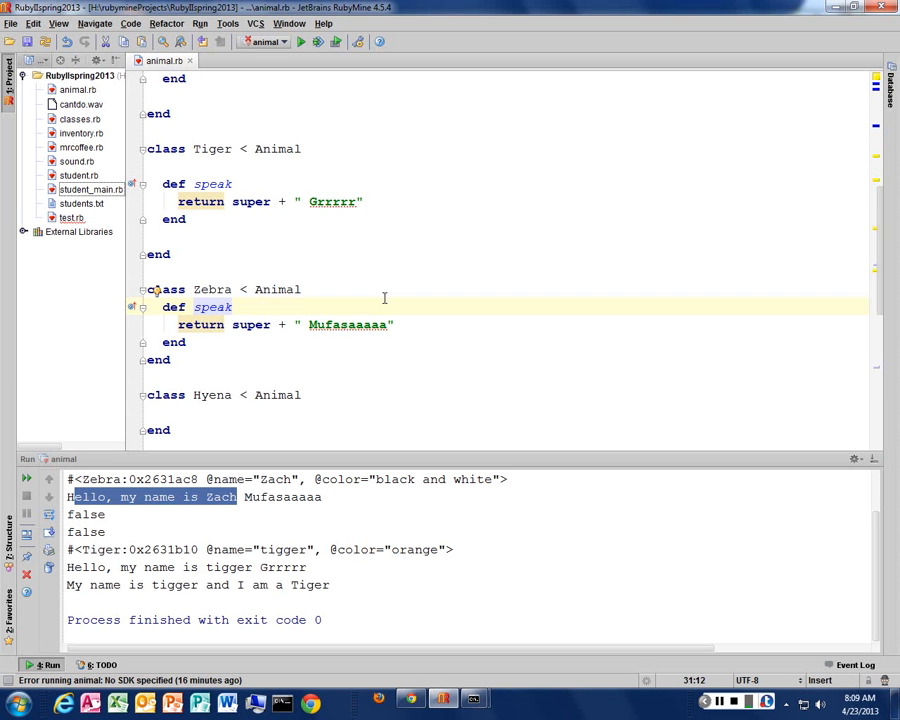
{"action": "mouse_move", "coordinate": [198, 286]}
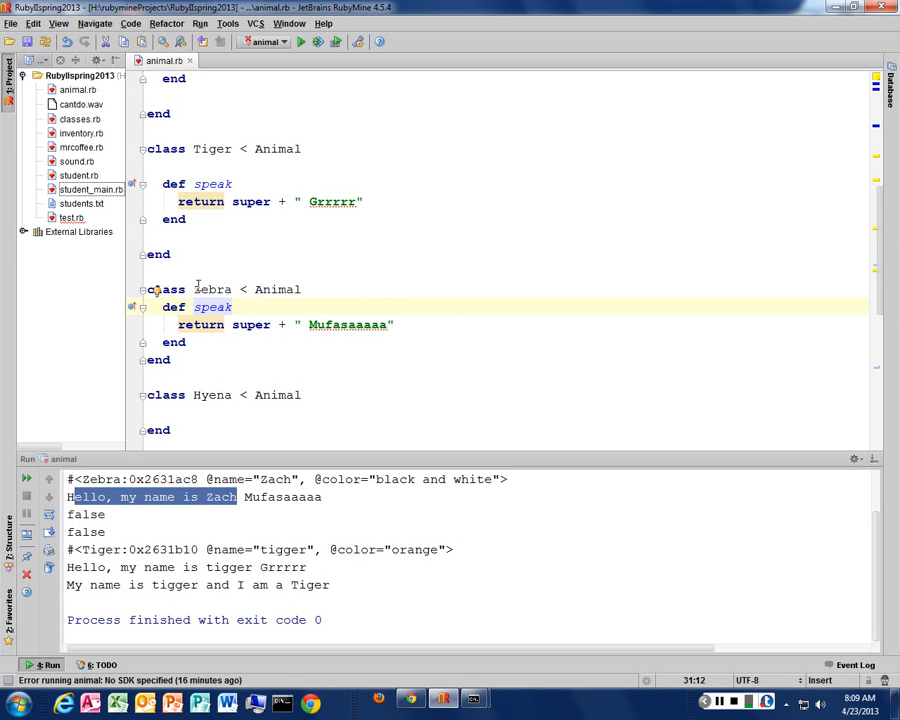
{"action": "scroll", "scroll_direction": "down", "scroll_amount": 3}
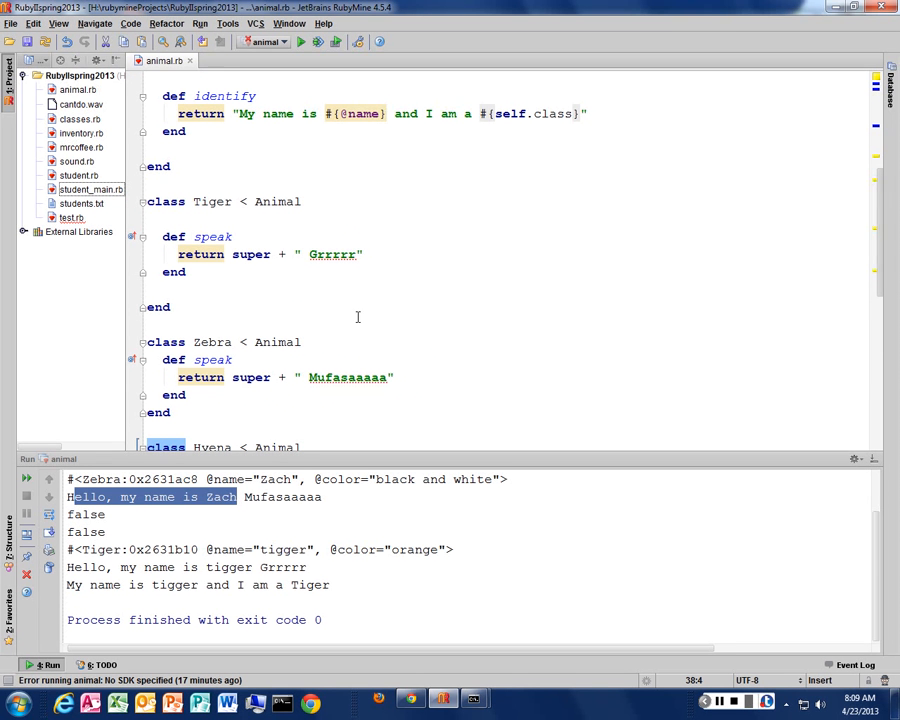
{"action": "mouse_move", "coordinate": [392, 358]}
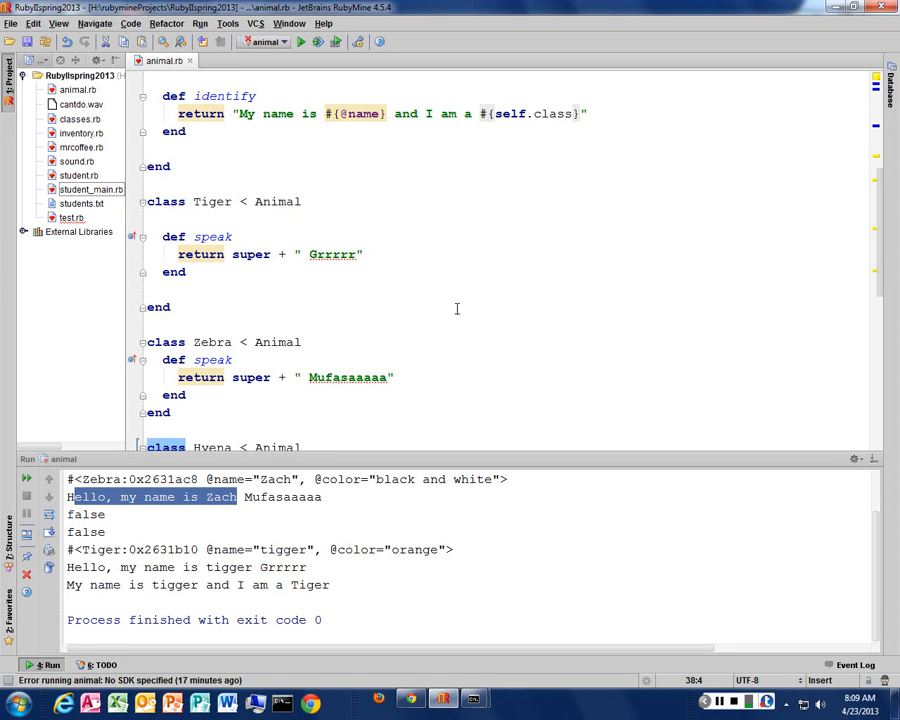
{"action": "scroll", "scroll_direction": "down", "scroll_amount": 3}
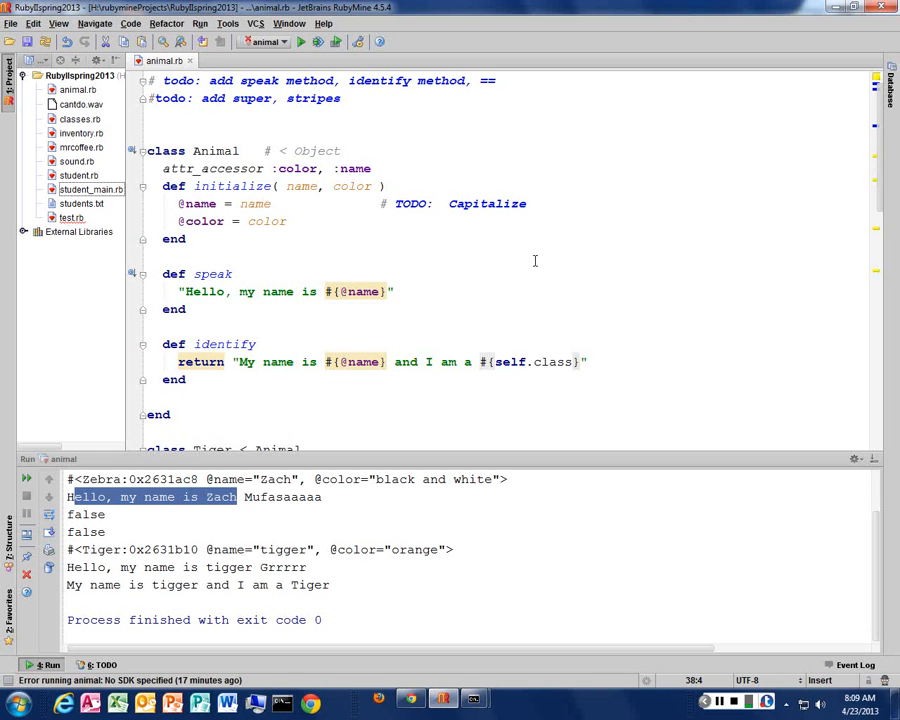
{"action": "scroll", "scroll_direction": "down", "scroll_amount": 3}
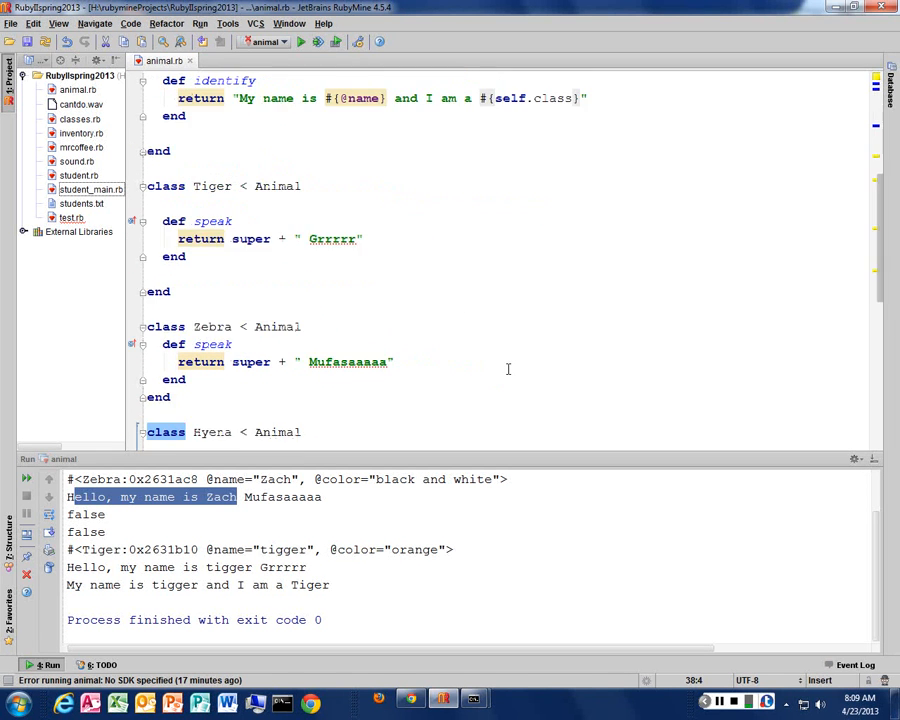
{"action": "scroll", "scroll_direction": "down", "scroll_amount": 3}
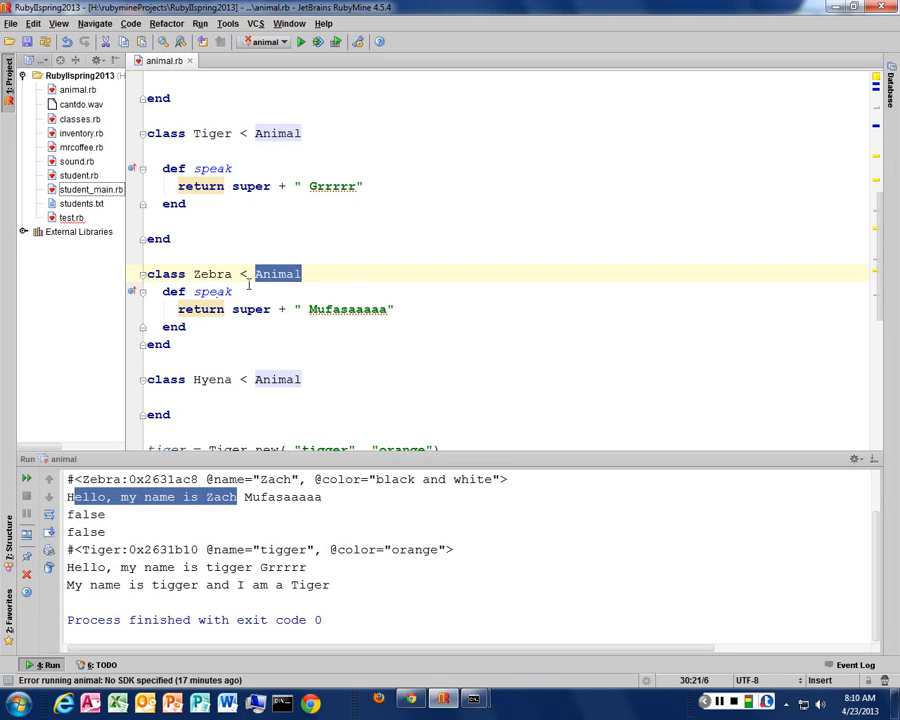
{"action": "mouse_move", "coordinate": [276, 244]}
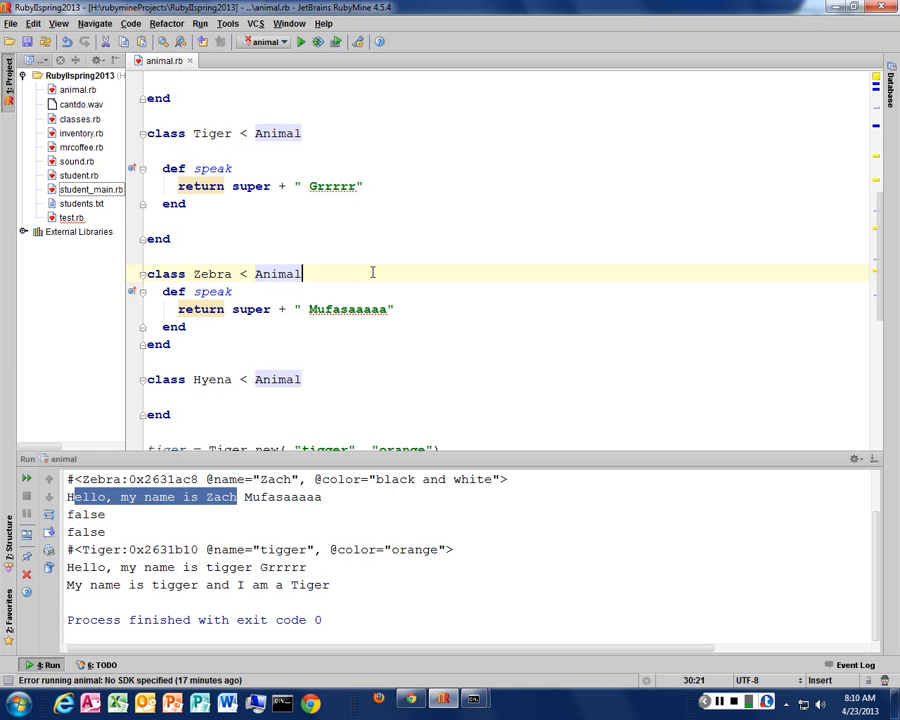
{"action": "mouse_move", "coordinate": [476, 318]}
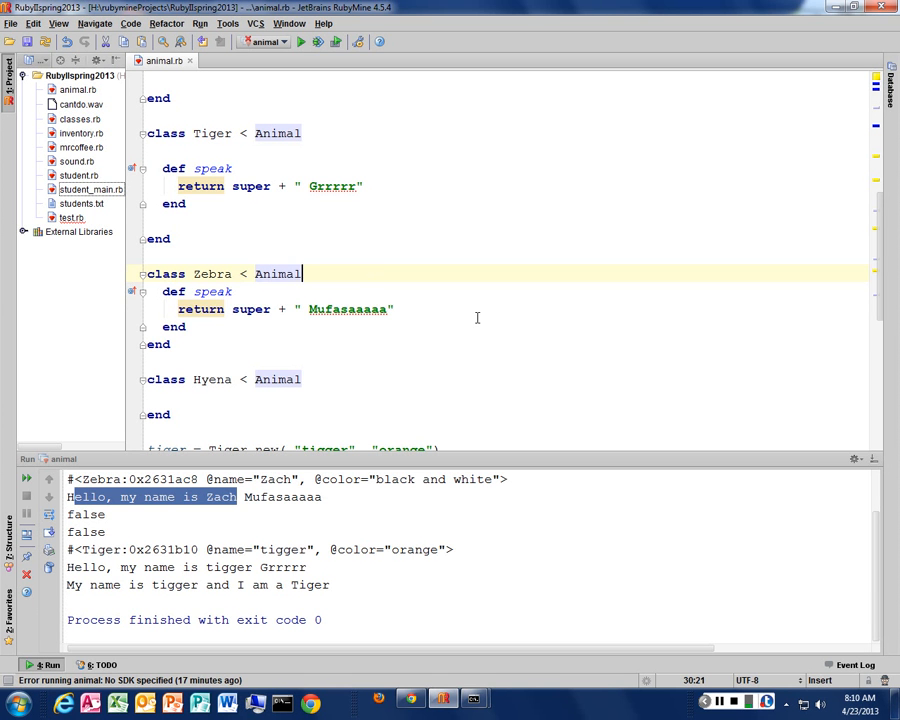
- Start Zebra's def initialize(name, color, stripes)
{"action": "type", "text": "def initialize"}
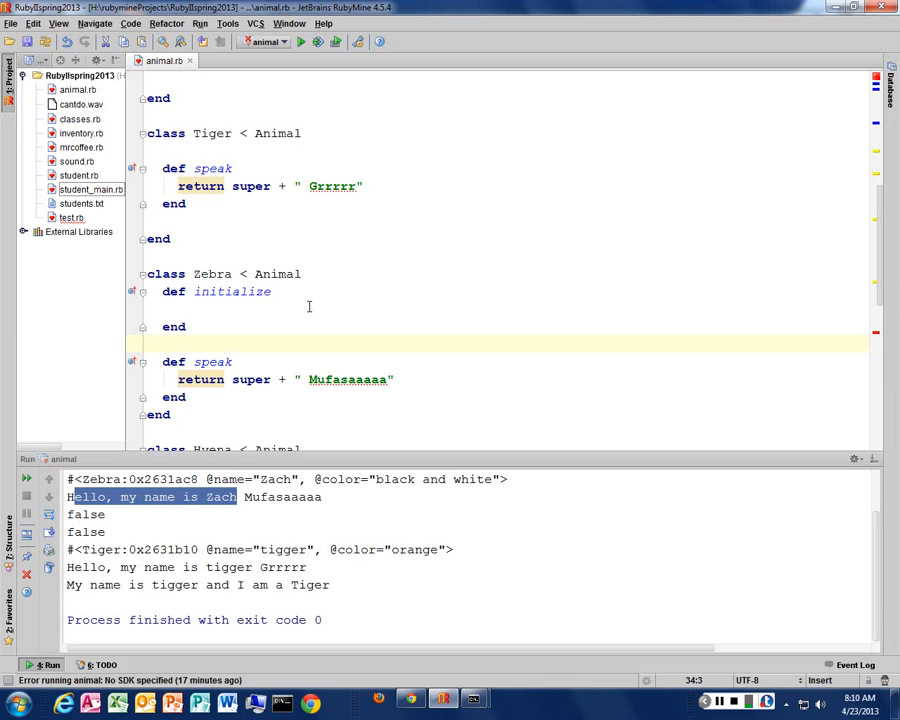
{"action": "scroll", "scroll_direction": "down", "scroll_amount": 3}
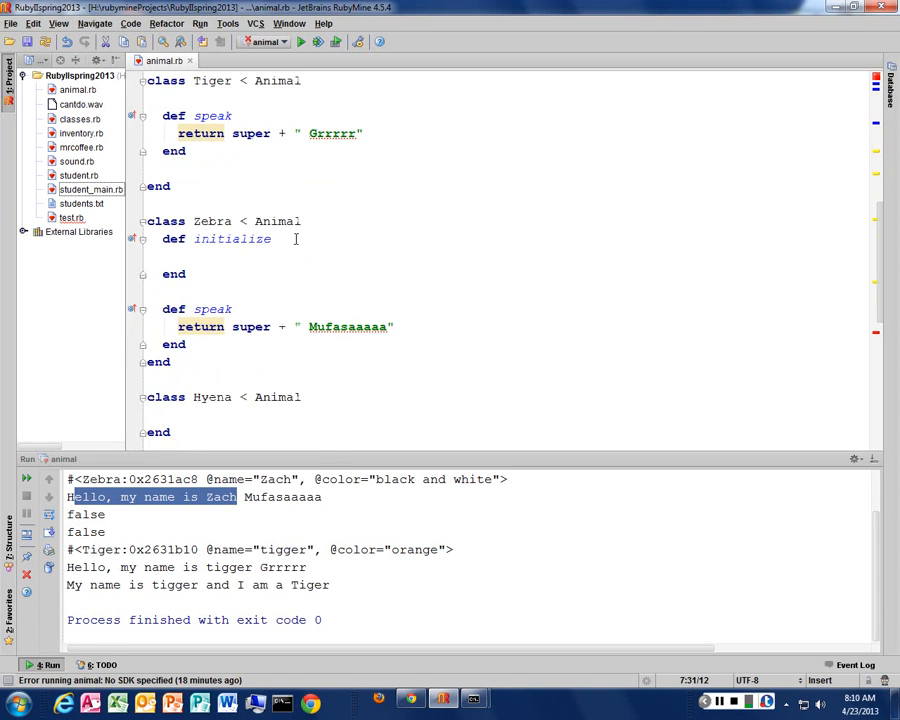
{"action": "type", "text": "()"}
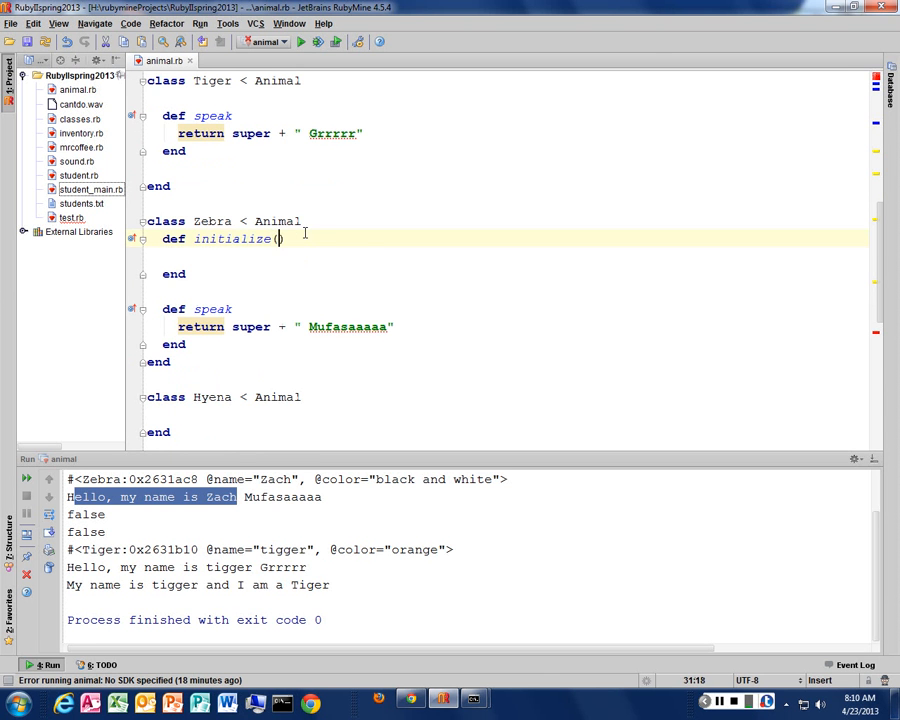
{"action": "type", "text": "name, color"}
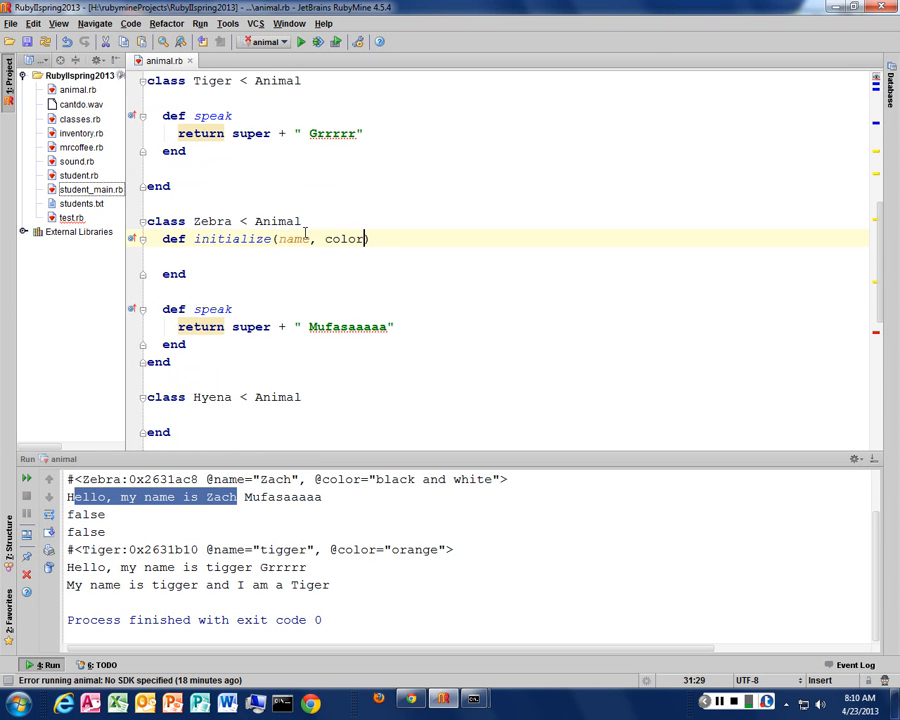
{"action": "type", "text": ","}
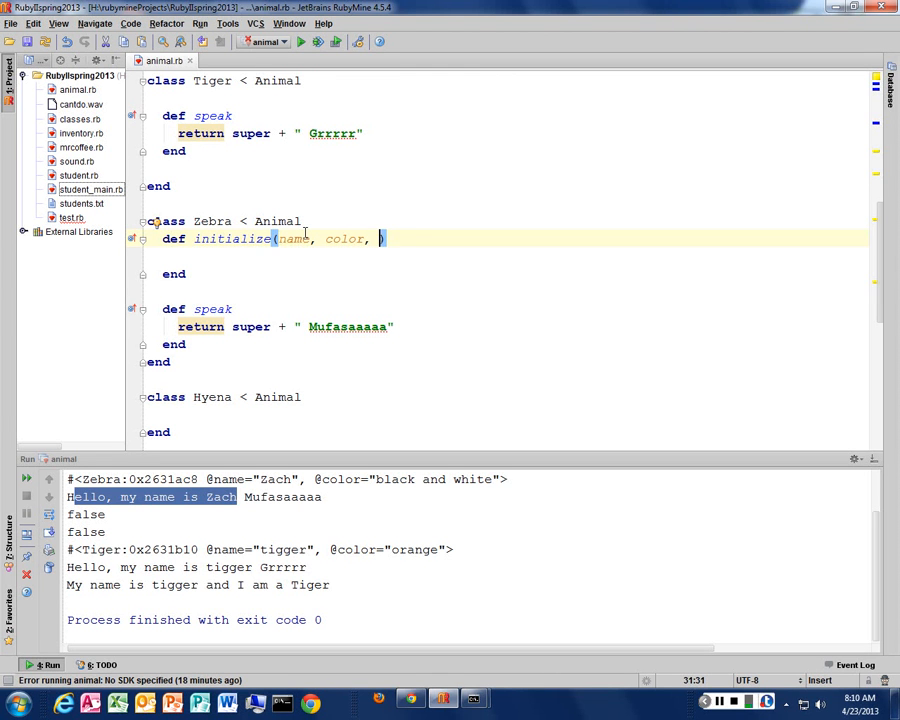
{"action": "type", "text": "stripes"}
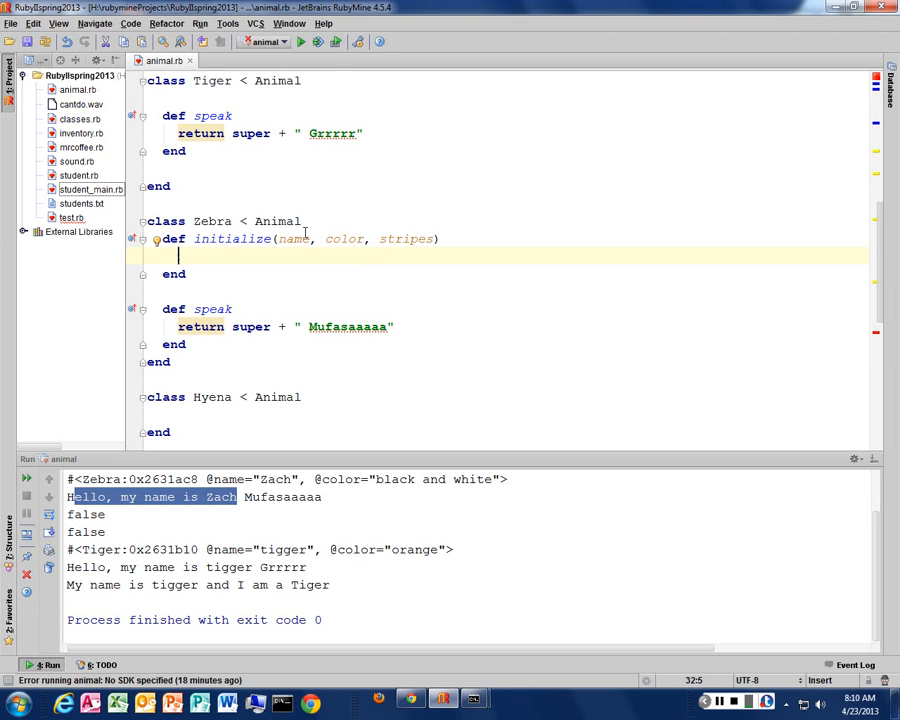
{"action": "type", "text": "@"}
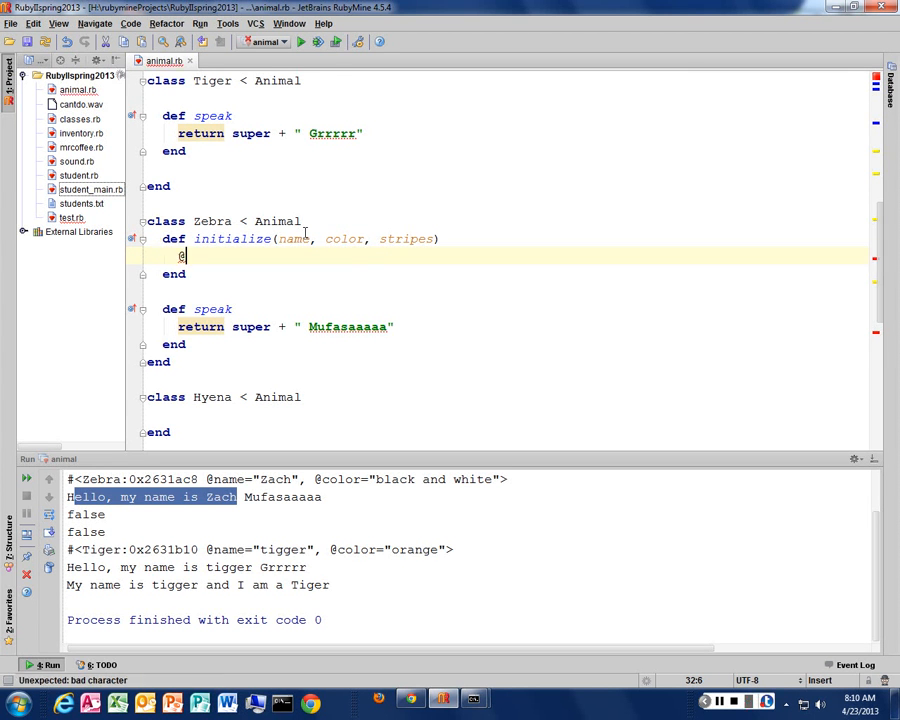
{"action": "type", "text": "stripes"}
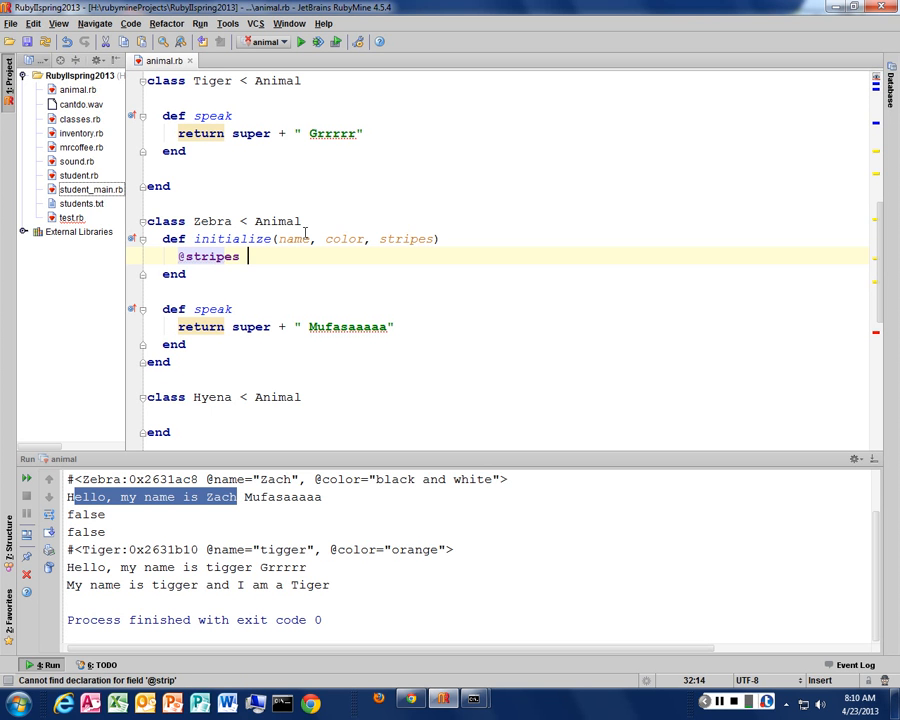
{"action": "type", "text": "= stripe"}
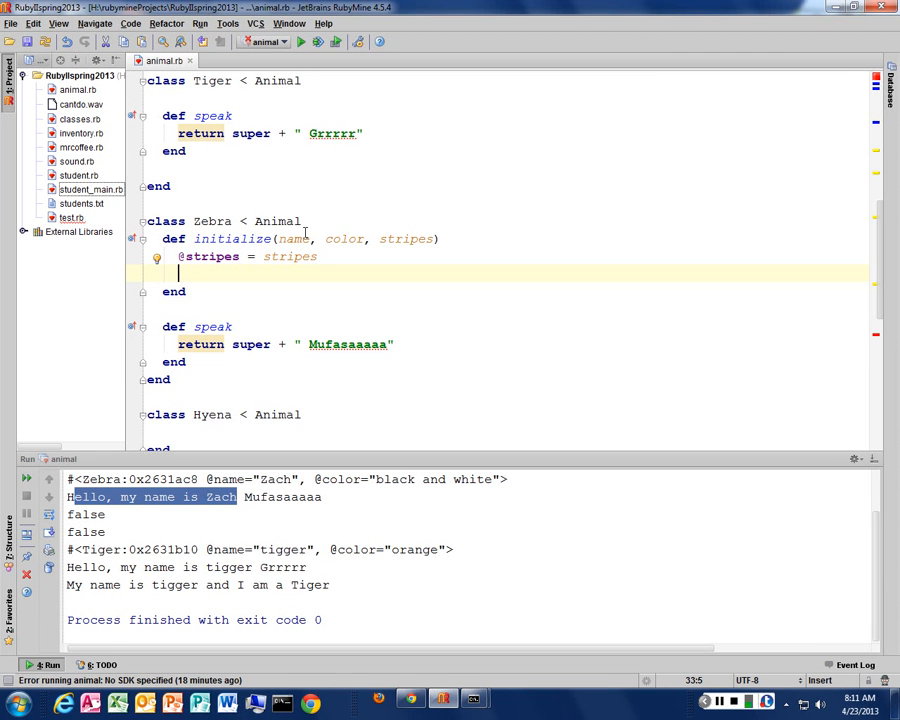
{"action": "type", "text": "super("}
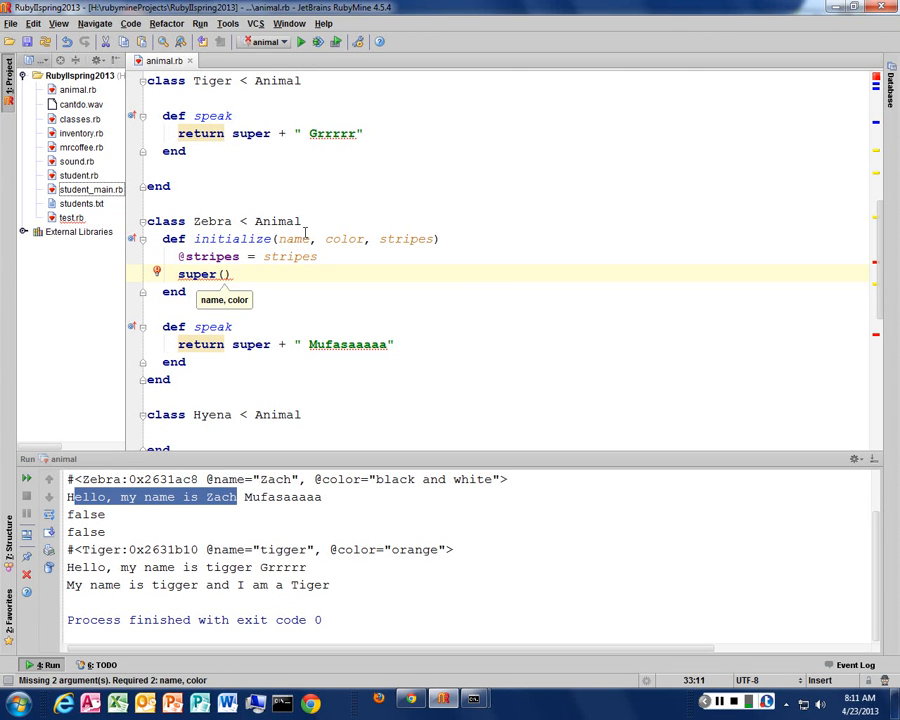
{"action": "type", "text": "name, color"}
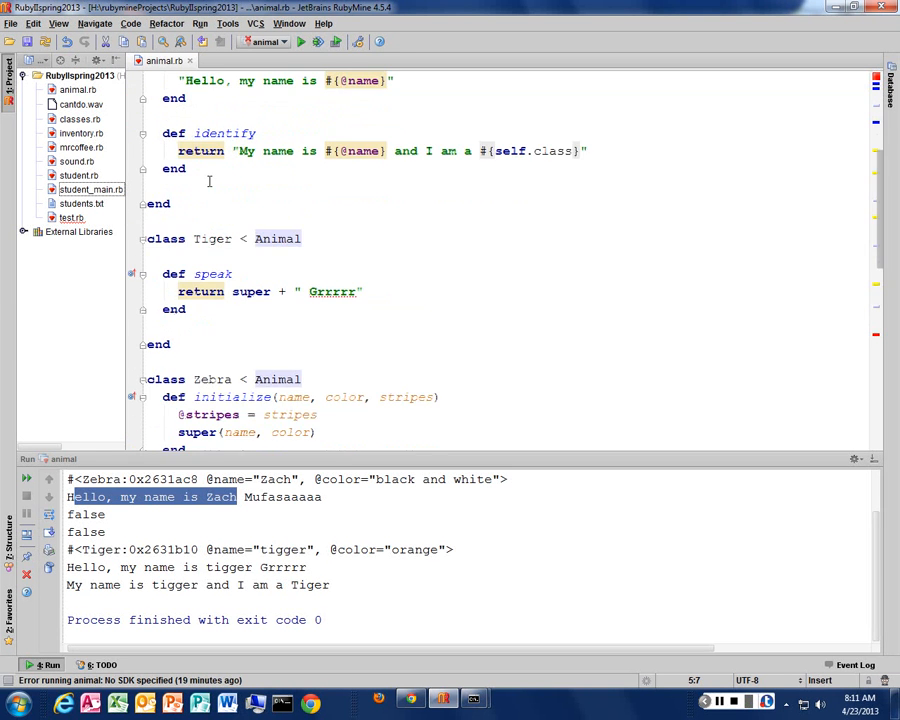
{"action": "scroll", "scroll_direction": "down", "scroll_amount": 3}
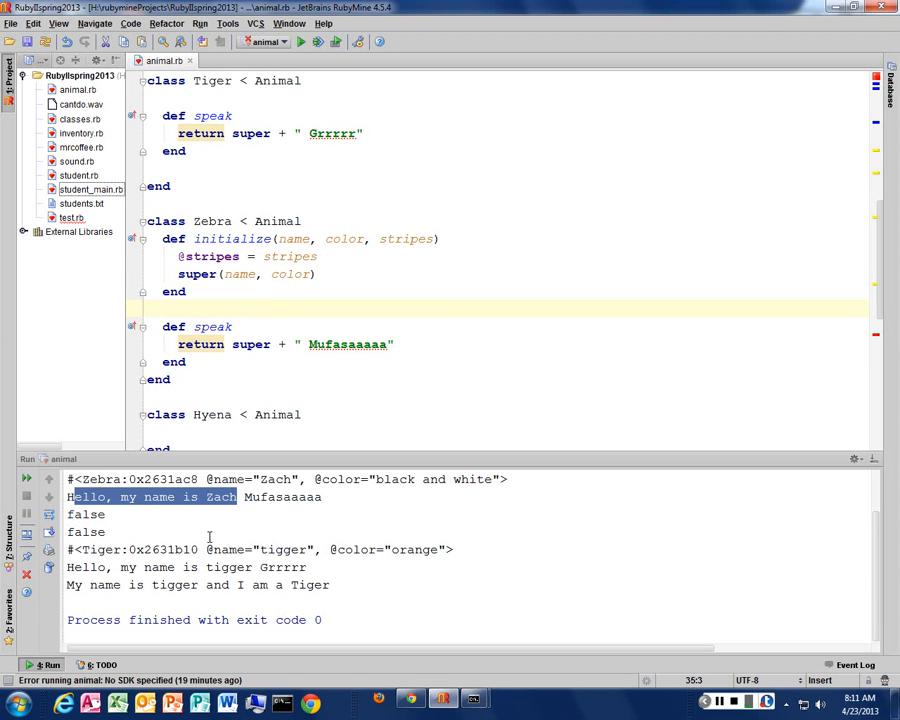
- Run animal.rb and hit the wrong number of arguments (2 for 3) error
{"action": "left_click", "coordinate": [300, 40]}
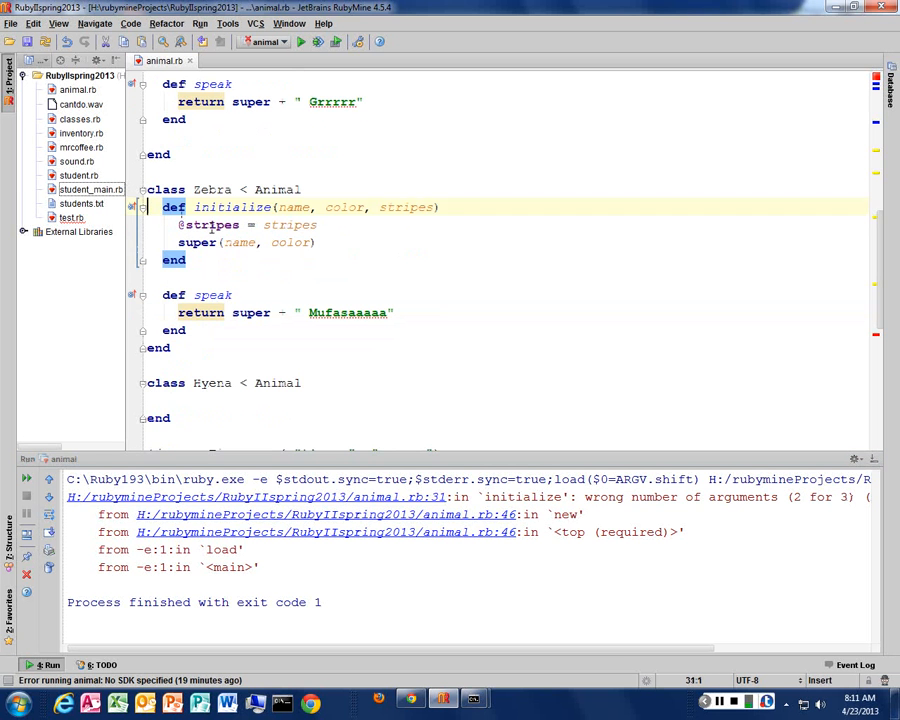
{"action": "scroll", "scroll_direction": "down", "scroll_amount": 3}
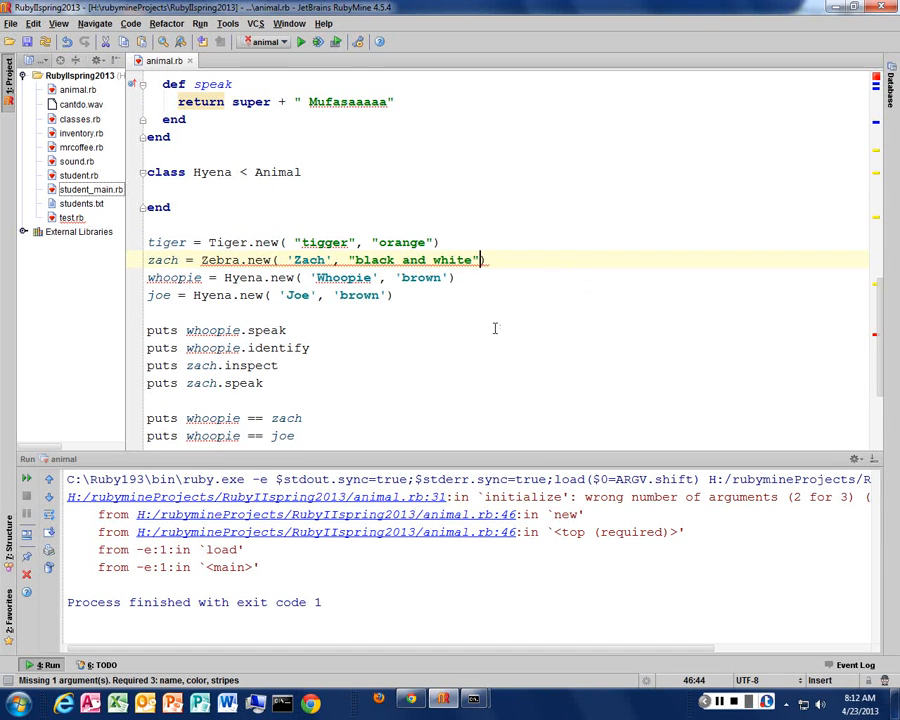
{"action": "type", "text": ", 20"}
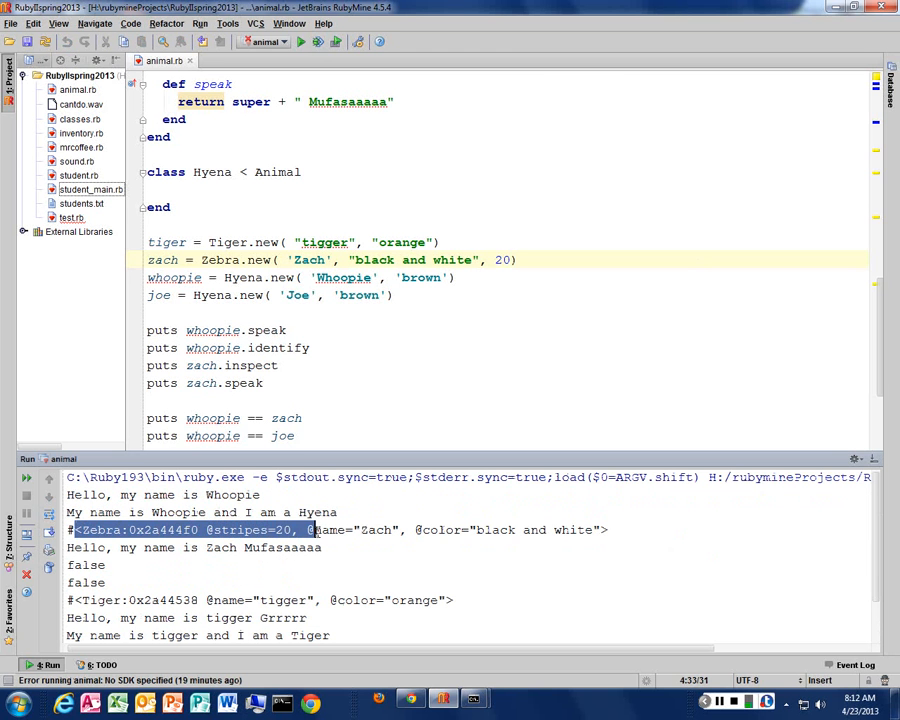
{"action": "double_click", "coordinate": [240, 530]}
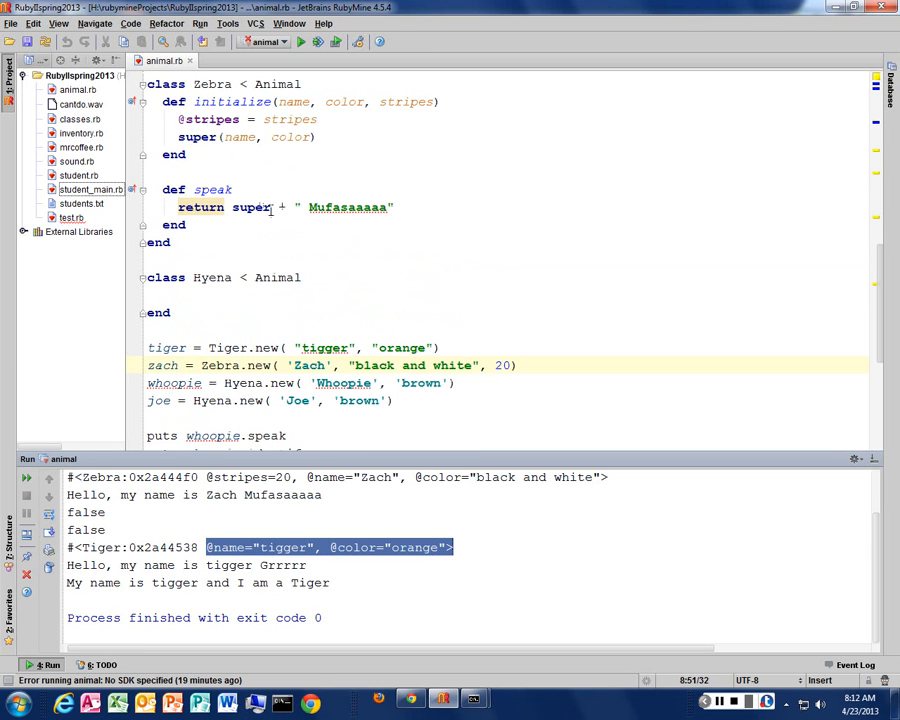
{"action": "scroll", "scroll_direction": "down", "scroll_amount": 3}
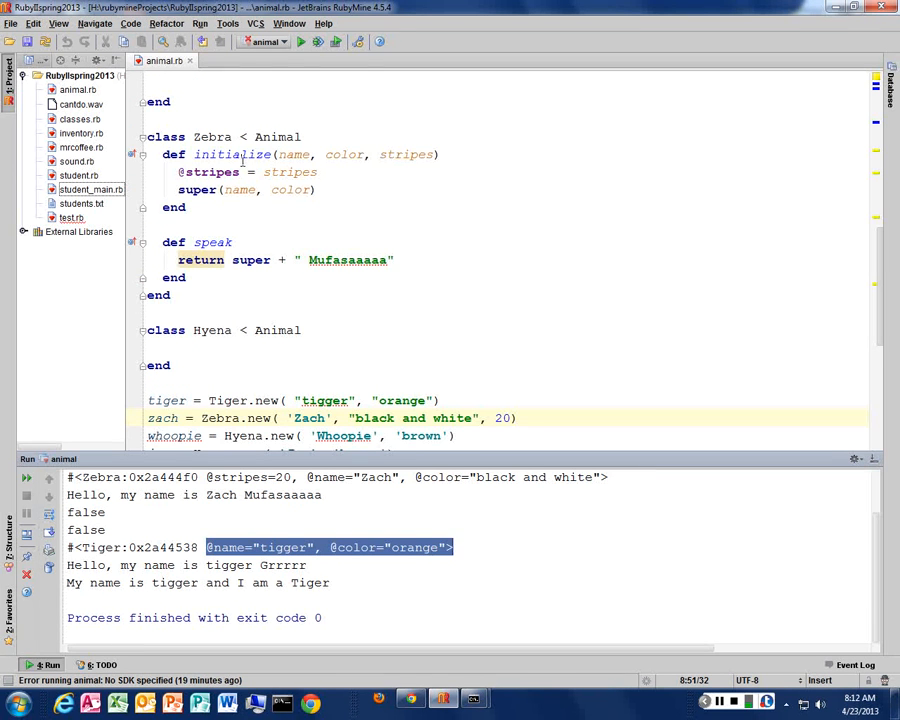
{"action": "mouse_move", "coordinate": [374, 172]}
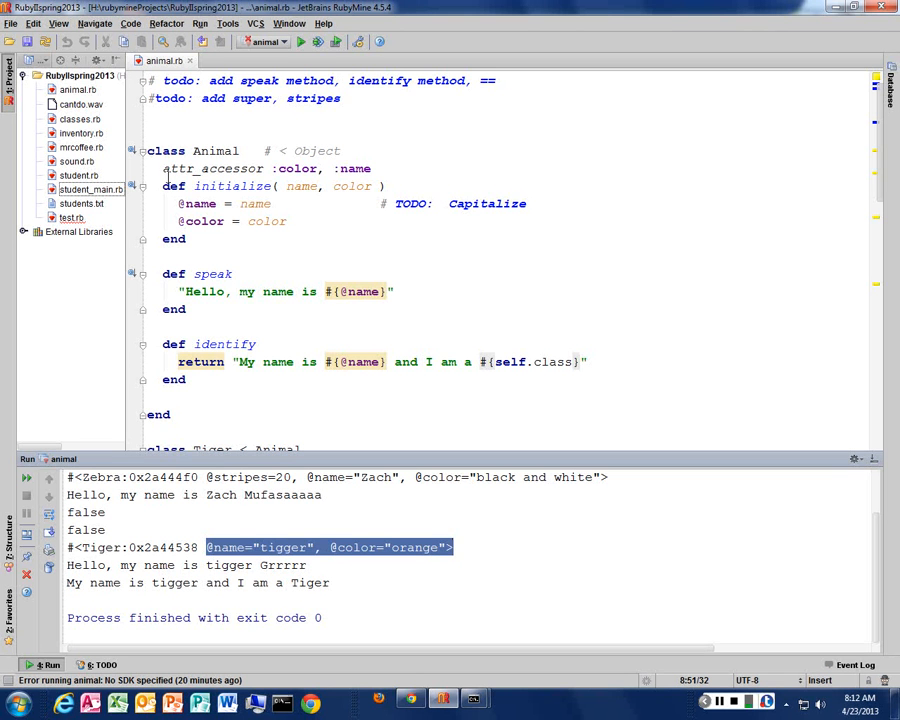
{"action": "scroll", "scroll_direction": "down", "scroll_amount": 3}
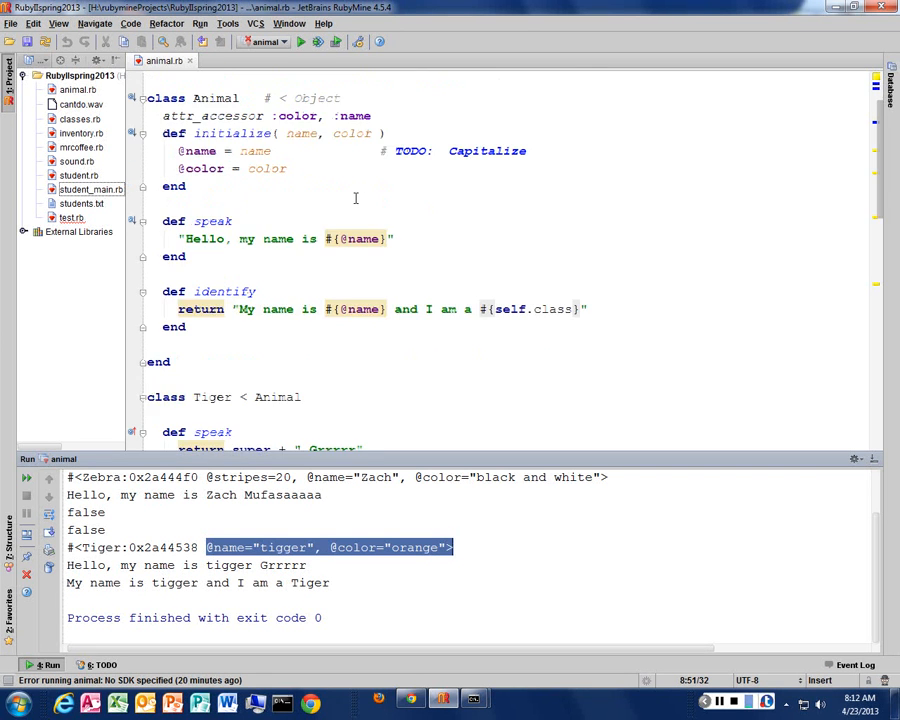
{"action": "scroll", "scroll_direction": "down", "scroll_amount": 3}
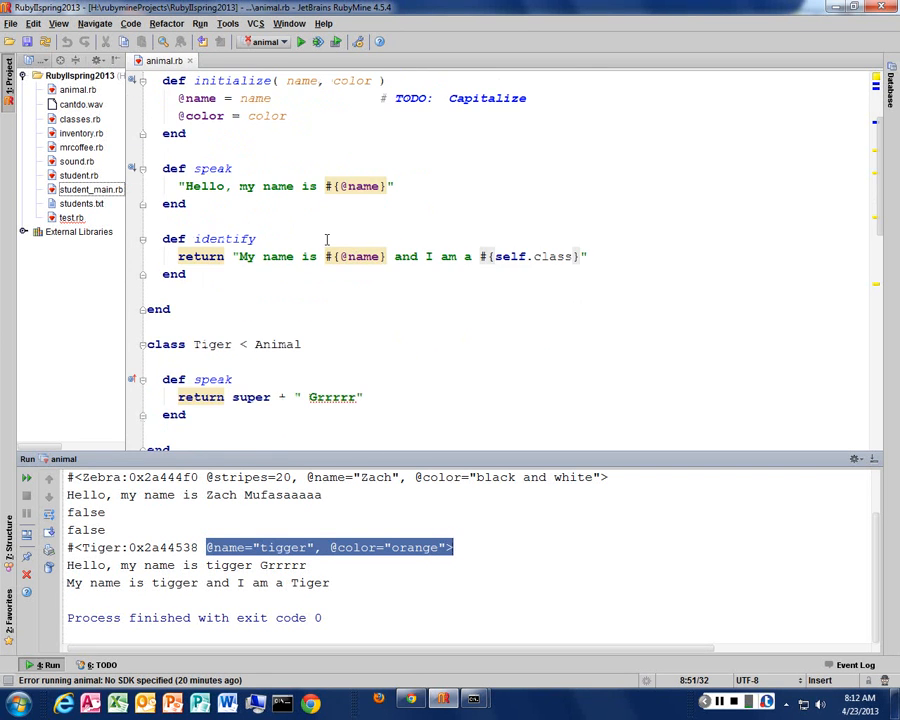
{"action": "scroll", "scroll_direction": "down", "scroll_amount": 3}
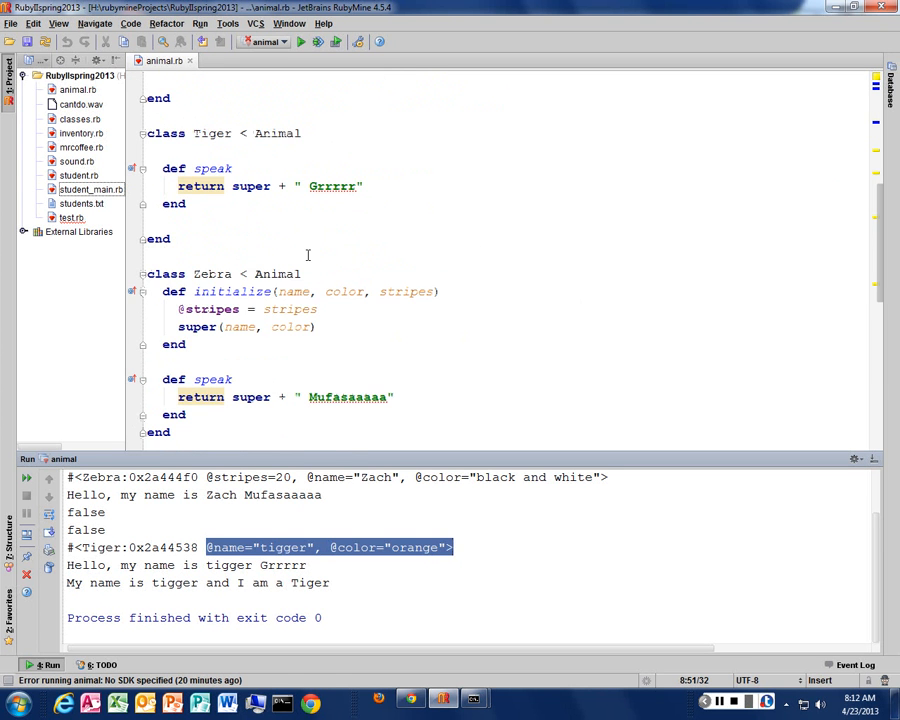